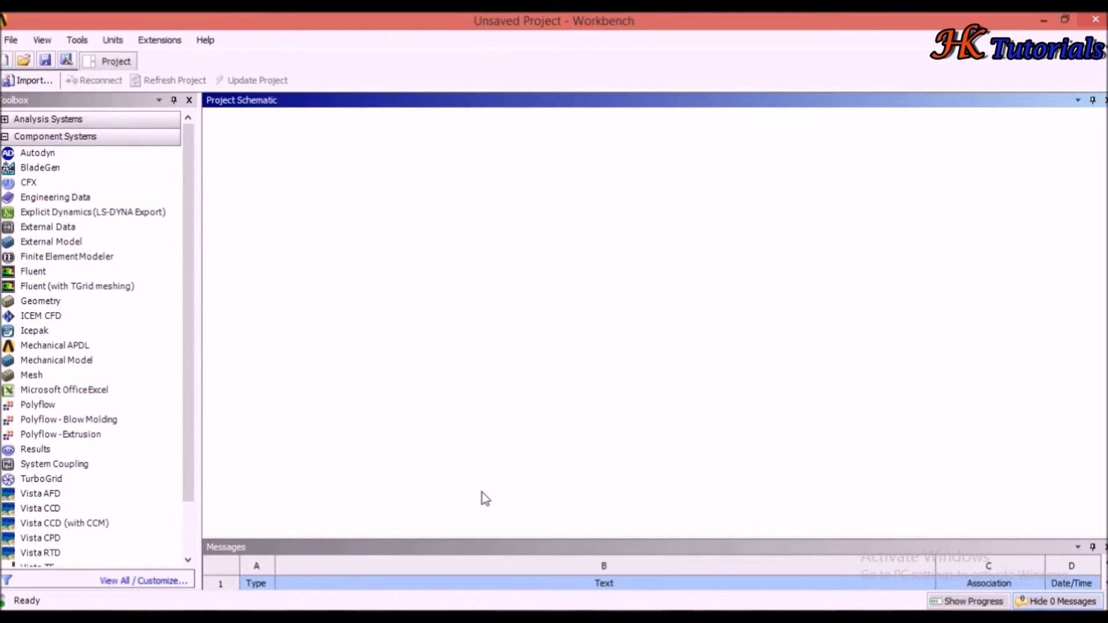
{"action": "mouse_move", "coordinate": [356, 266]}
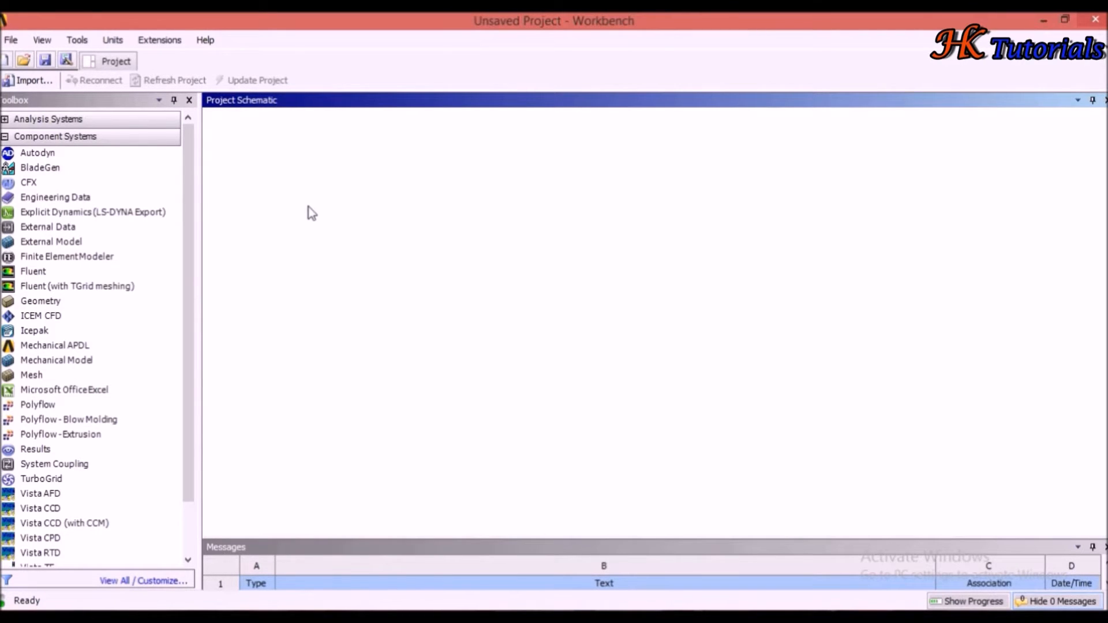
{"action": "mouse_move", "coordinate": [346, 309]}
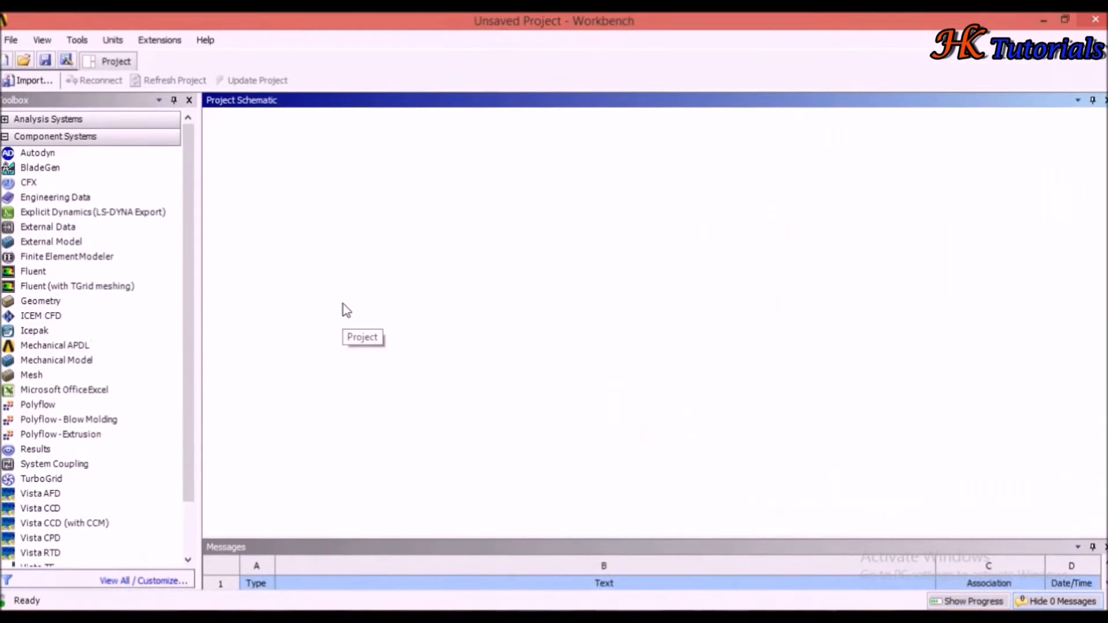
{"action": "mouse_move", "coordinate": [31, 375]}
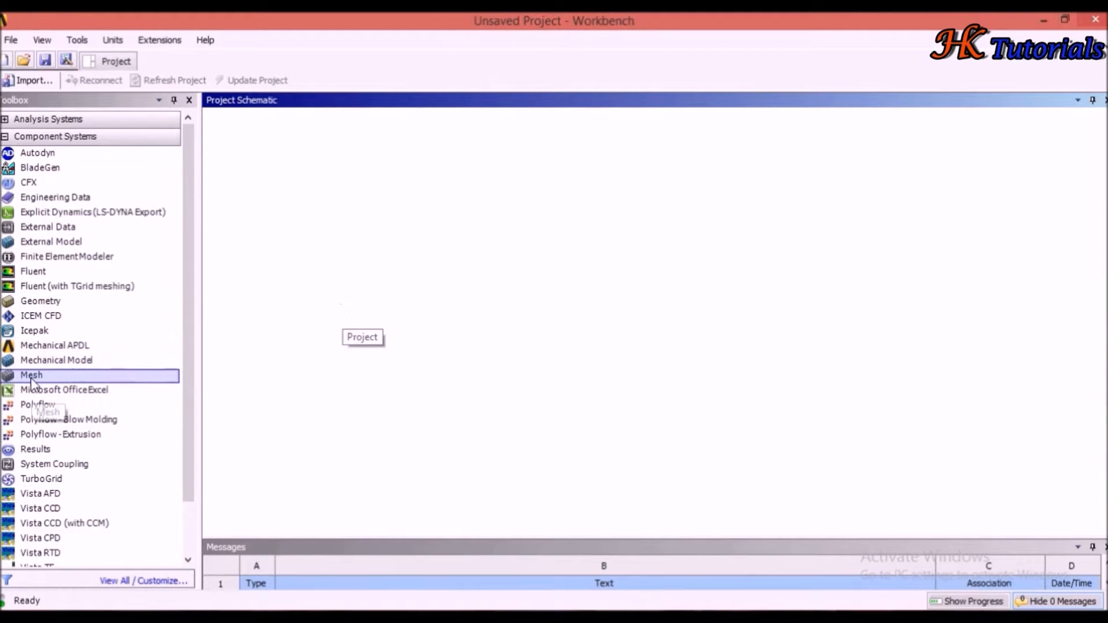
Add a Mesh system, import first_2.STEP geometry, and open it in Meshing
{"action": "left_click_drag", "start_coordinate": [31, 375], "coordinate": [300, 185]}
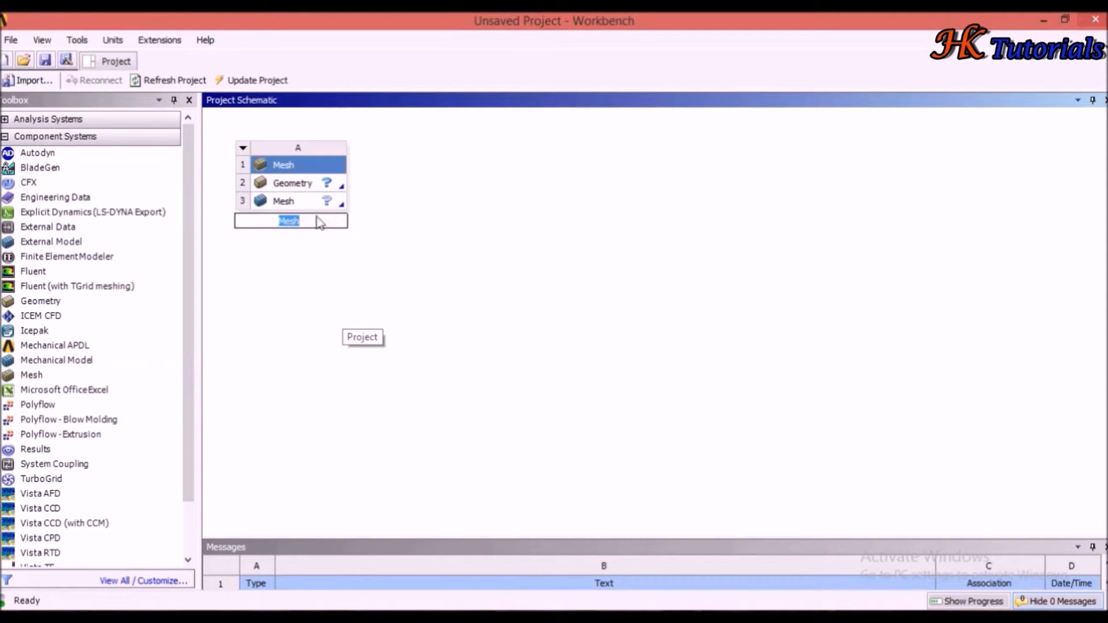
{"action": "left_click", "coordinate": [292, 183]}
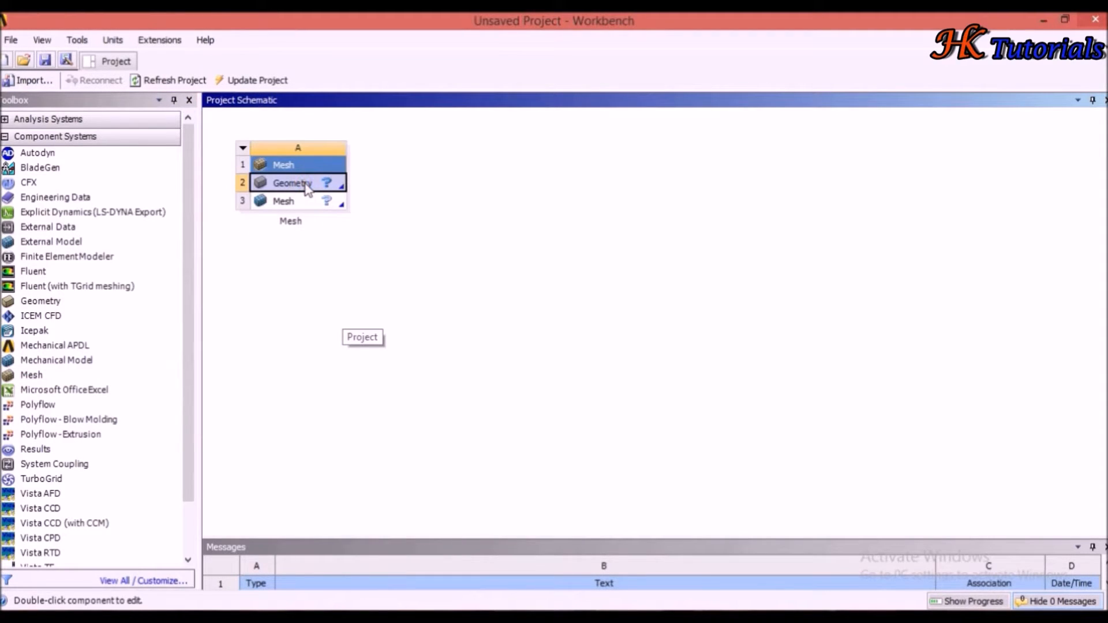
{"action": "right_click", "coordinate": [292, 182]}
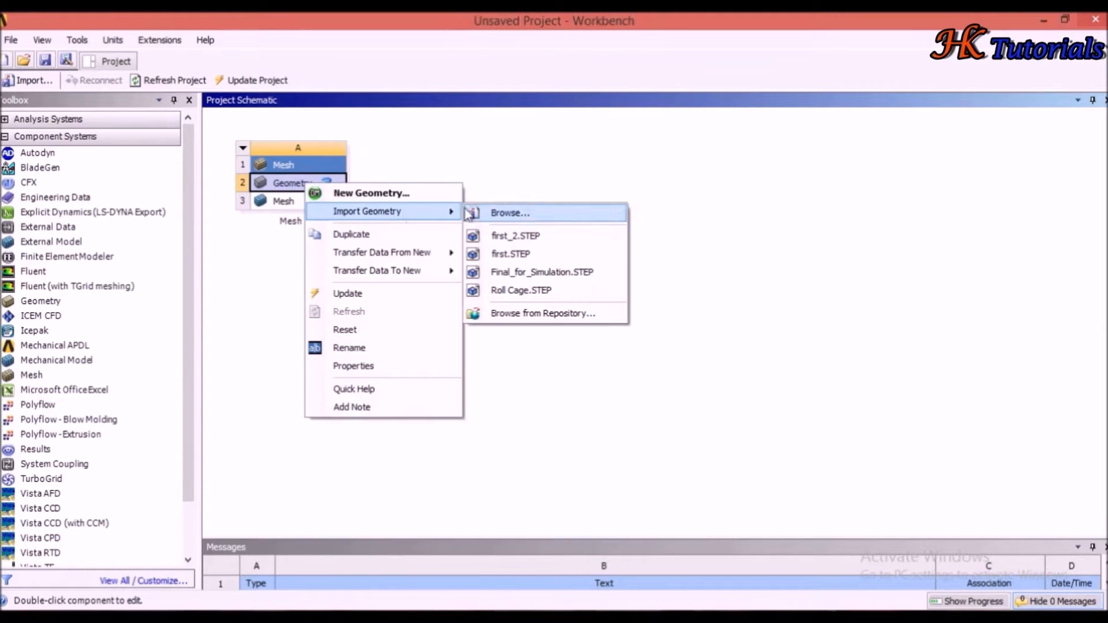
{"action": "left_click", "coordinate": [516, 236]}
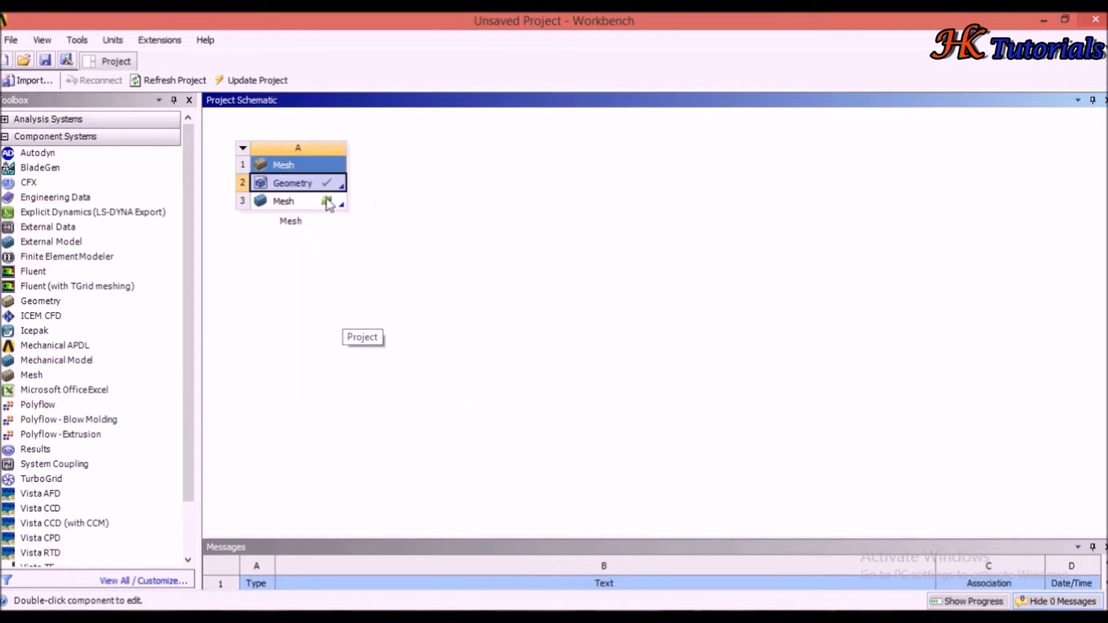
{"action": "double_click", "coordinate": [283, 201]}
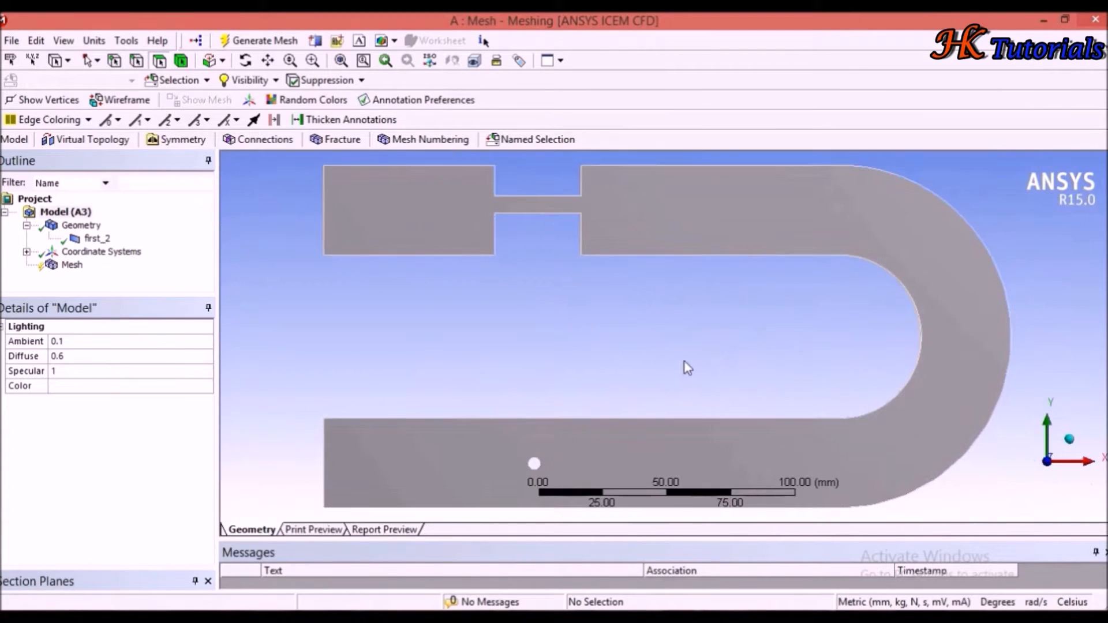
Review the mesh Physics Preference options and keep Mechanical
{"action": "left_click", "coordinate": [72, 251]}
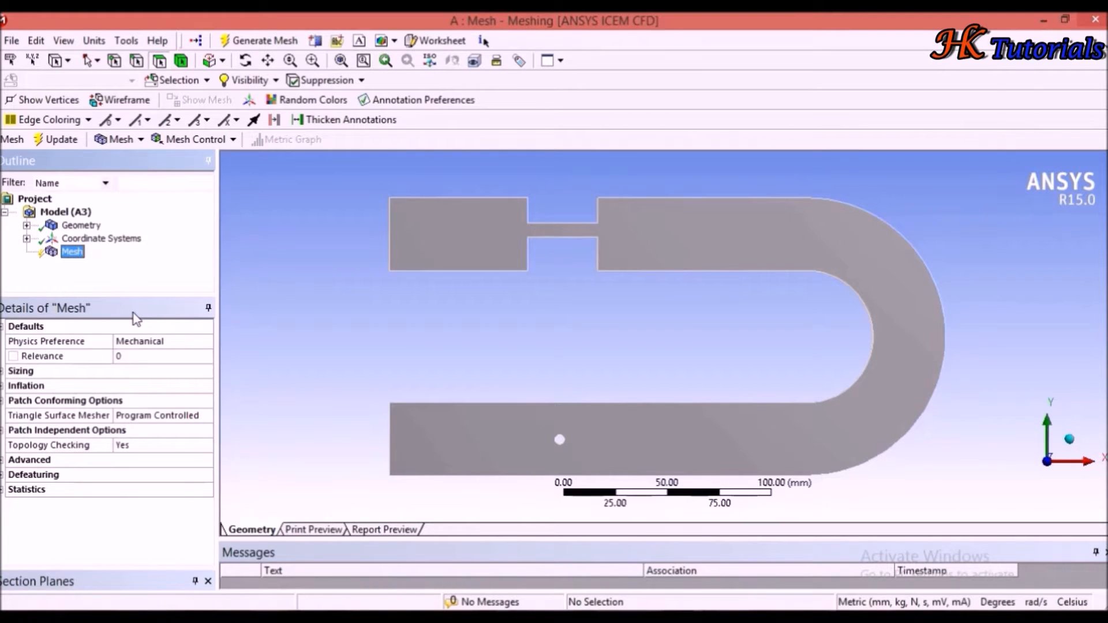
{"action": "mouse_move", "coordinate": [138, 311]}
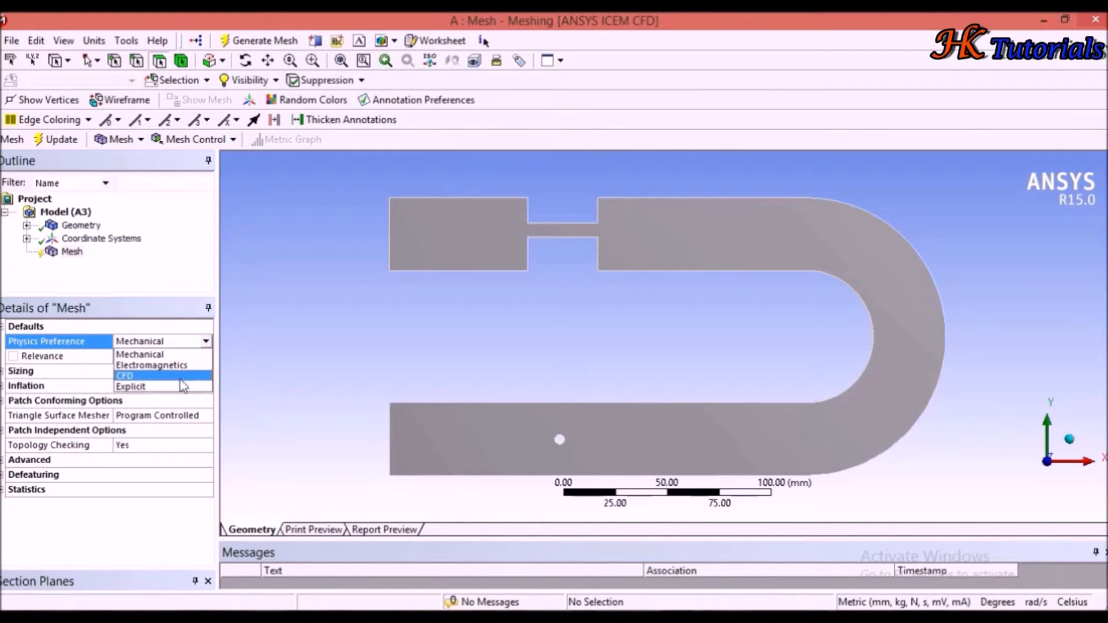
{"action": "mouse_move", "coordinate": [163, 354]}
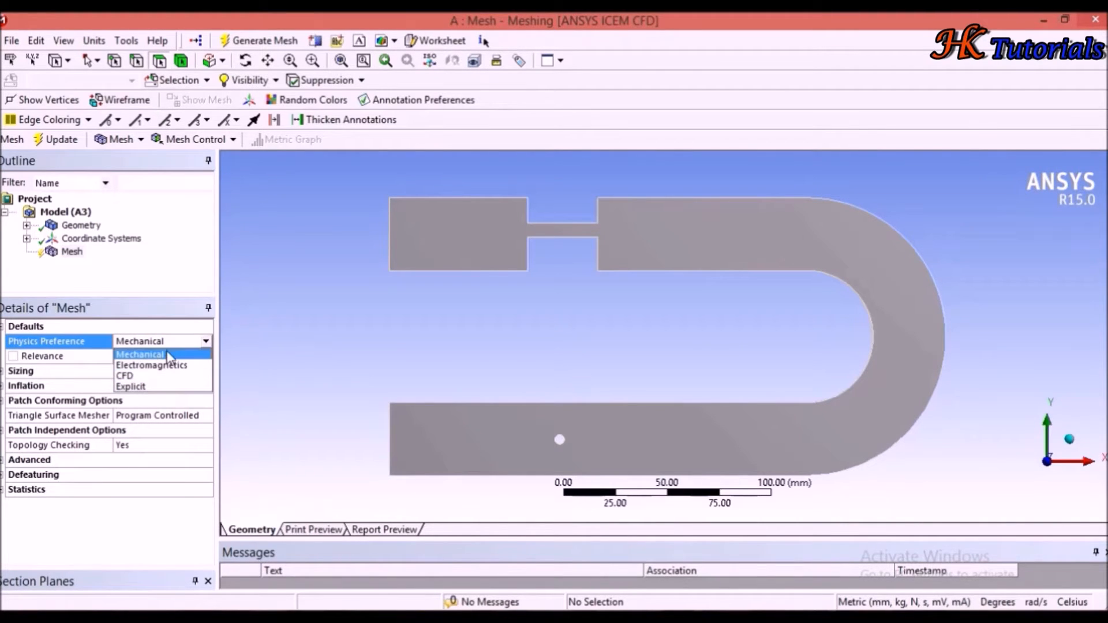
{"action": "mouse_move", "coordinate": [160, 387]}
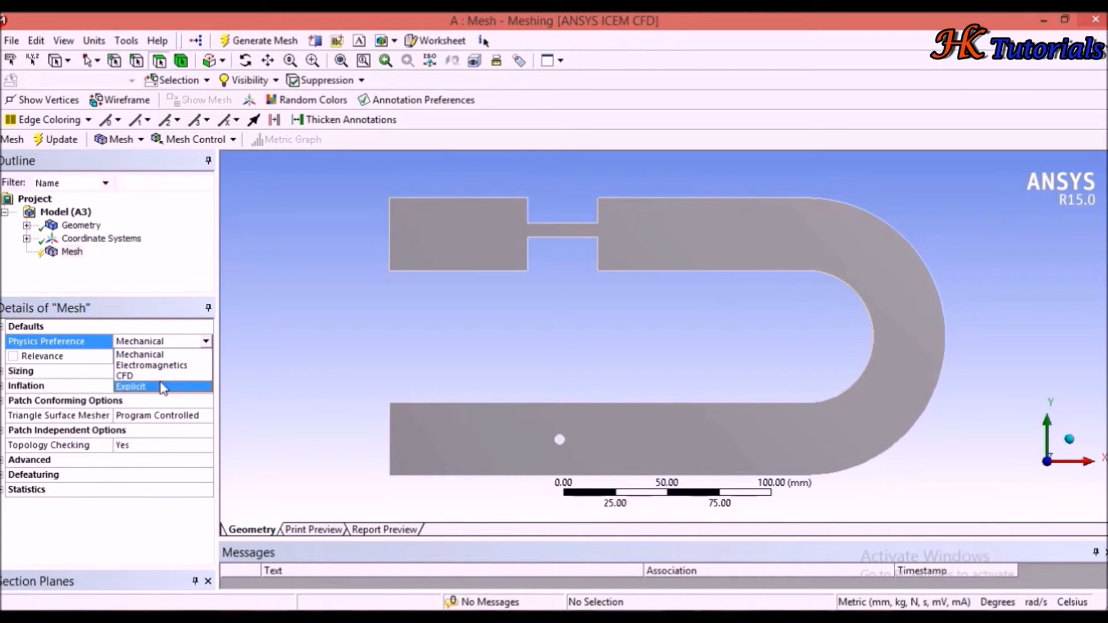
{"action": "mouse_move", "coordinate": [161, 354]}
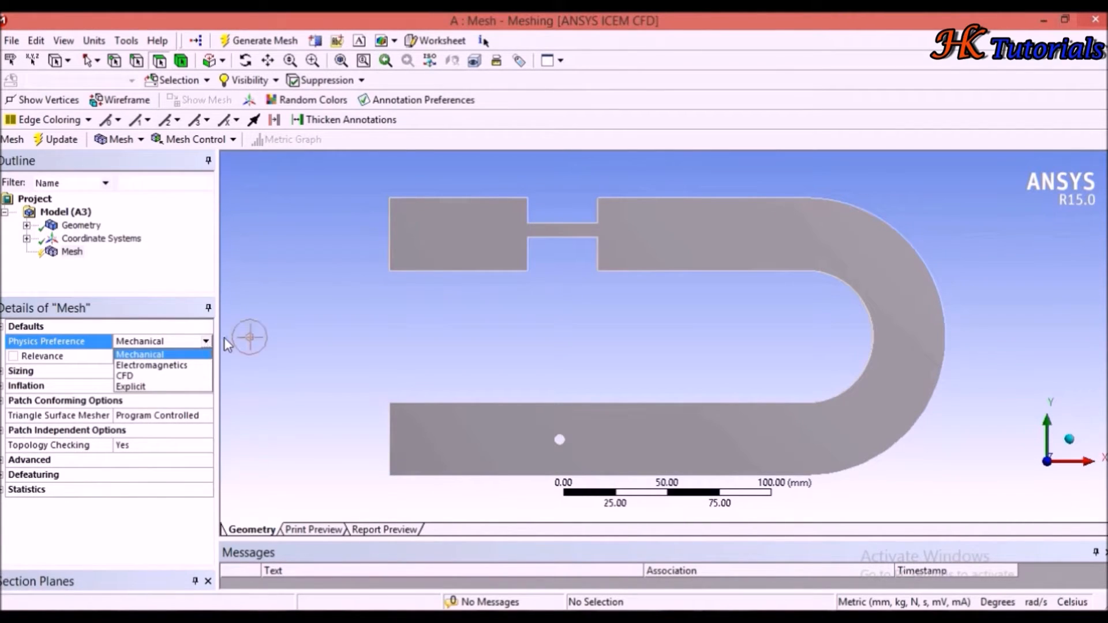
{"action": "left_click", "coordinate": [139, 353]}
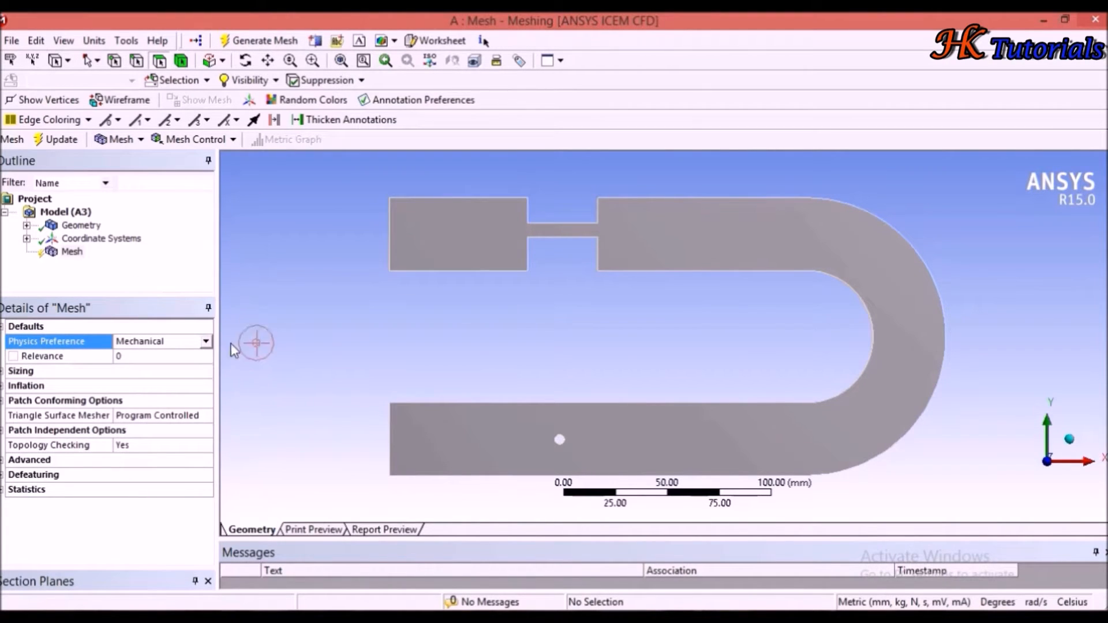
{"action": "mouse_move", "coordinate": [604, 344]}
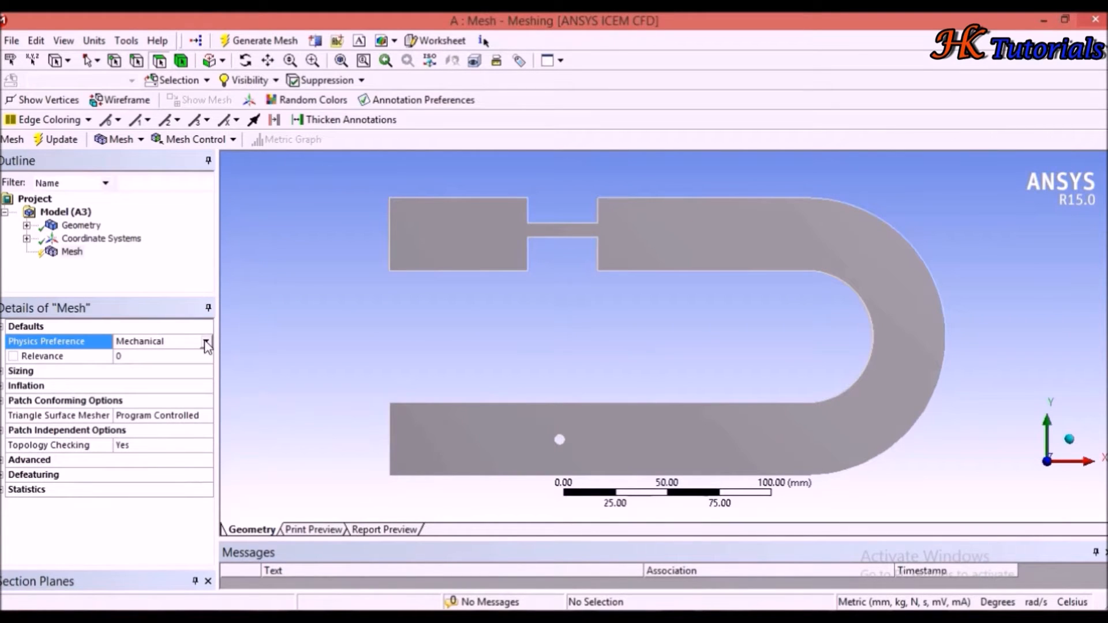
{"action": "left_click", "coordinate": [206, 340]}
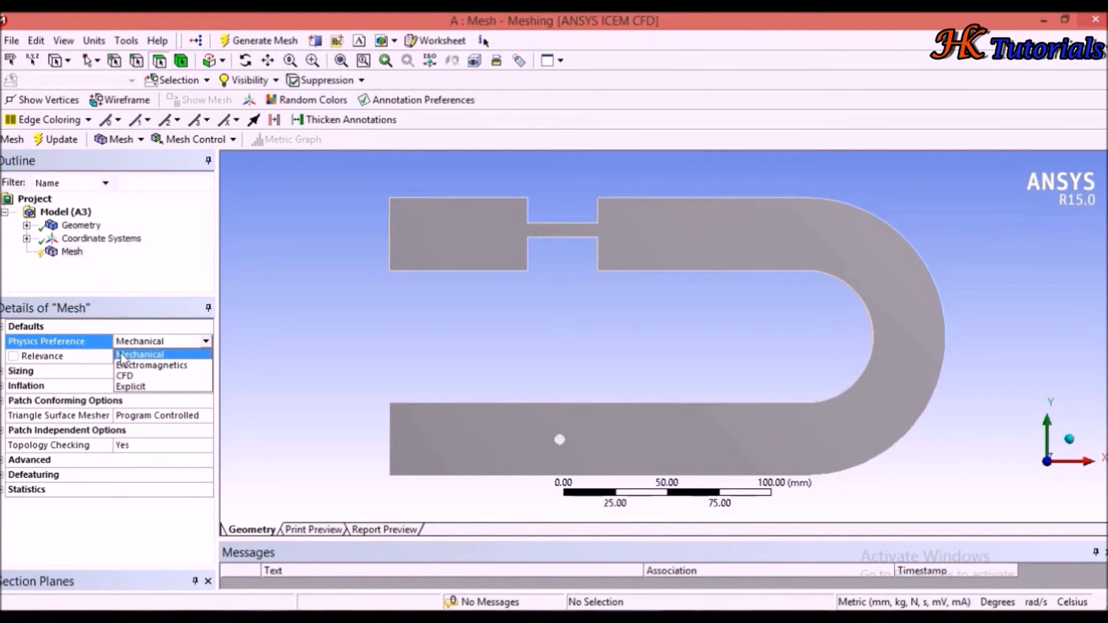
{"action": "mouse_move", "coordinate": [127, 375]}
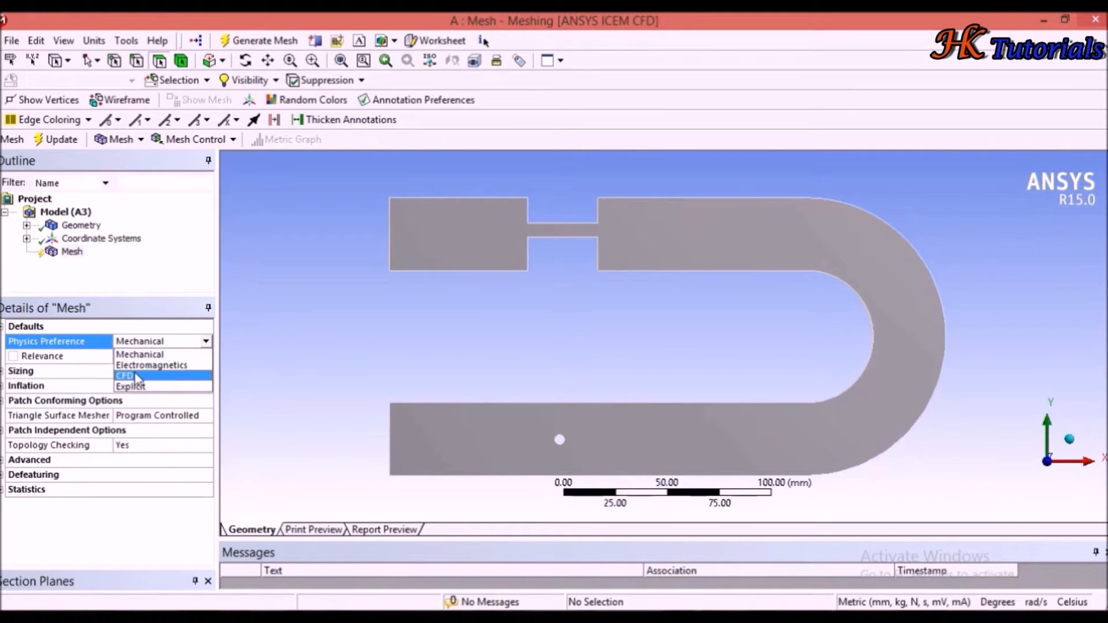
{"action": "mouse_move", "coordinate": [146, 387]}
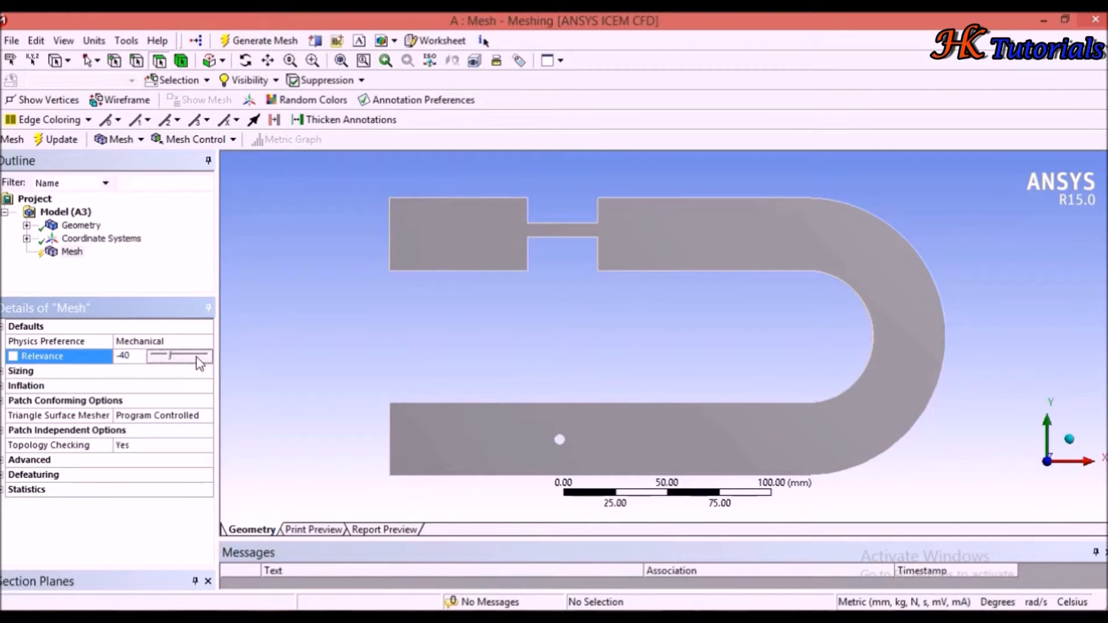
Raise mesh Relevance to 100 and expand the Sizing group
{"action": "left_click_drag", "start_coordinate": [160, 356], "coordinate": [209, 356]}
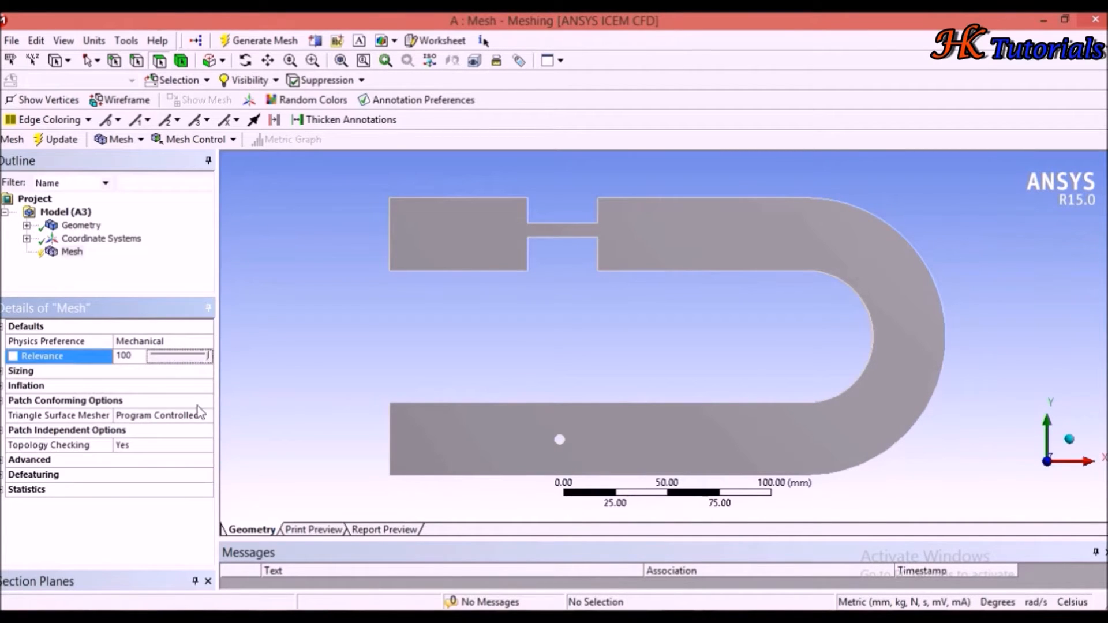
{"action": "mouse_move", "coordinate": [4, 386]}
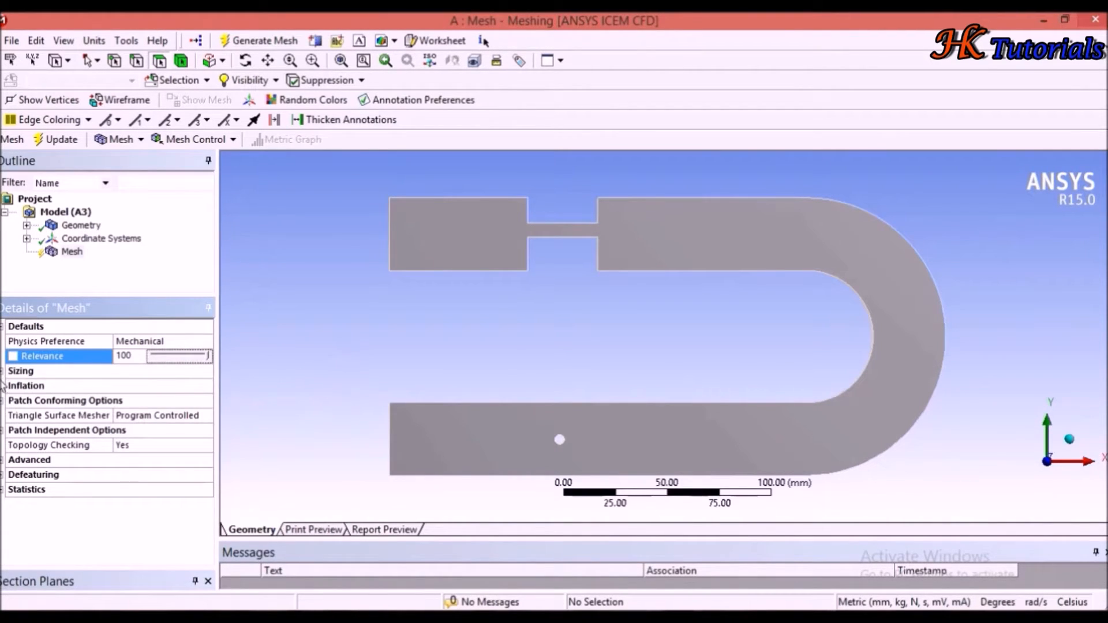
{"action": "left_click", "coordinate": [20, 371]}
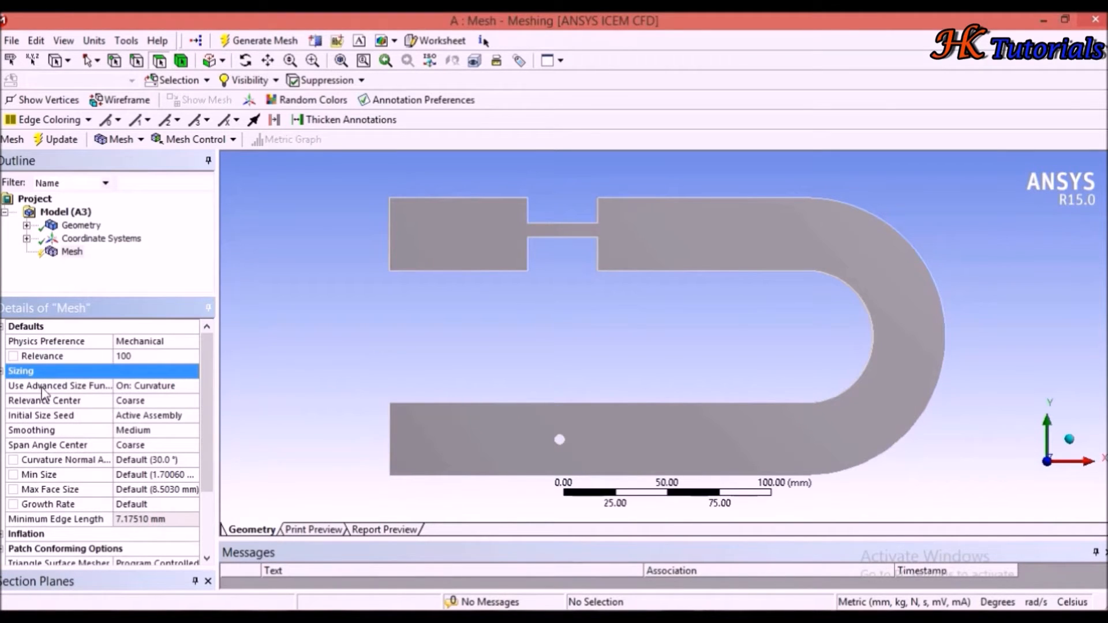
{"action": "mouse_move", "coordinate": [80, 412]}
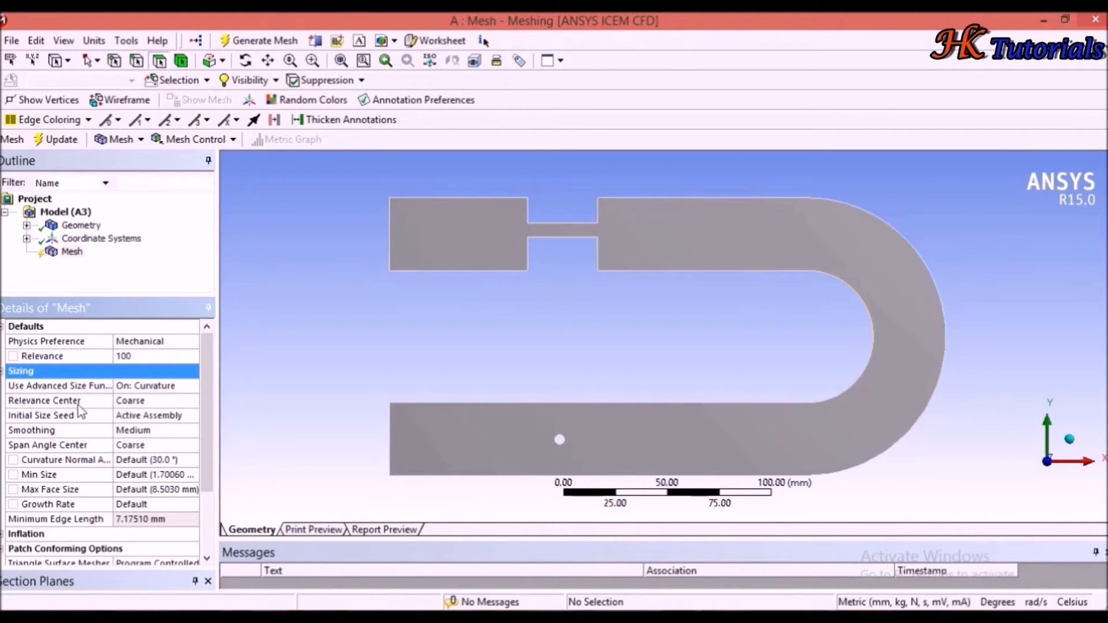
{"action": "mouse_move", "coordinate": [117, 400]}
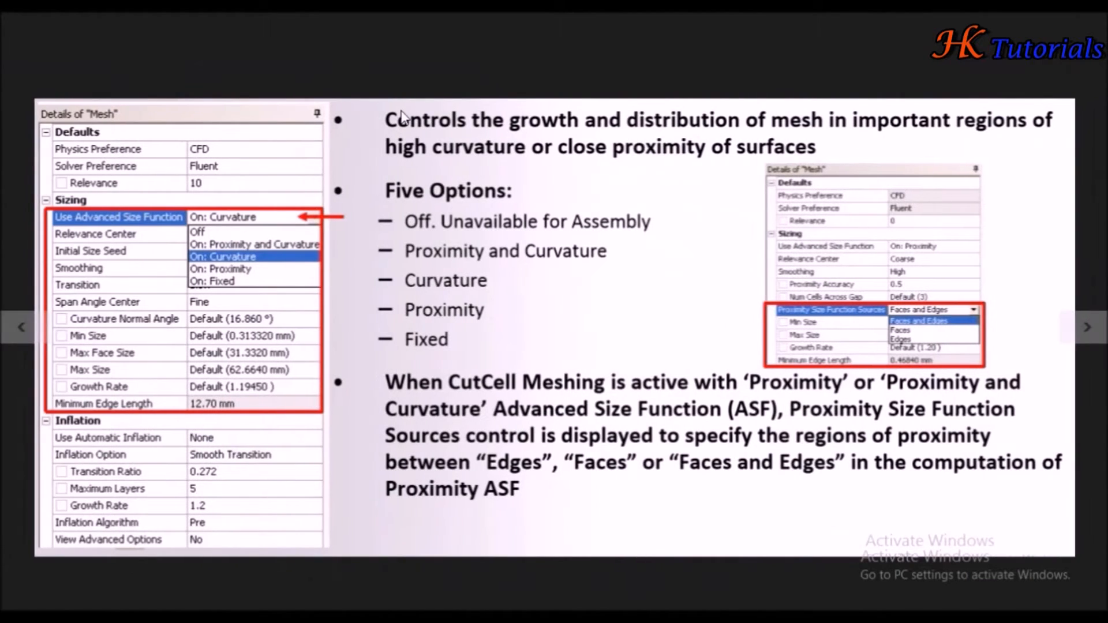
{"action": "mouse_move", "coordinate": [569, 139]}
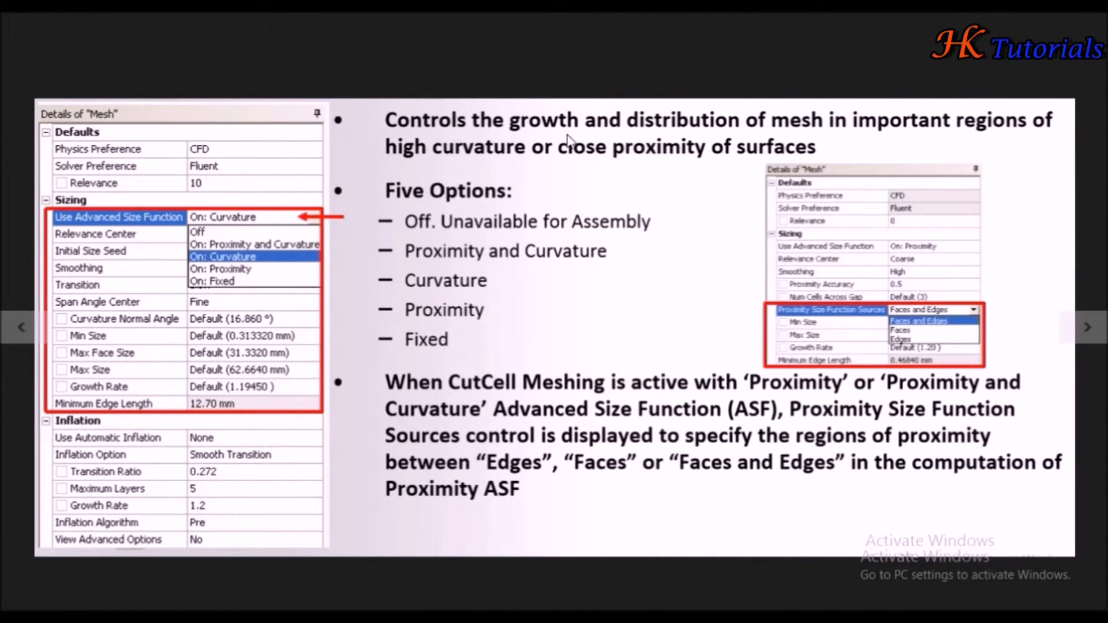
{"action": "mouse_move", "coordinate": [966, 139]}
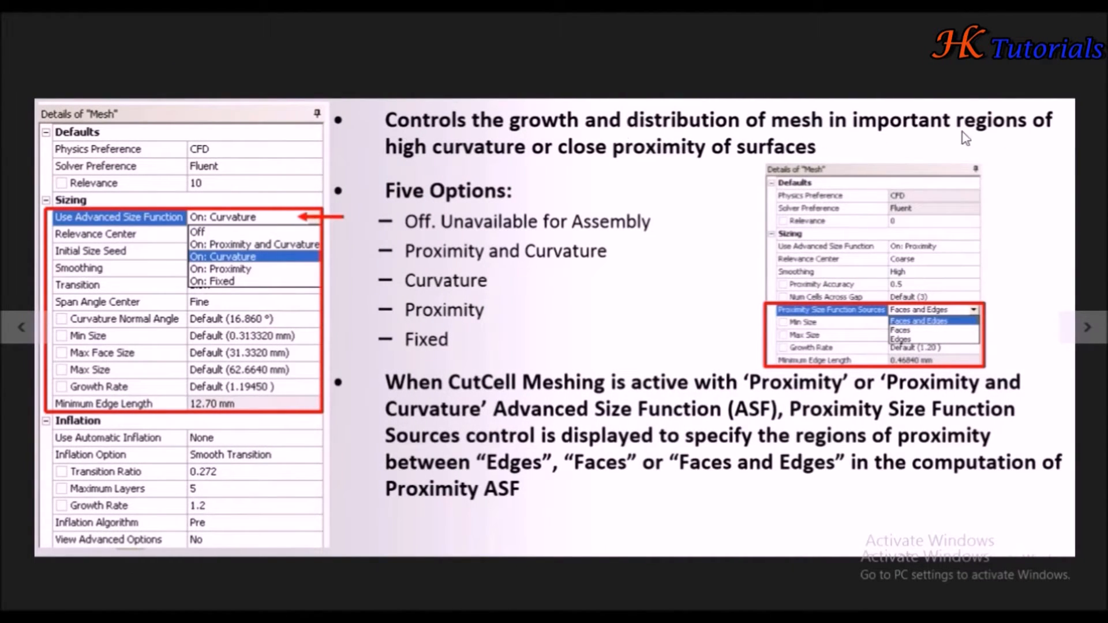
{"action": "mouse_move", "coordinate": [541, 174]}
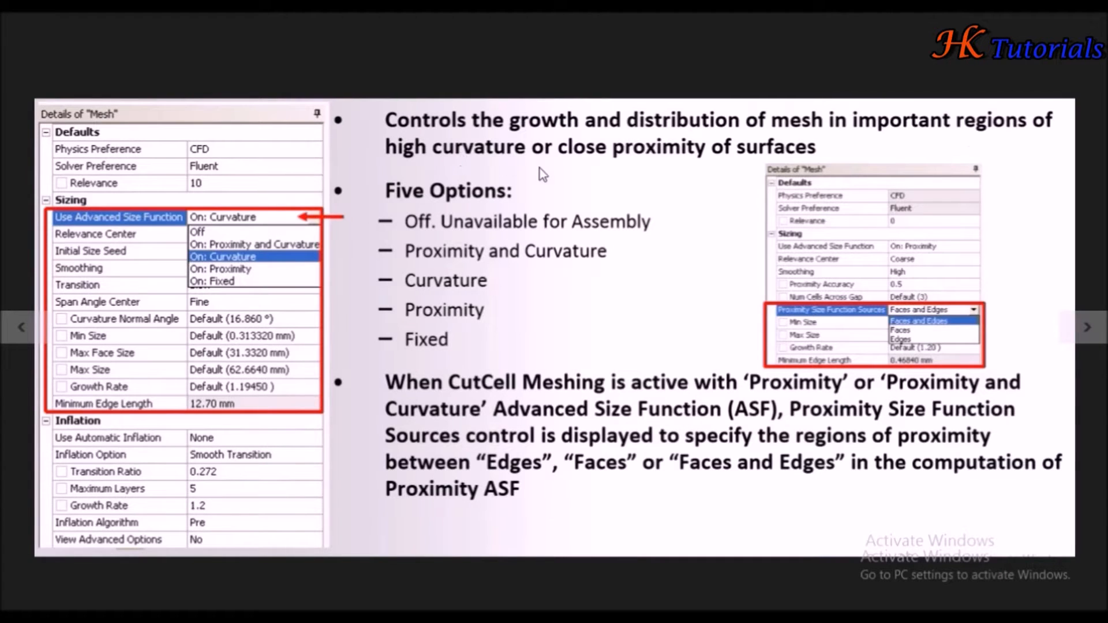
{"action": "mouse_move", "coordinate": [743, 163]}
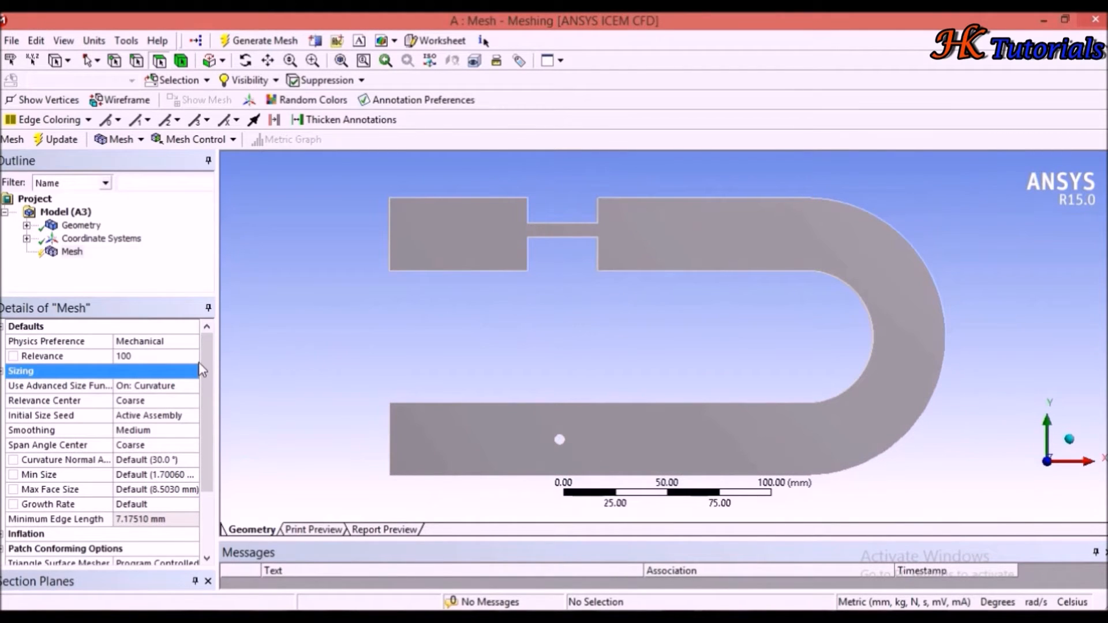
Set Use Advanced Size Function to Off
{"action": "left_click", "coordinate": [190, 387]}
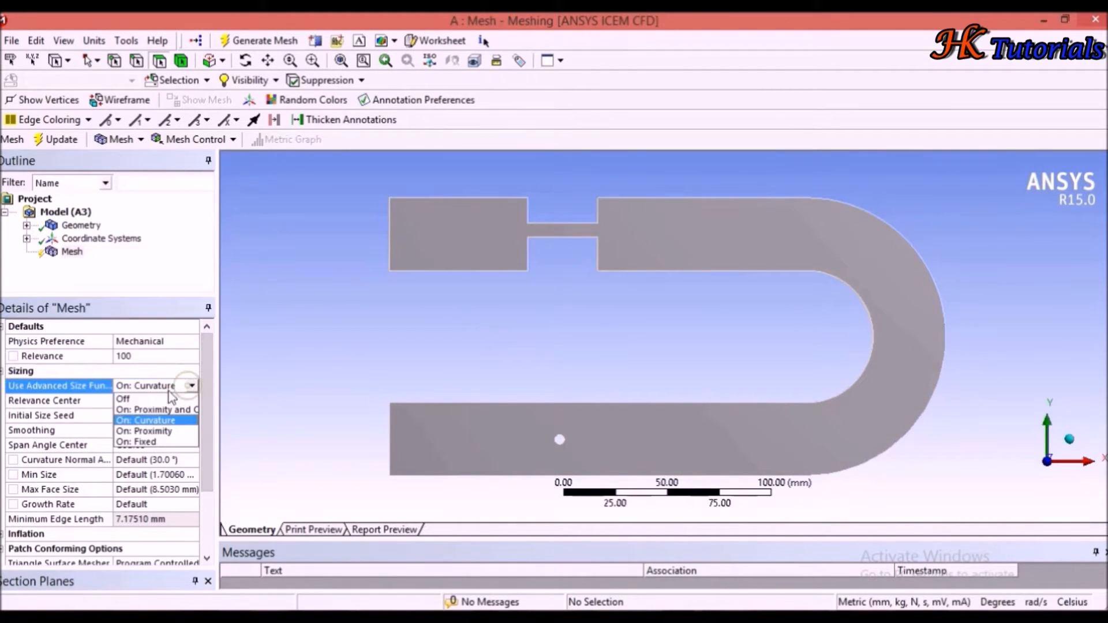
{"action": "left_click", "coordinate": [123, 399]}
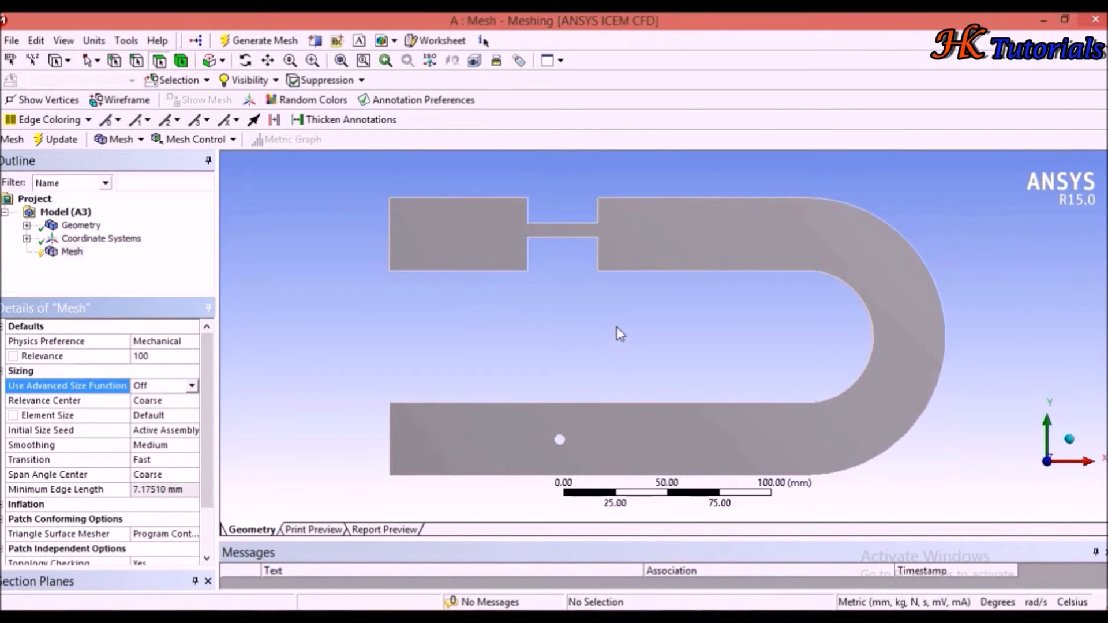
{"action": "mouse_move", "coordinate": [110, 429]}
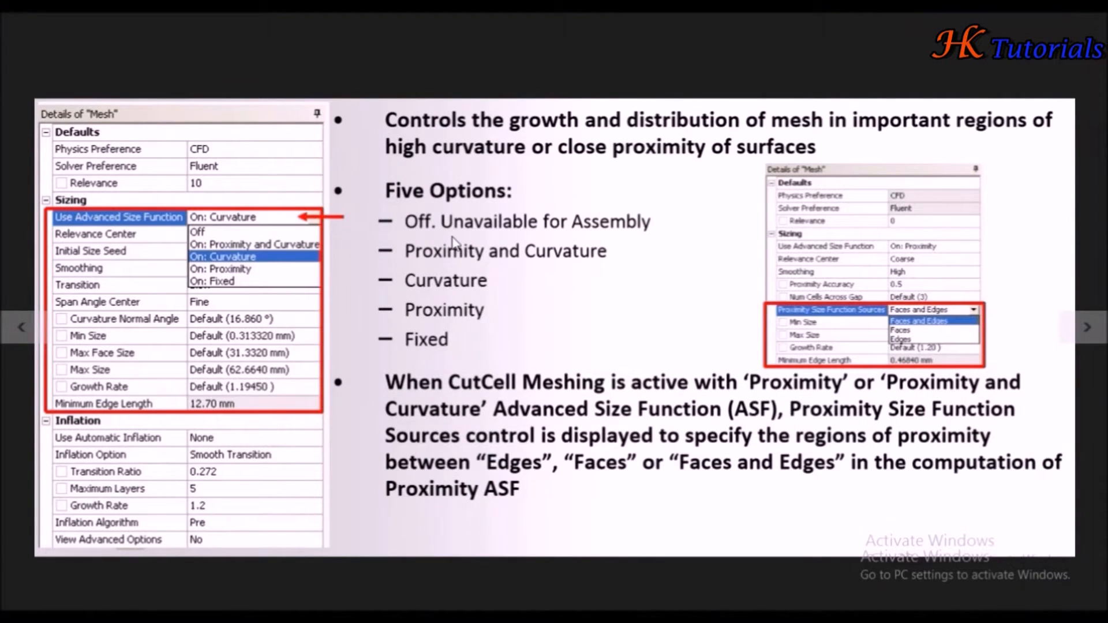
{"action": "mouse_move", "coordinate": [505, 246]}
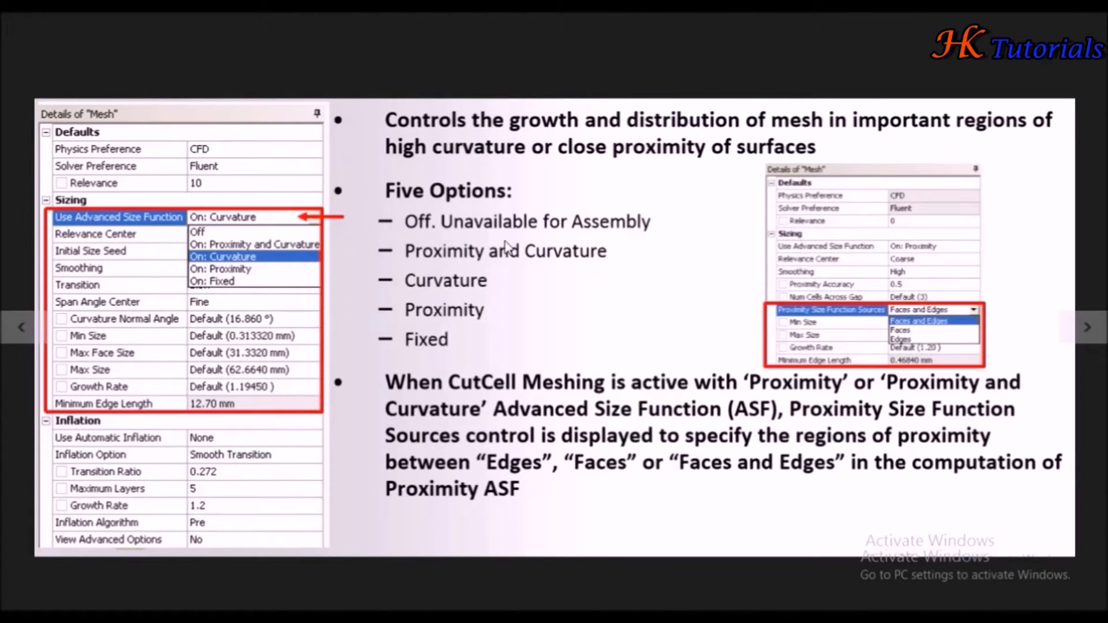
{"action": "mouse_move", "coordinate": [422, 282]}
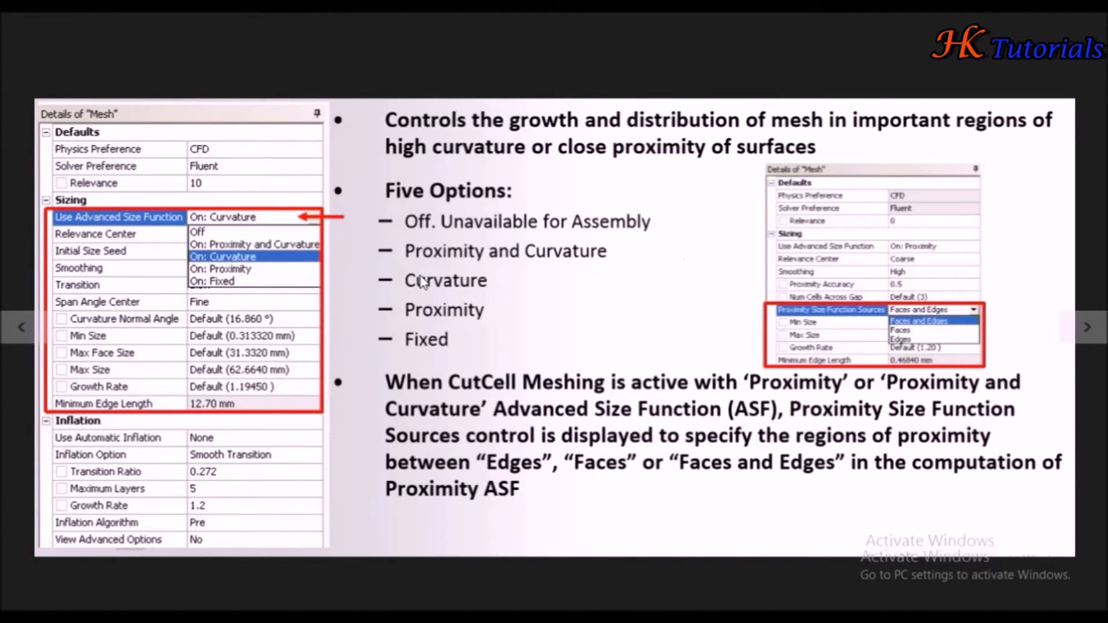
{"action": "mouse_move", "coordinate": [467, 333]}
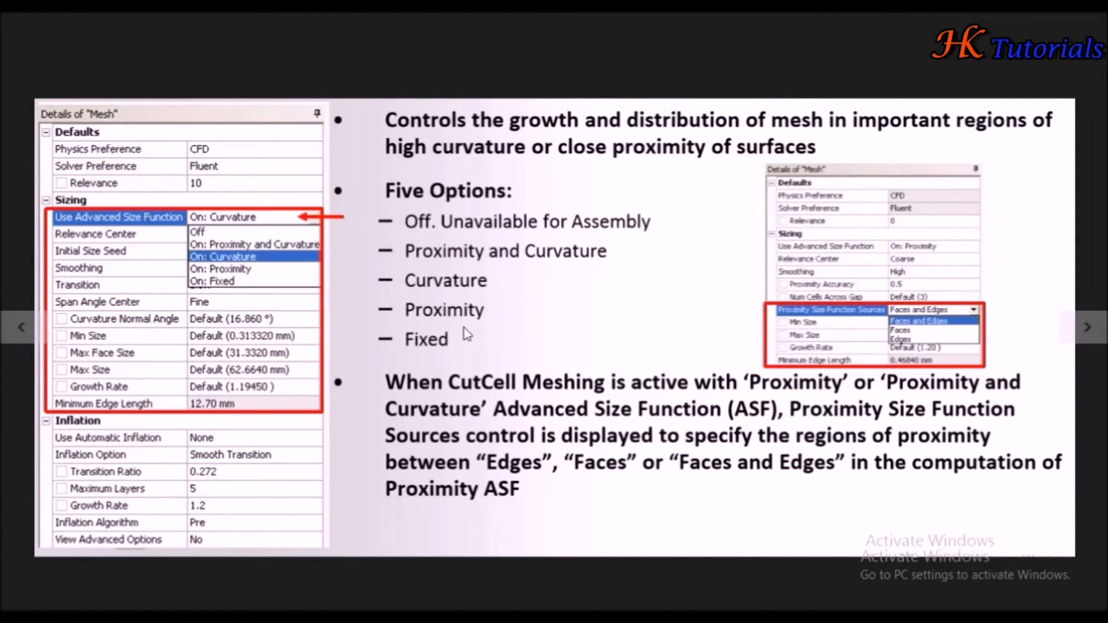
{"action": "mouse_move", "coordinate": [486, 352]}
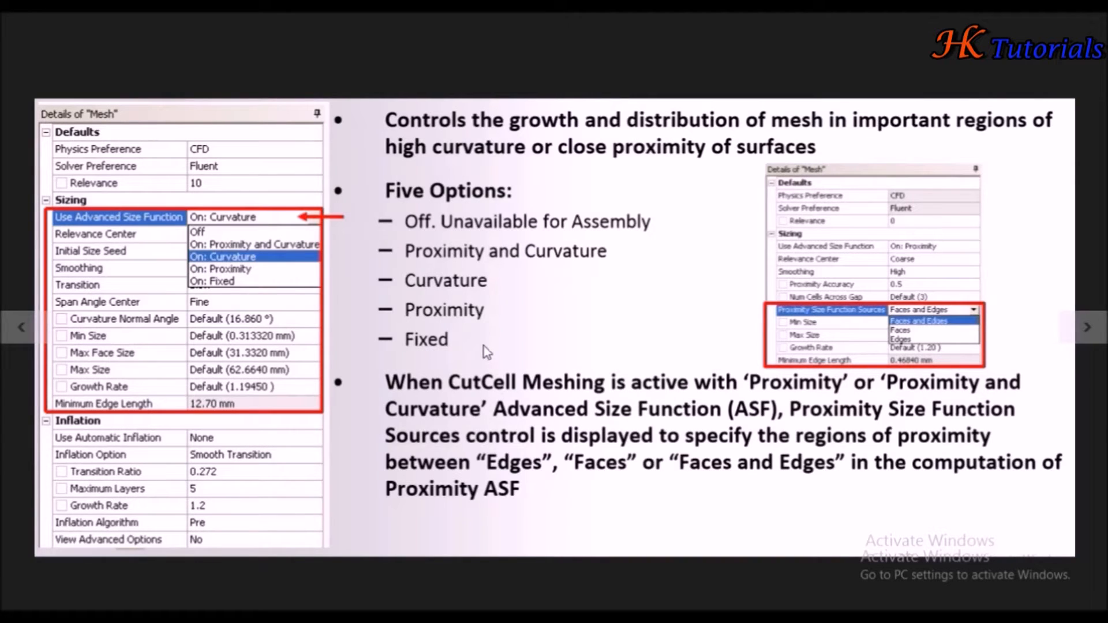
{"action": "mouse_move", "coordinate": [459, 293]}
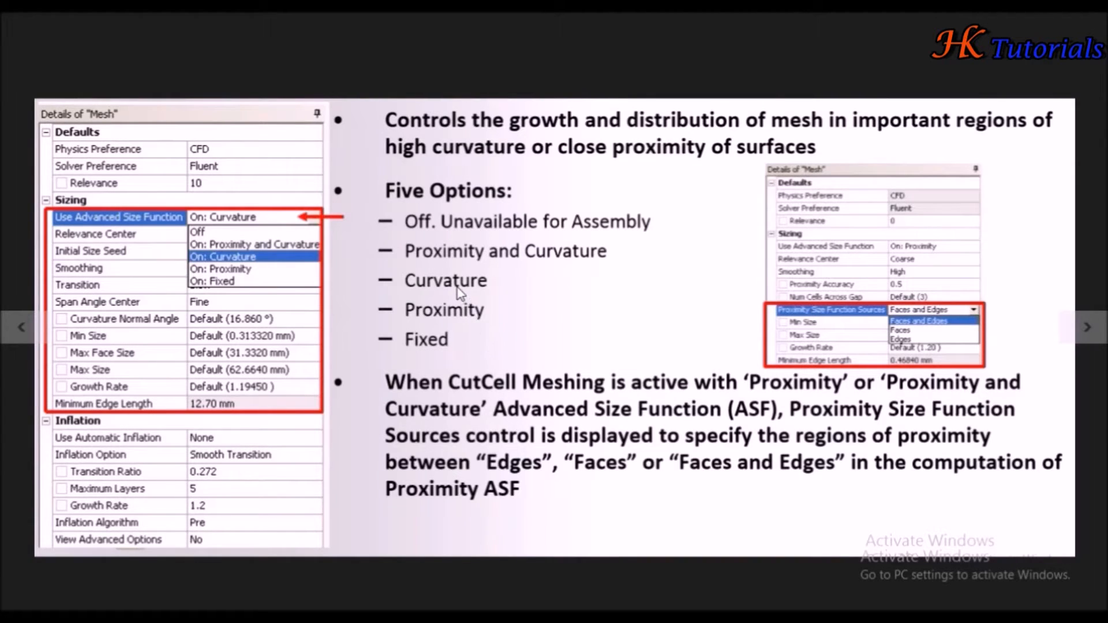
{"action": "mouse_move", "coordinate": [477, 299]}
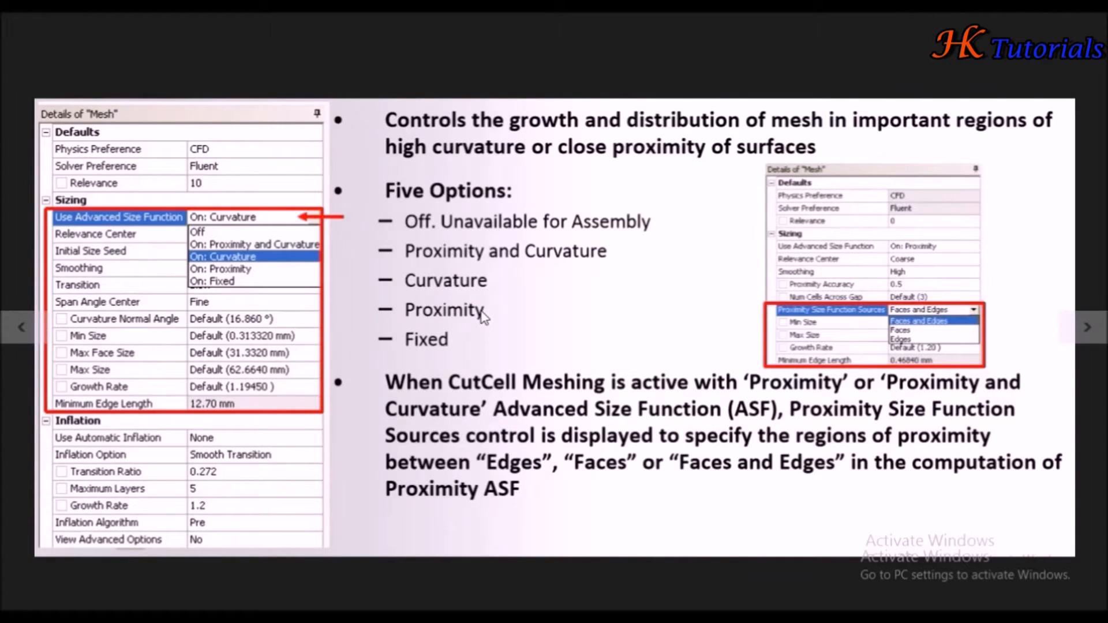
{"action": "mouse_move", "coordinate": [456, 318]}
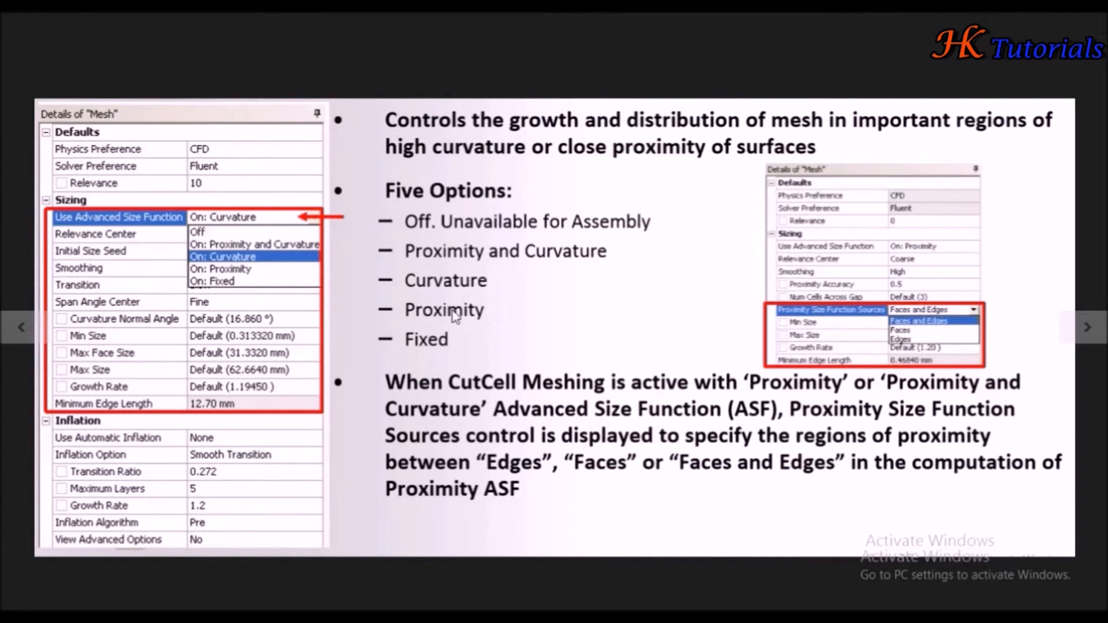
{"action": "mouse_move", "coordinate": [590, 265]}
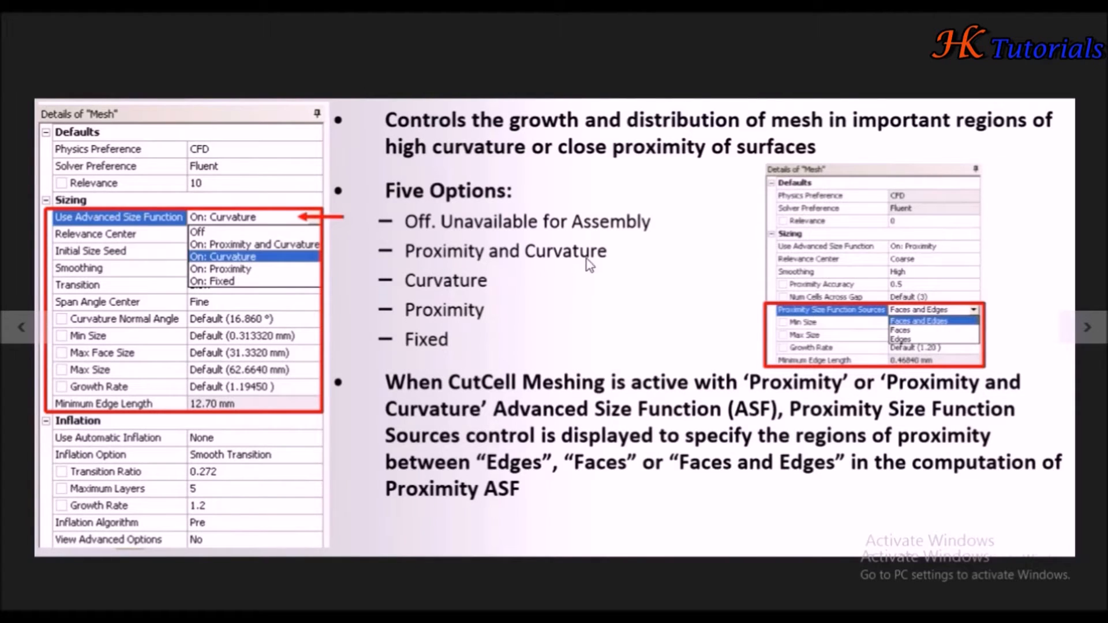
{"action": "mouse_move", "coordinate": [491, 290]}
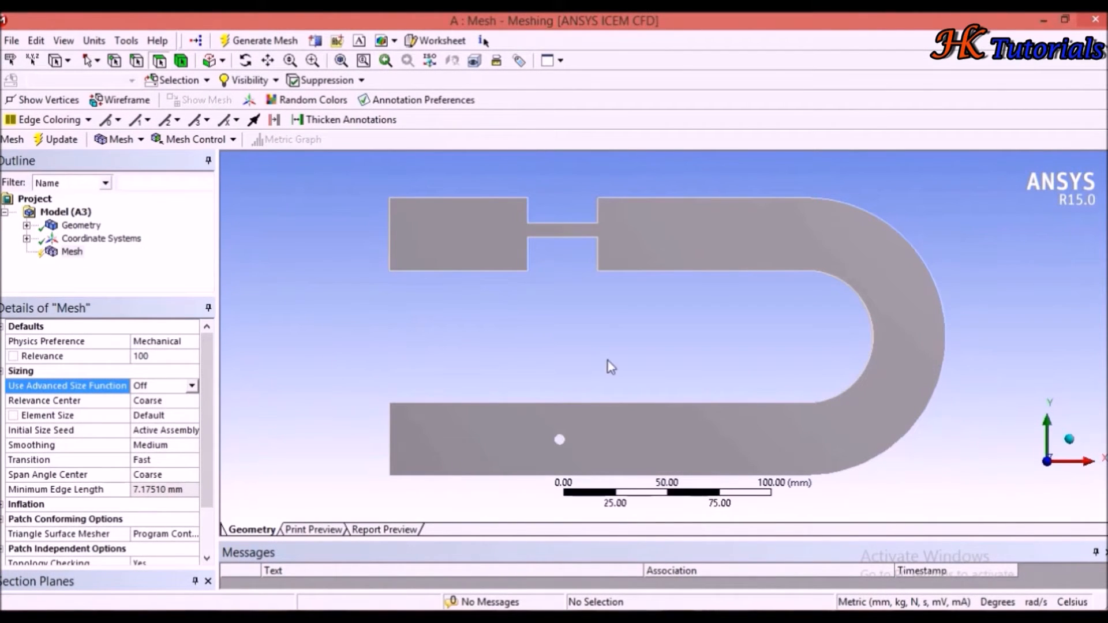
{"action": "mouse_move", "coordinate": [494, 327]}
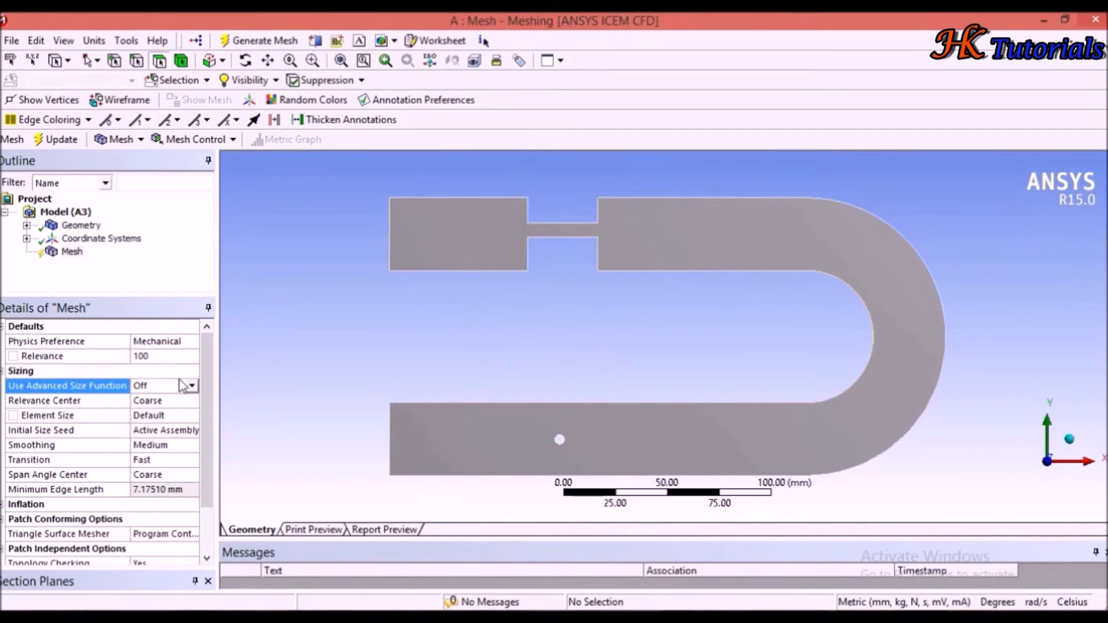
Set Relevance Center to Fine and generate the mesh
{"action": "left_click", "coordinate": [191, 400]}
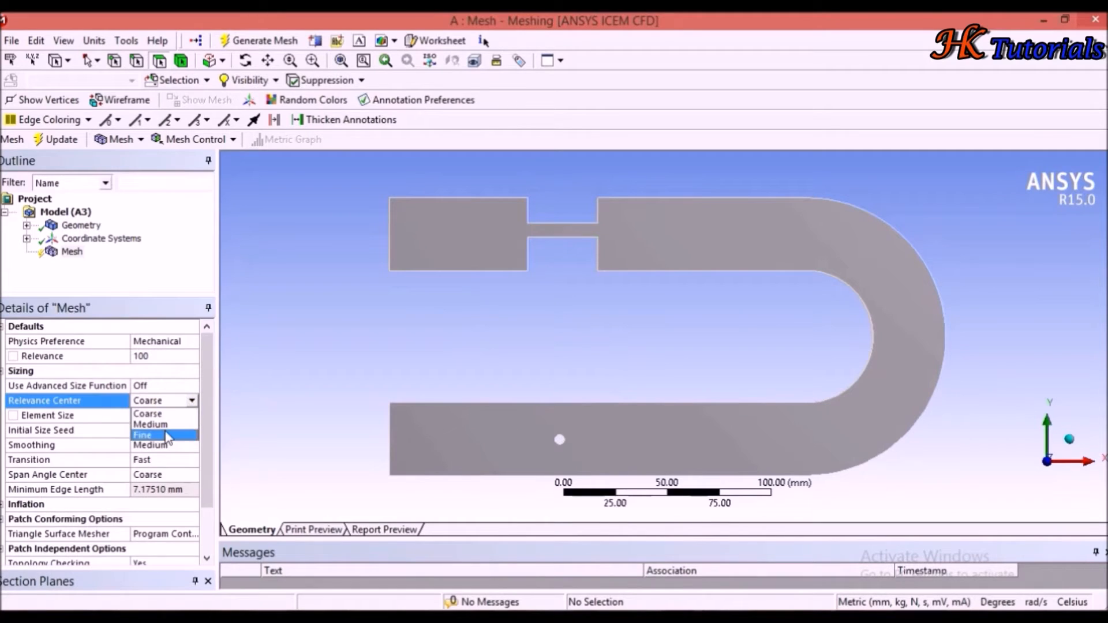
{"action": "left_click", "coordinate": [142, 435]}
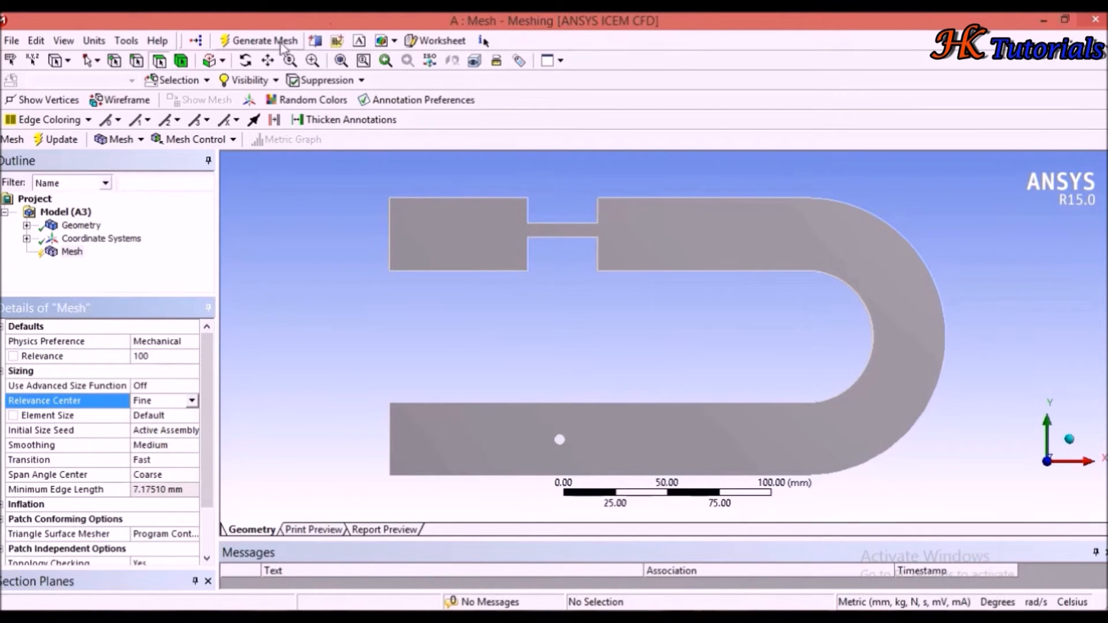
{"action": "left_click", "coordinate": [263, 41]}
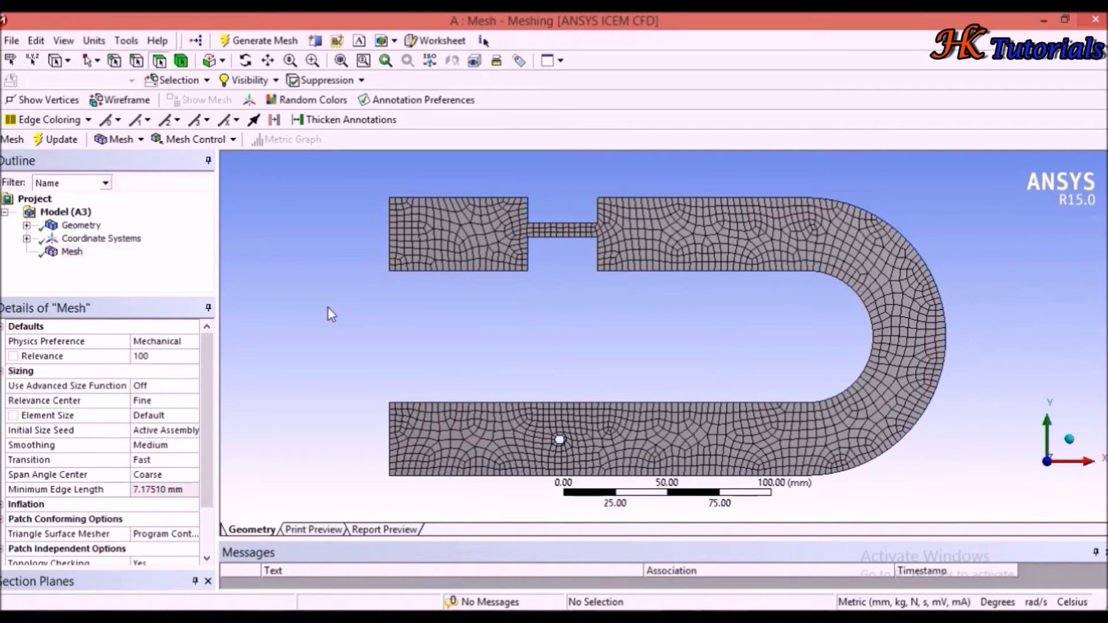
Switch the advanced size function to On: Curvature and regenerate the mesh
{"action": "left_click", "coordinate": [191, 385]}
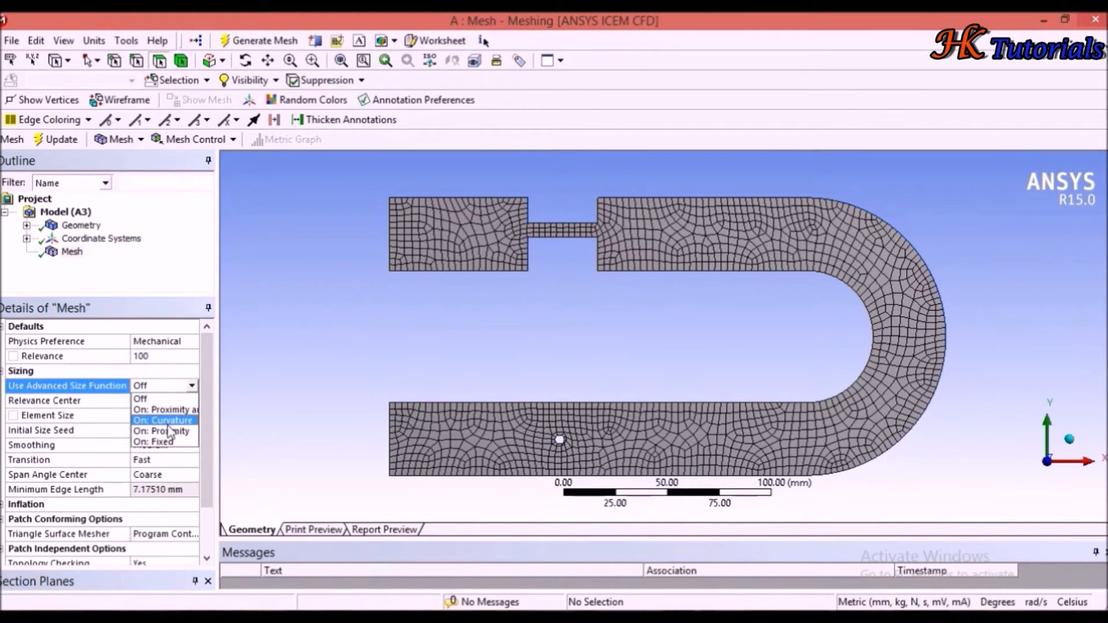
{"action": "left_click", "coordinate": [163, 420]}
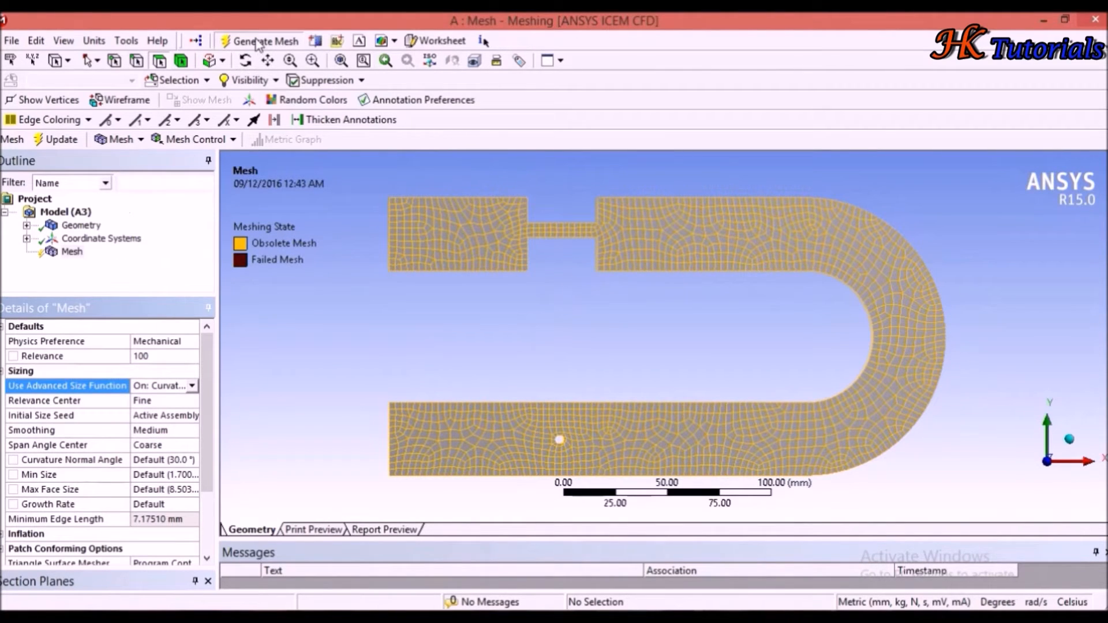
{"action": "left_click", "coordinate": [265, 40]}
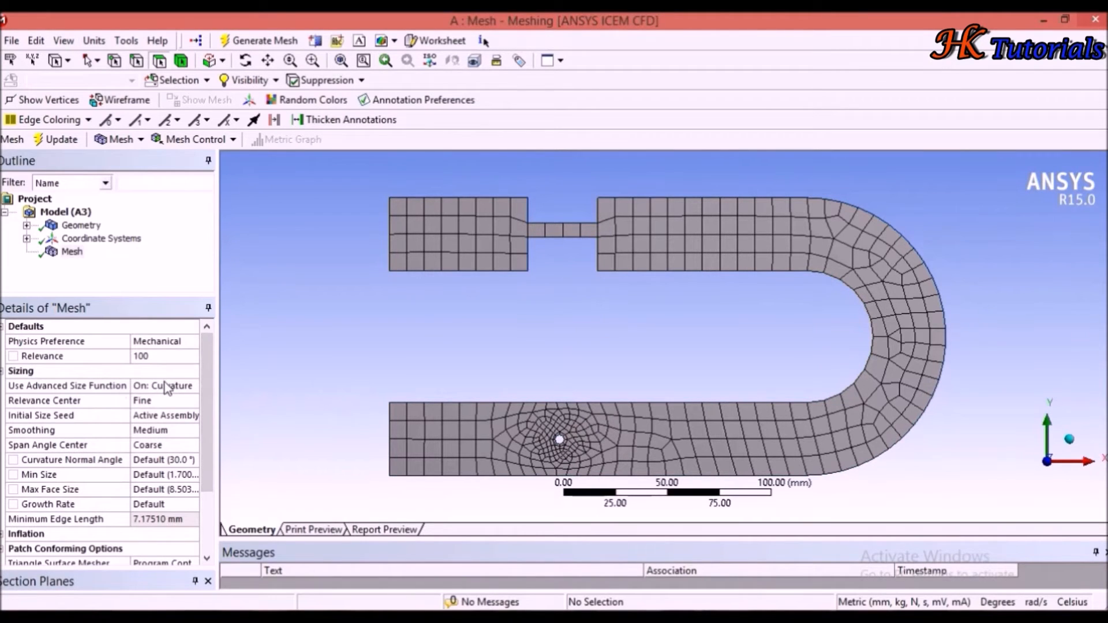
{"action": "mouse_move", "coordinate": [221, 394]}
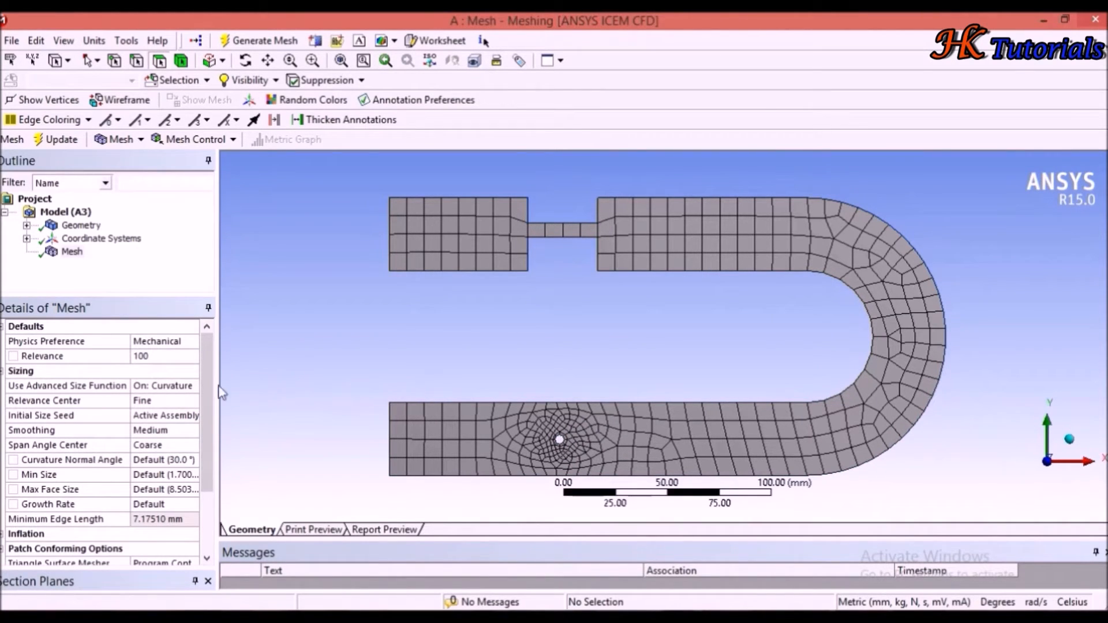
Regenerate the mesh with On: Proximity, then On: Proximity and Curvature
{"action": "left_click", "coordinate": [191, 386]}
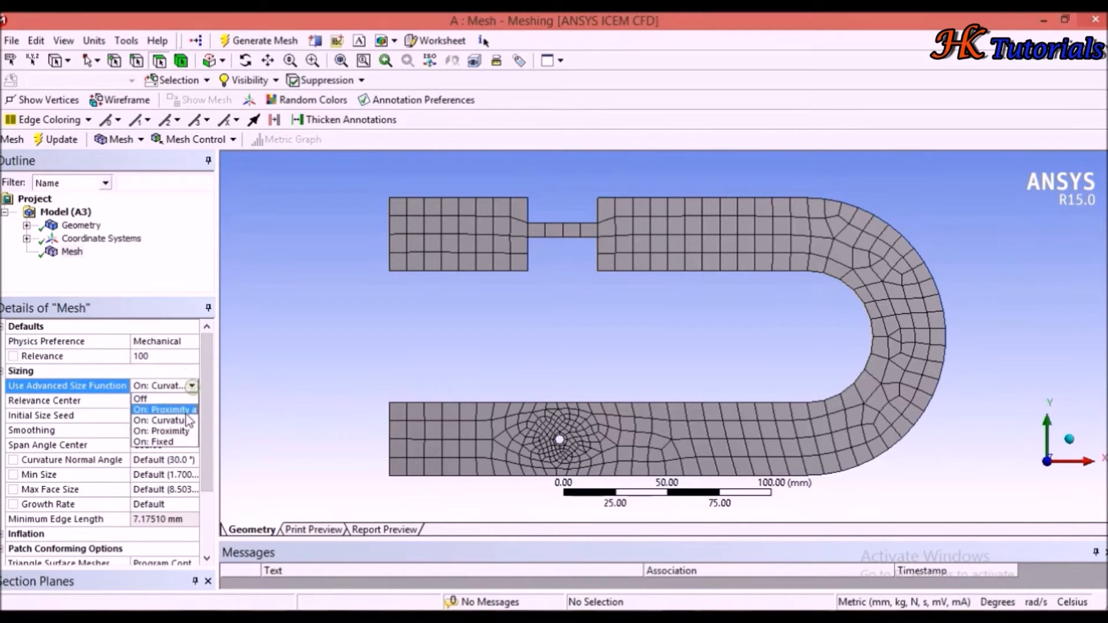
{"action": "left_click", "coordinate": [164, 409]}
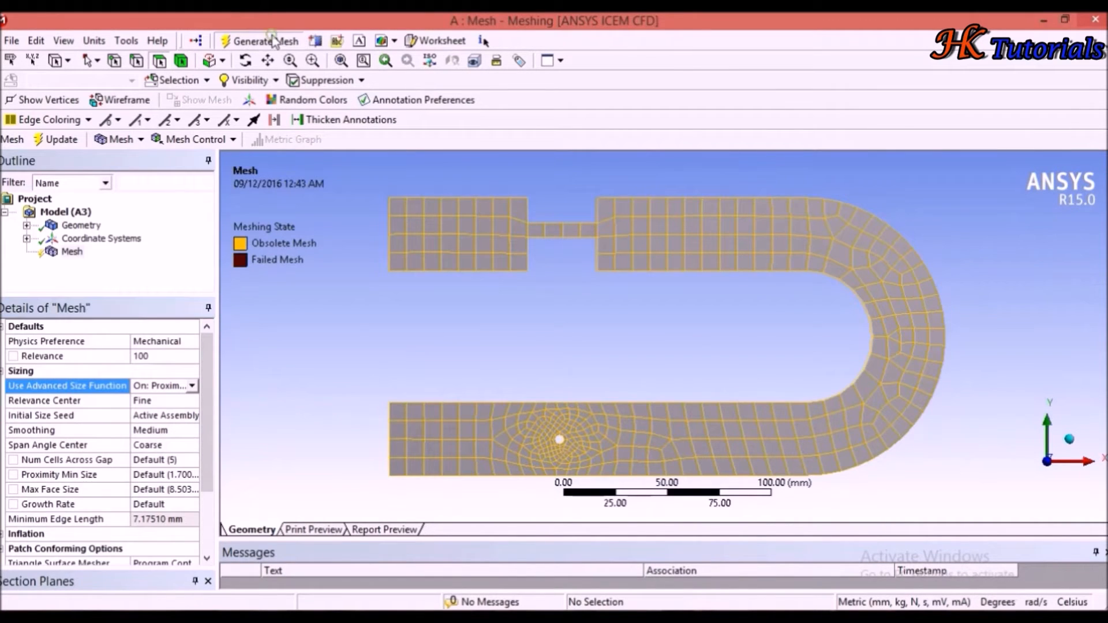
{"action": "left_click", "coordinate": [258, 40]}
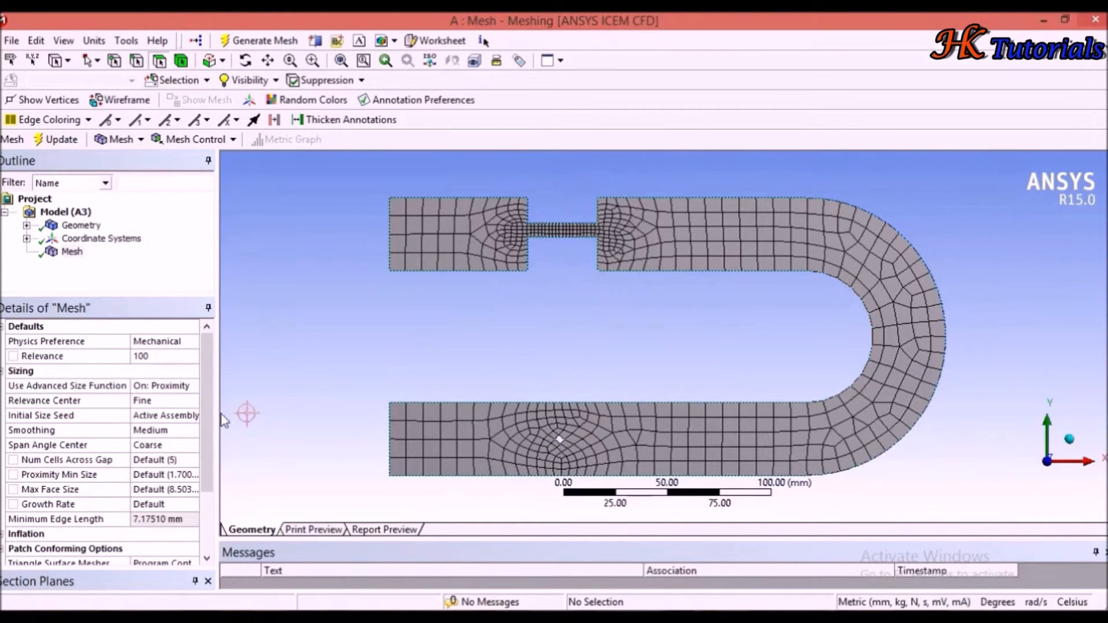
{"action": "left_click", "coordinate": [67, 385]}
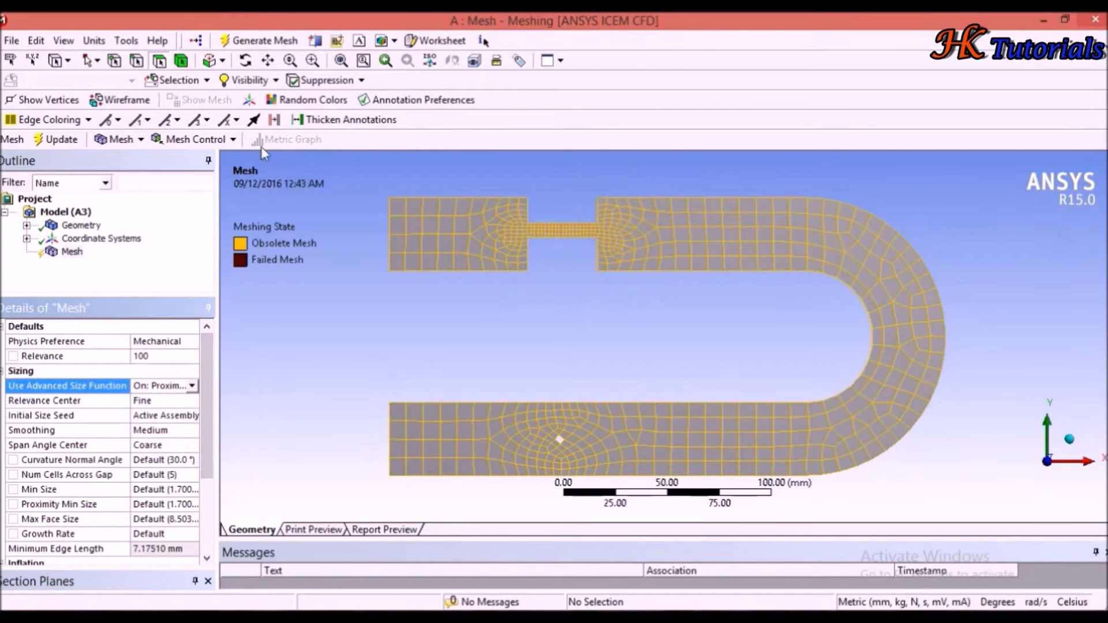
{"action": "left_click", "coordinate": [258, 41]}
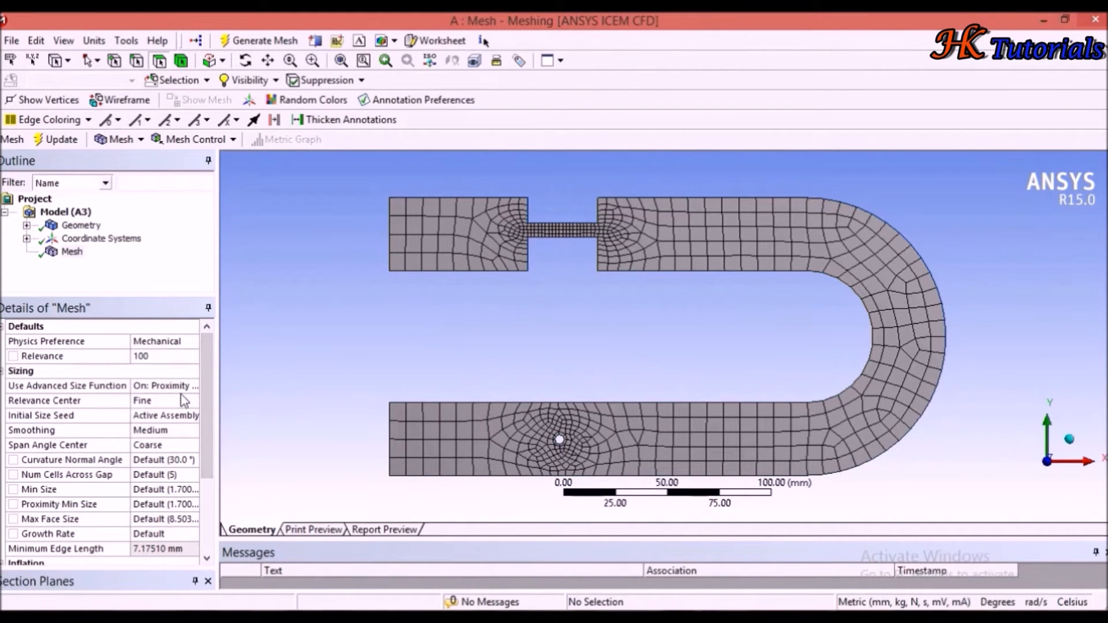
Turn the advanced size function back Off, regenerate, and review Relevance Center
{"action": "left_click", "coordinate": [191, 385]}
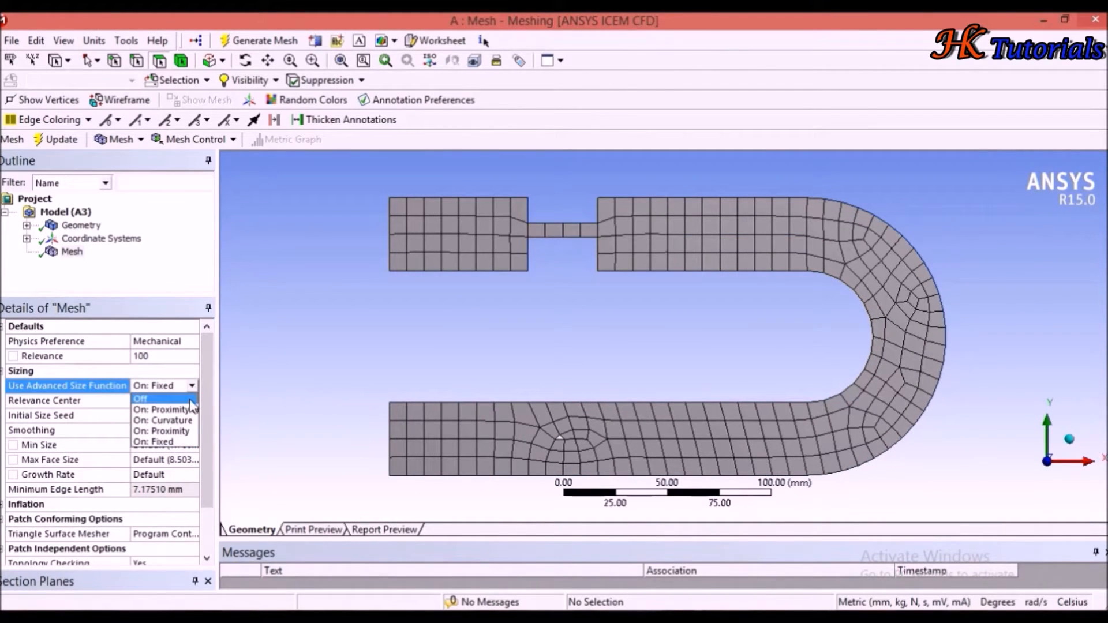
{"action": "left_click", "coordinate": [141, 400]}
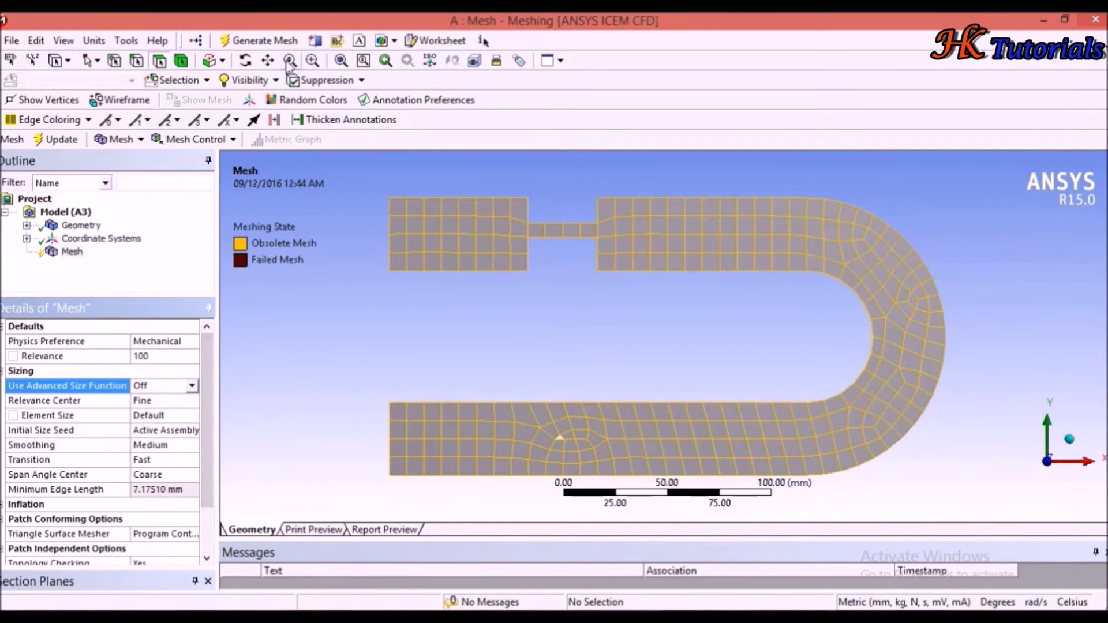
{"action": "left_click", "coordinate": [264, 40]}
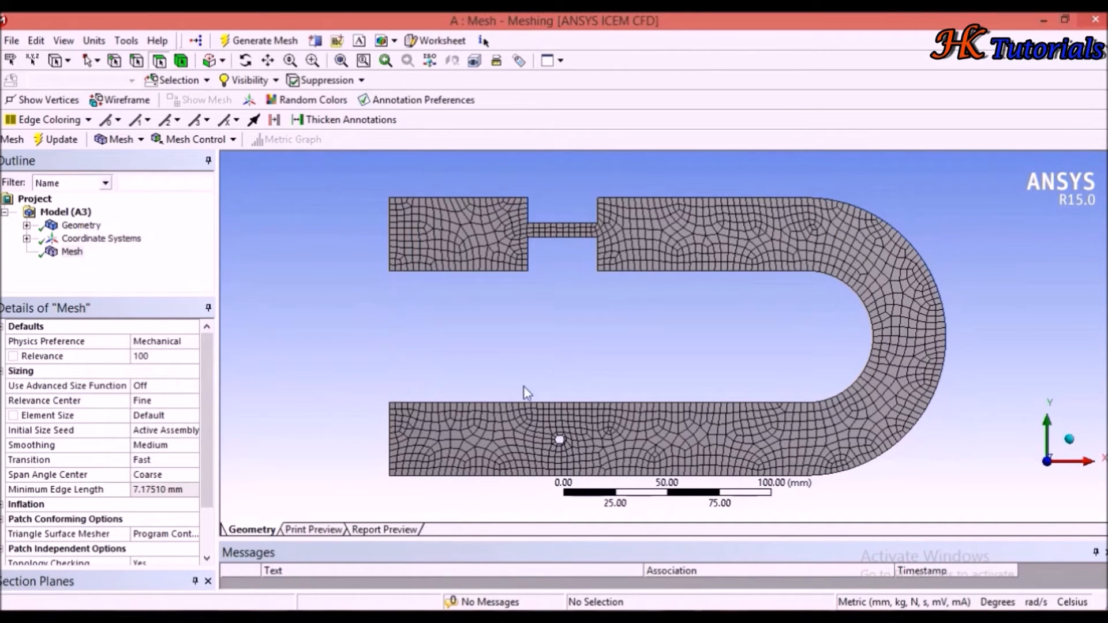
{"action": "left_click", "coordinate": [64, 401]}
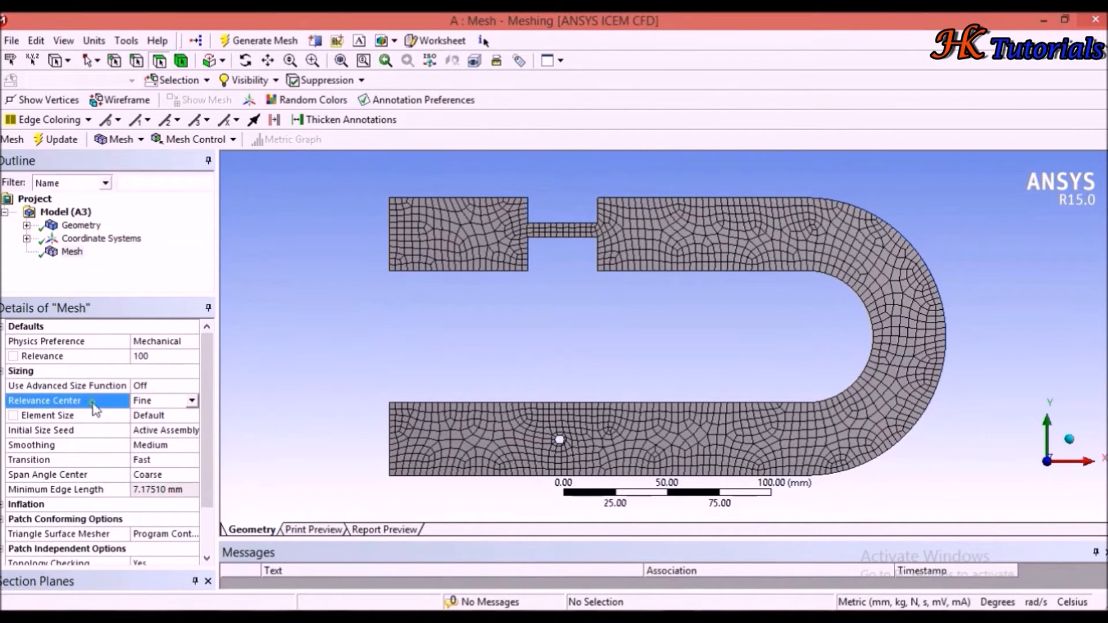
{"action": "left_click", "coordinate": [192, 400]}
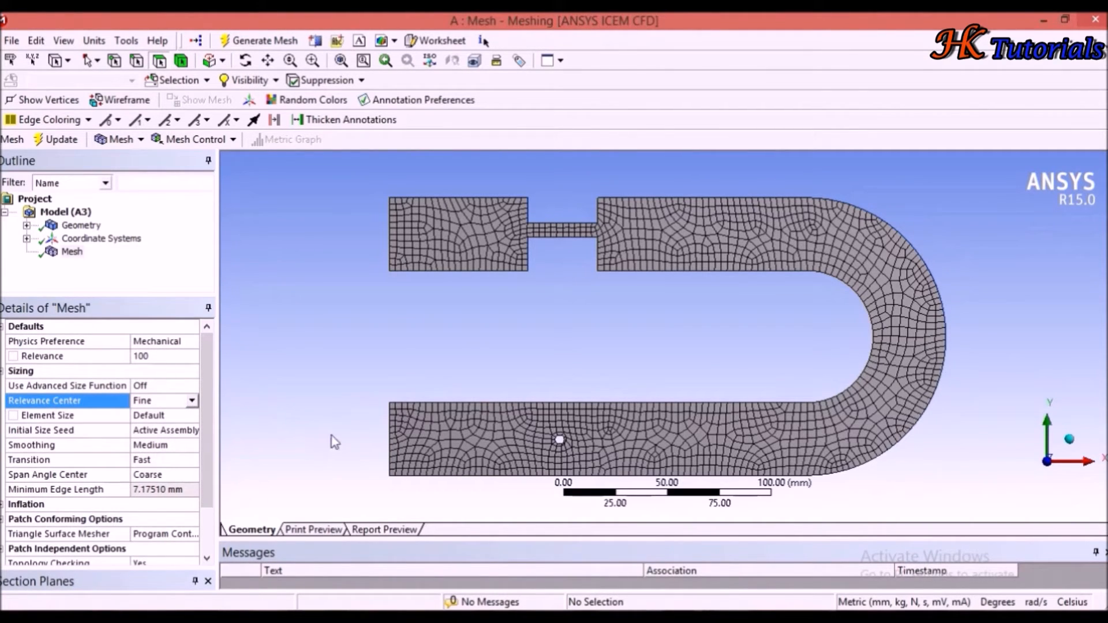
{"action": "mouse_move", "coordinate": [372, 369]}
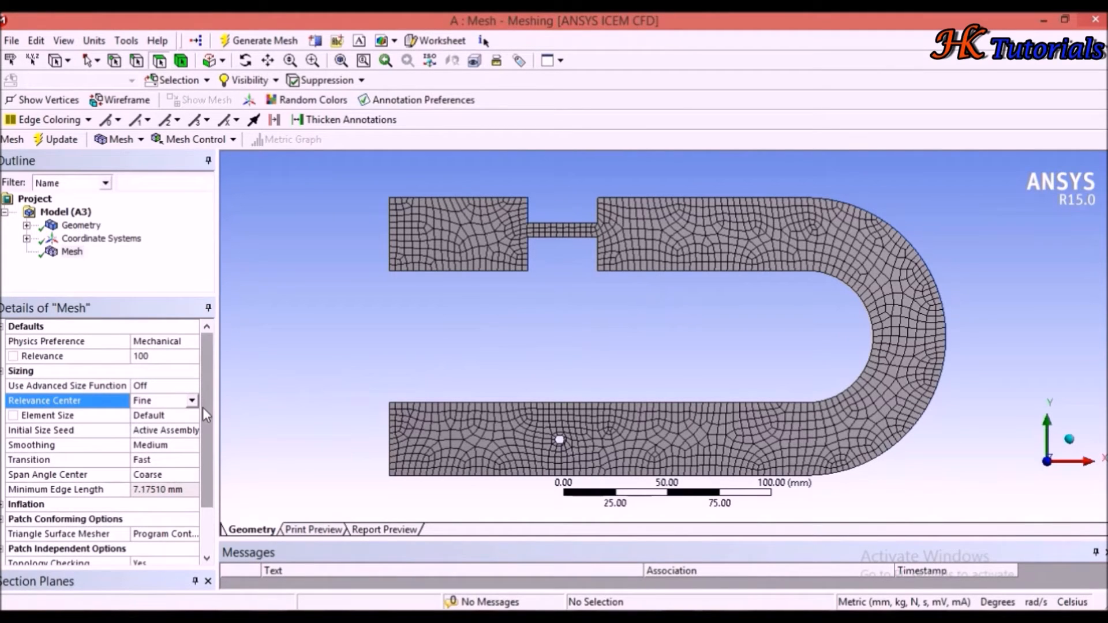
Set Use Advanced Size Function to On: Curvature and select the Min Size field
{"action": "left_click", "coordinate": [191, 401]}
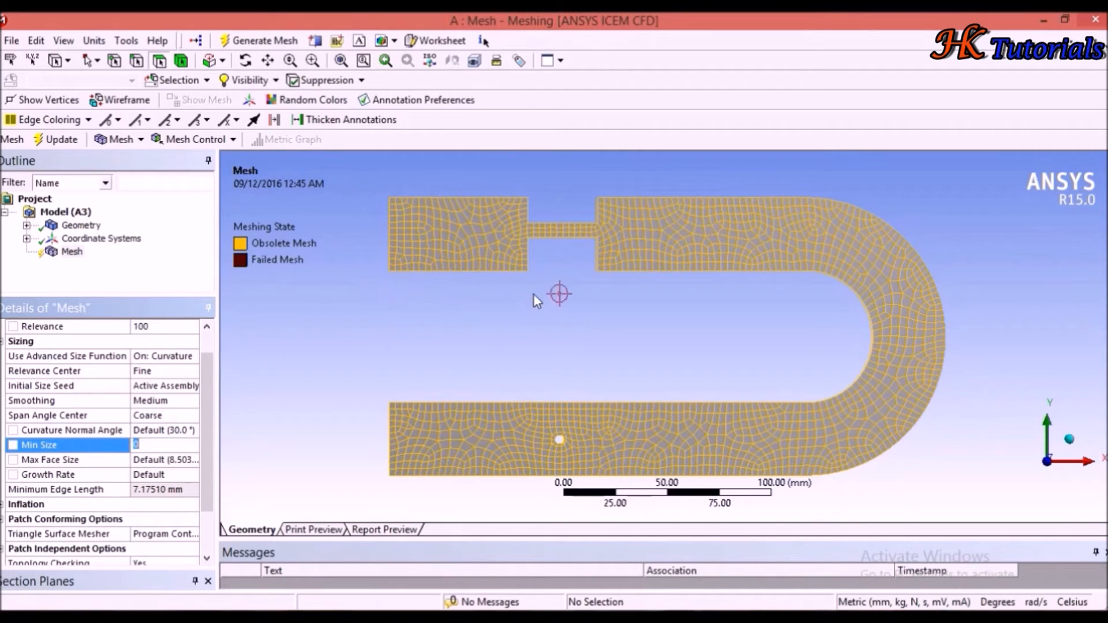
{"action": "mouse_move", "coordinate": [495, 353]}
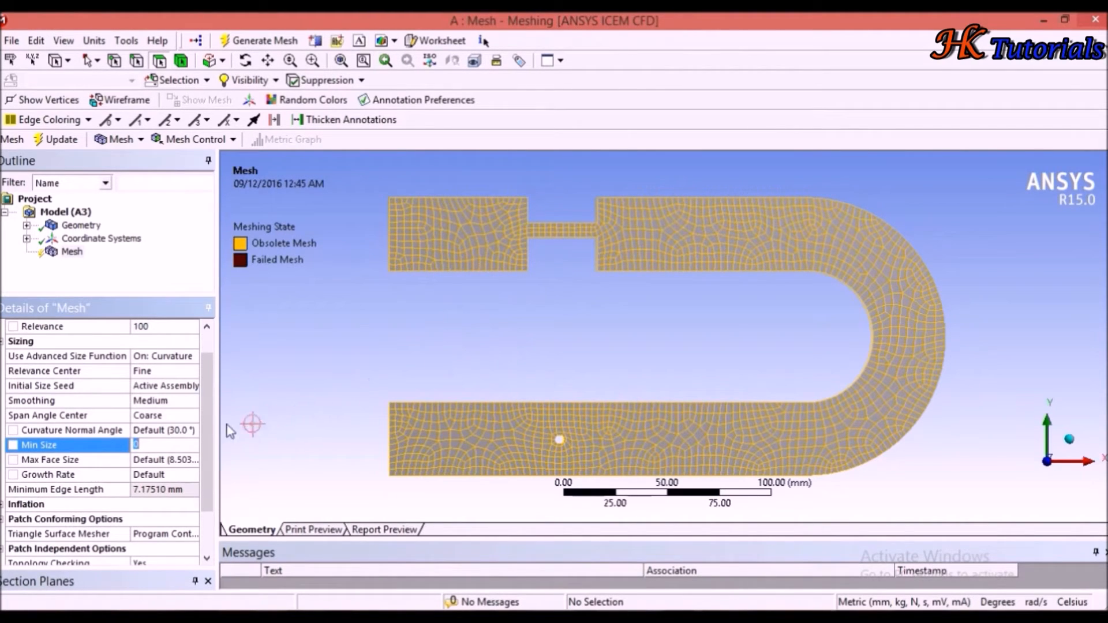
{"action": "left_click", "coordinate": [51, 459]}
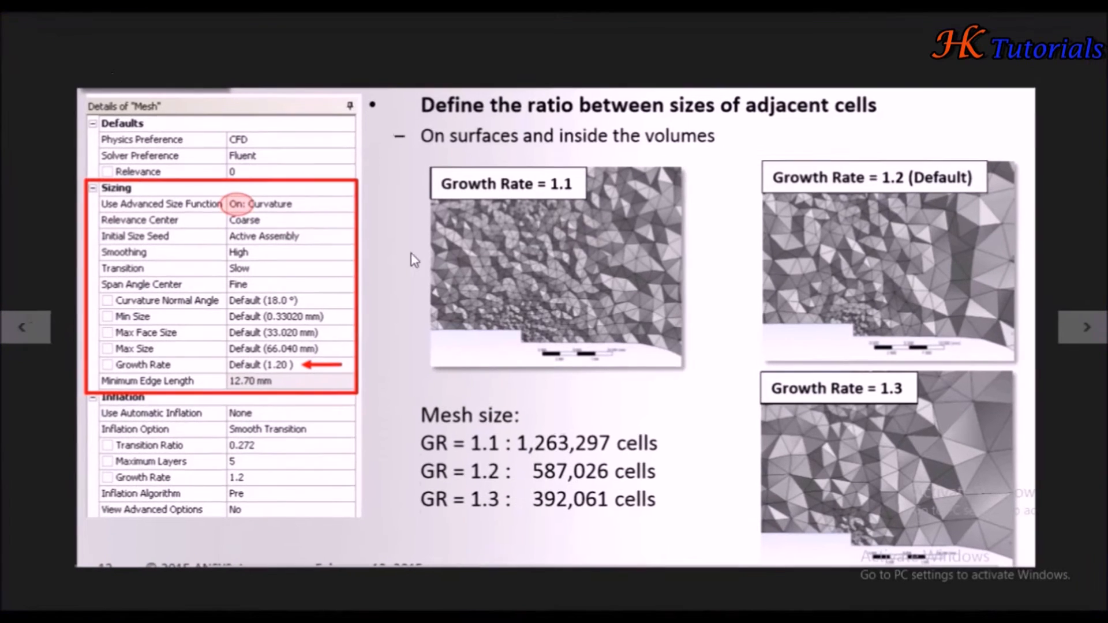
{"action": "left_click", "coordinate": [1087, 327]}
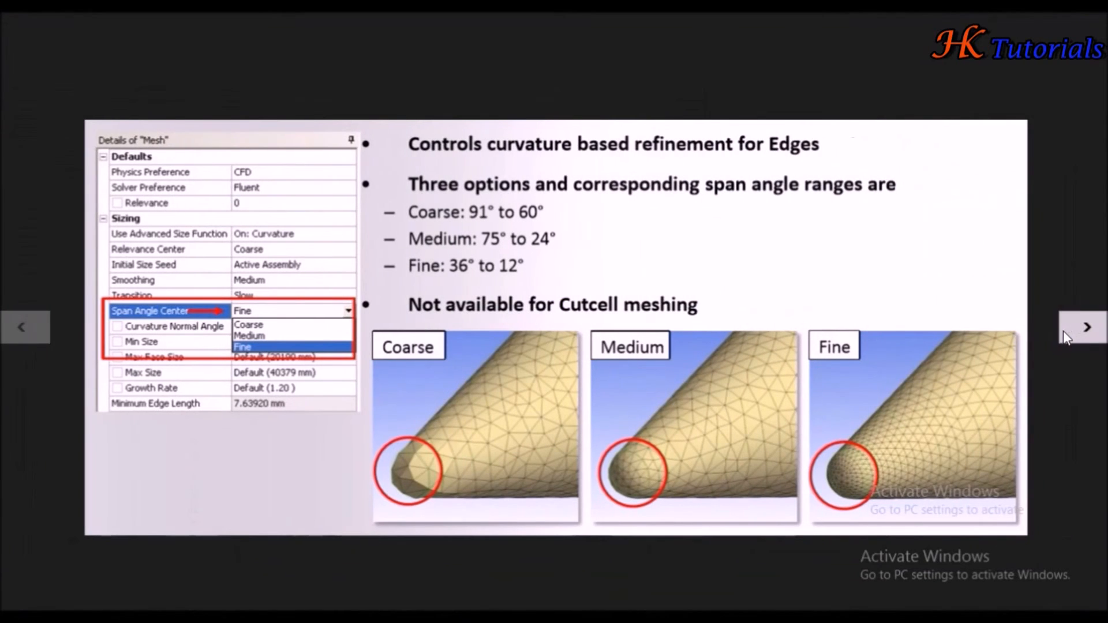
{"action": "mouse_move", "coordinate": [519, 253]}
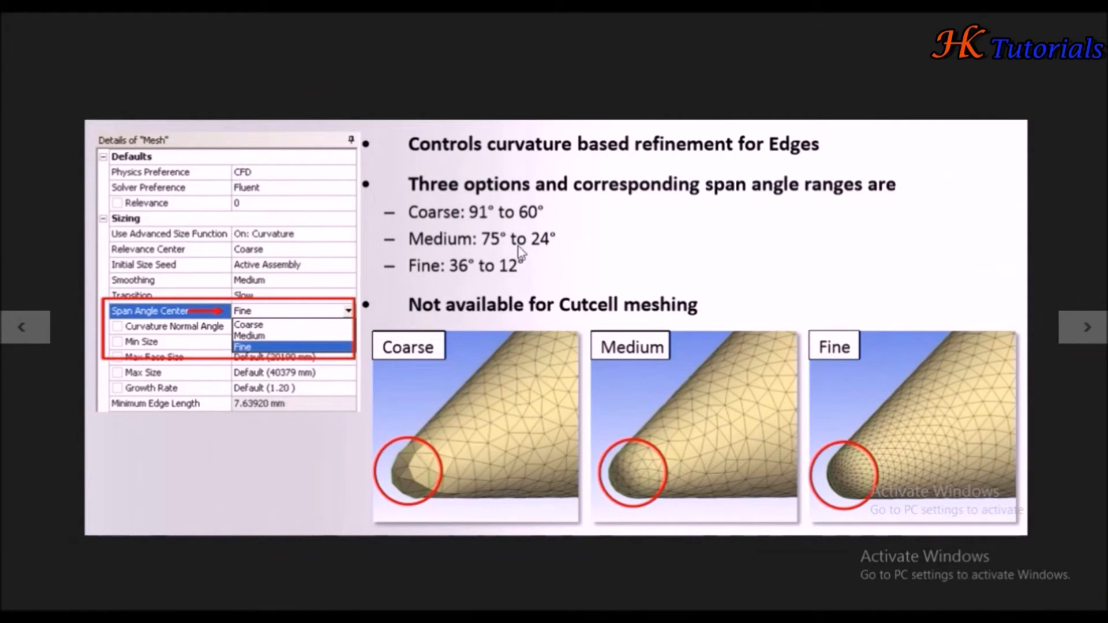
{"action": "mouse_move", "coordinate": [776, 164]}
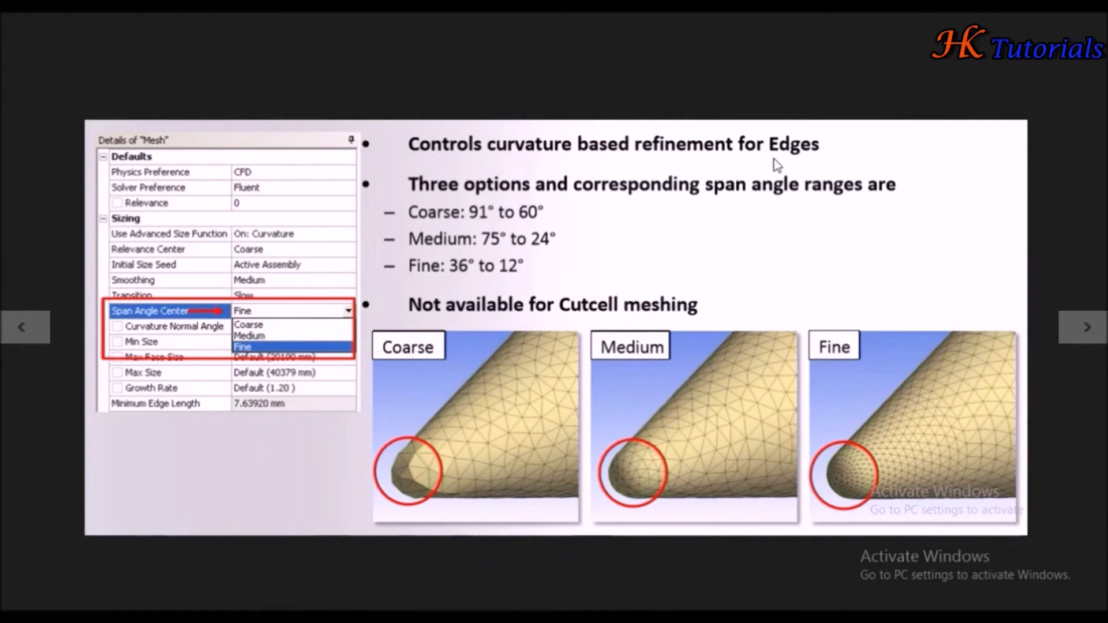
{"action": "mouse_move", "coordinate": [484, 472]}
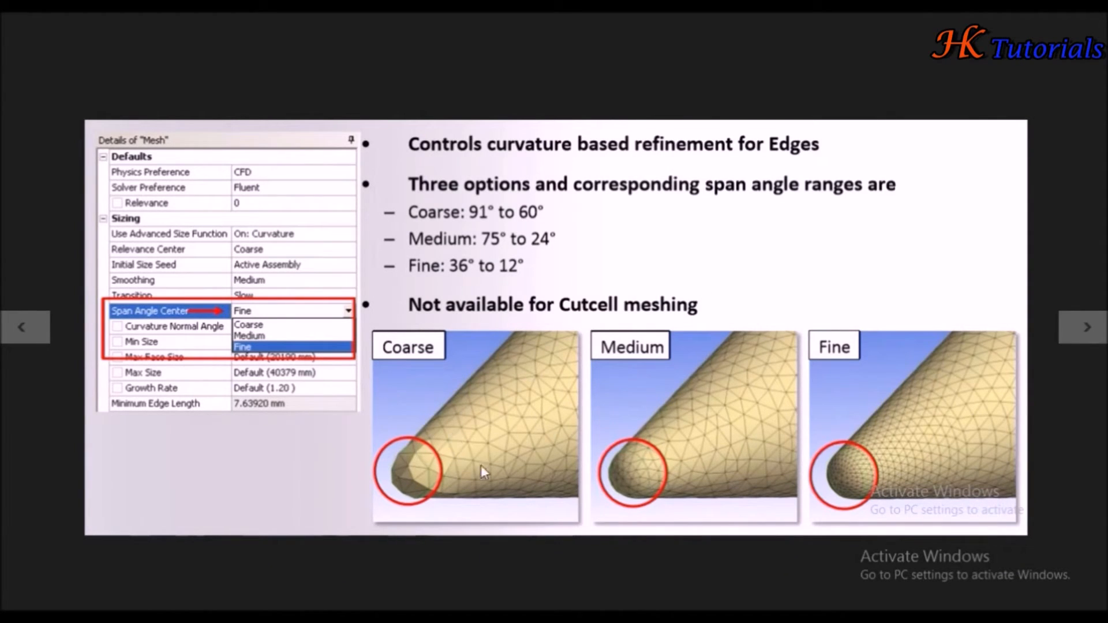
{"action": "mouse_move", "coordinate": [733, 243]}
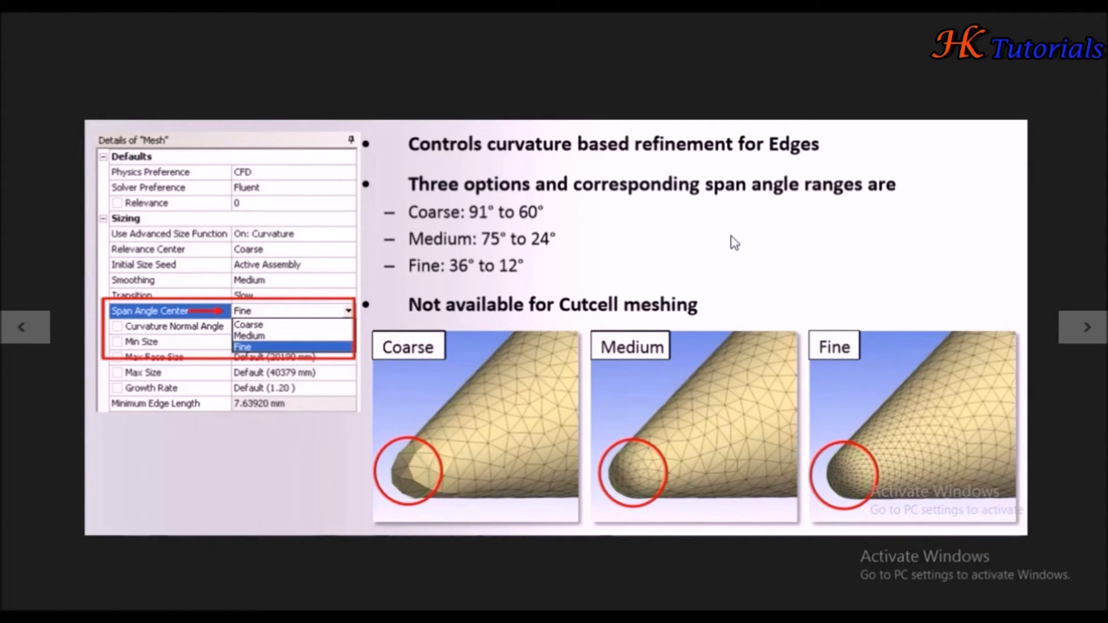
{"action": "mouse_move", "coordinate": [468, 242]}
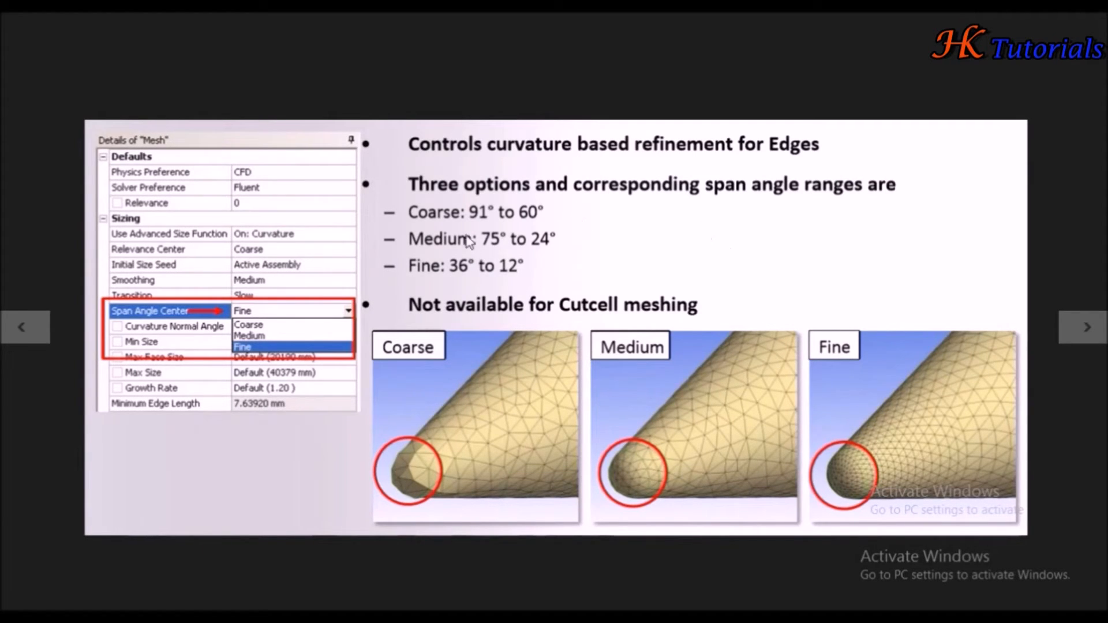
{"action": "mouse_move", "coordinate": [516, 229]}
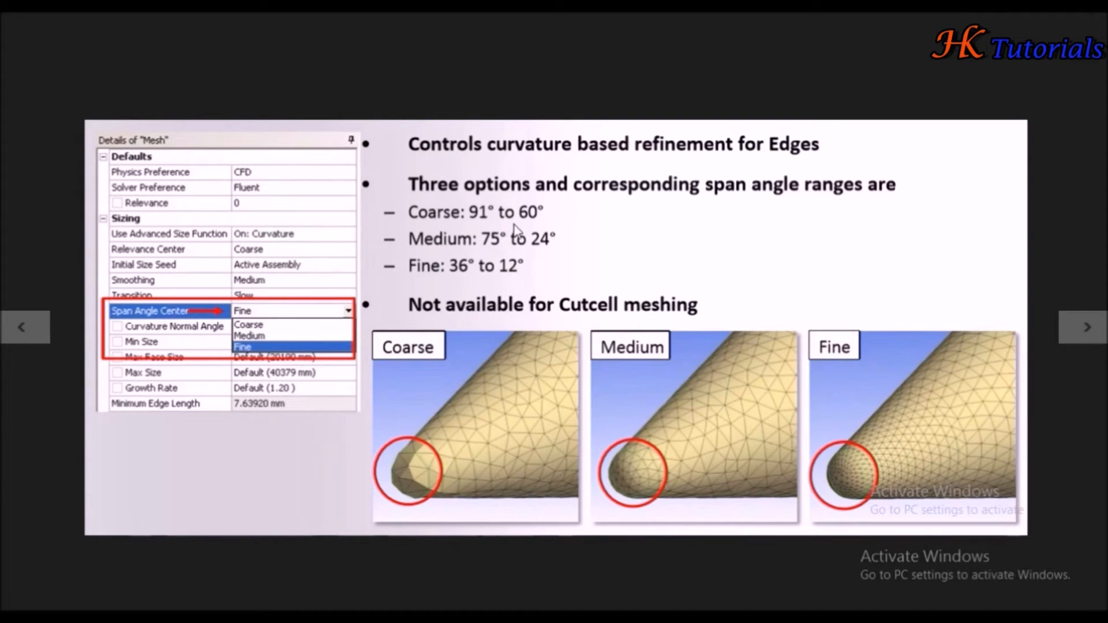
{"action": "mouse_move", "coordinate": [527, 228]}
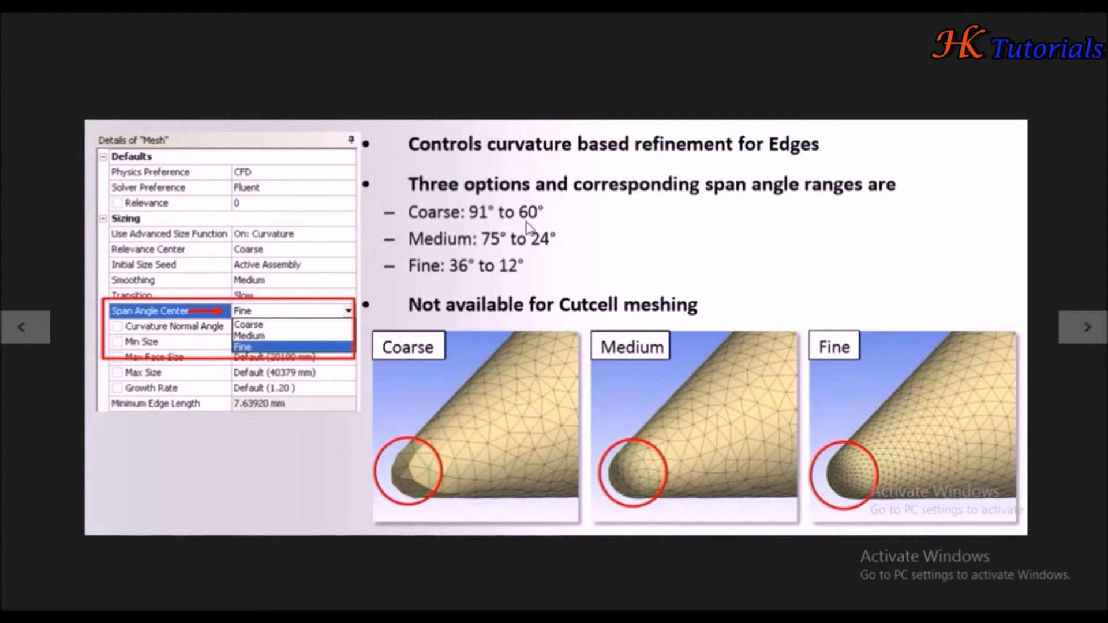
{"action": "mouse_move", "coordinate": [431, 312]}
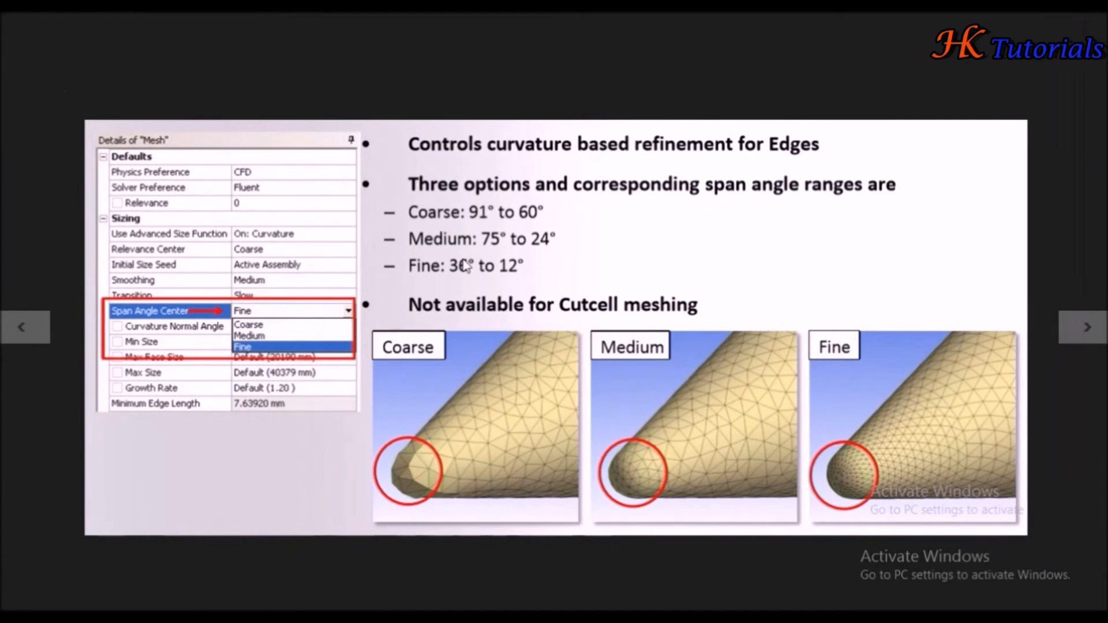
{"action": "mouse_move", "coordinate": [437, 291]}
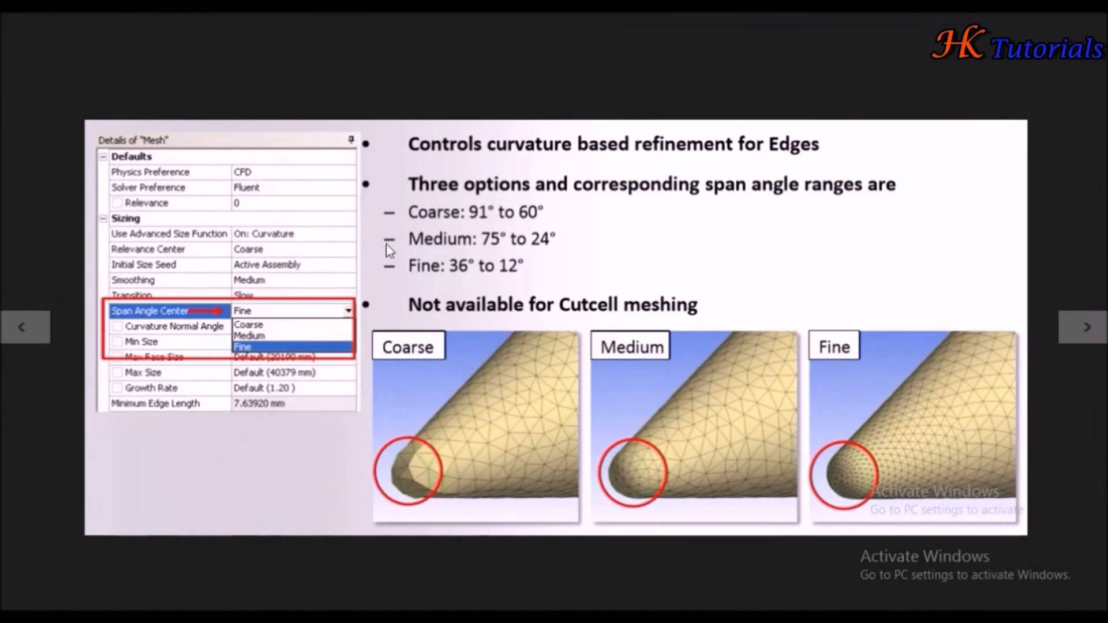
{"action": "left_click", "coordinate": [1087, 327]}
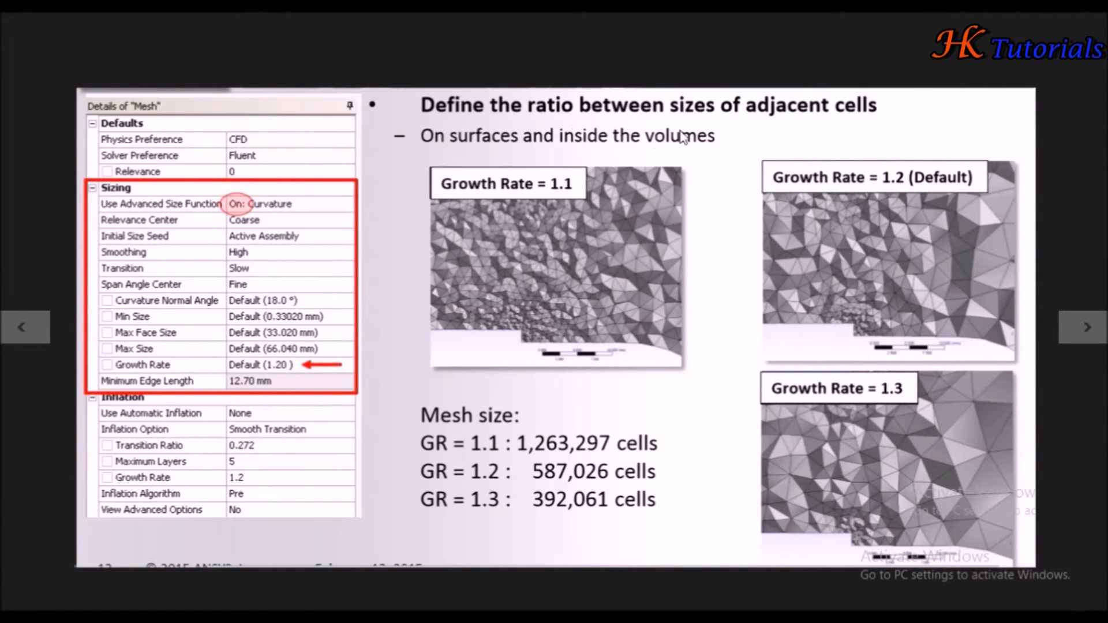
{"action": "mouse_move", "coordinate": [893, 150]}
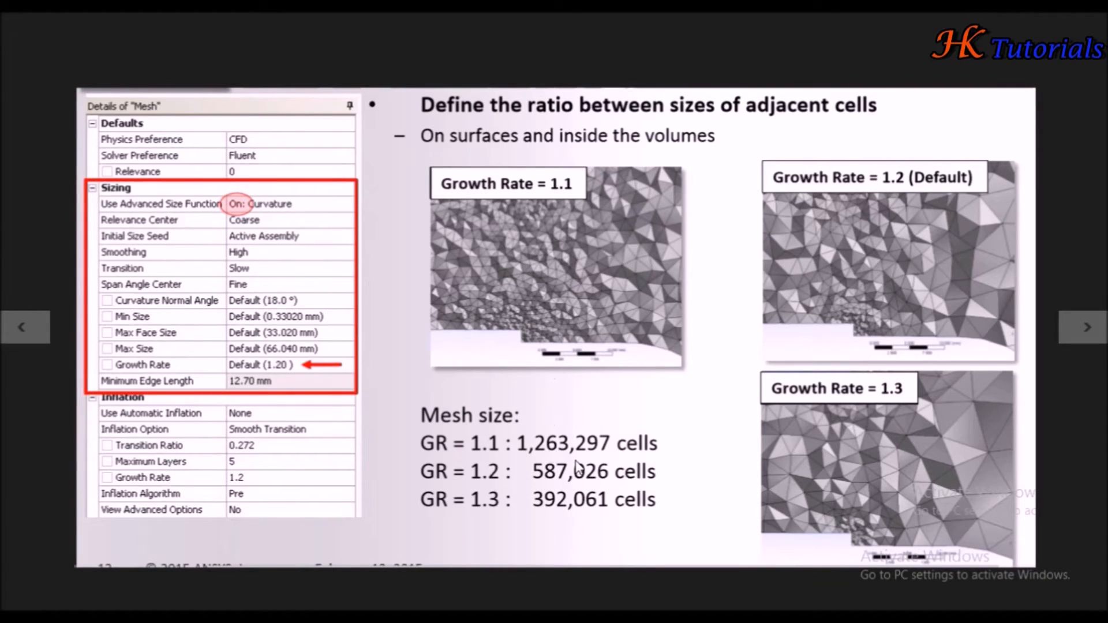
{"action": "mouse_move", "coordinate": [605, 463]}
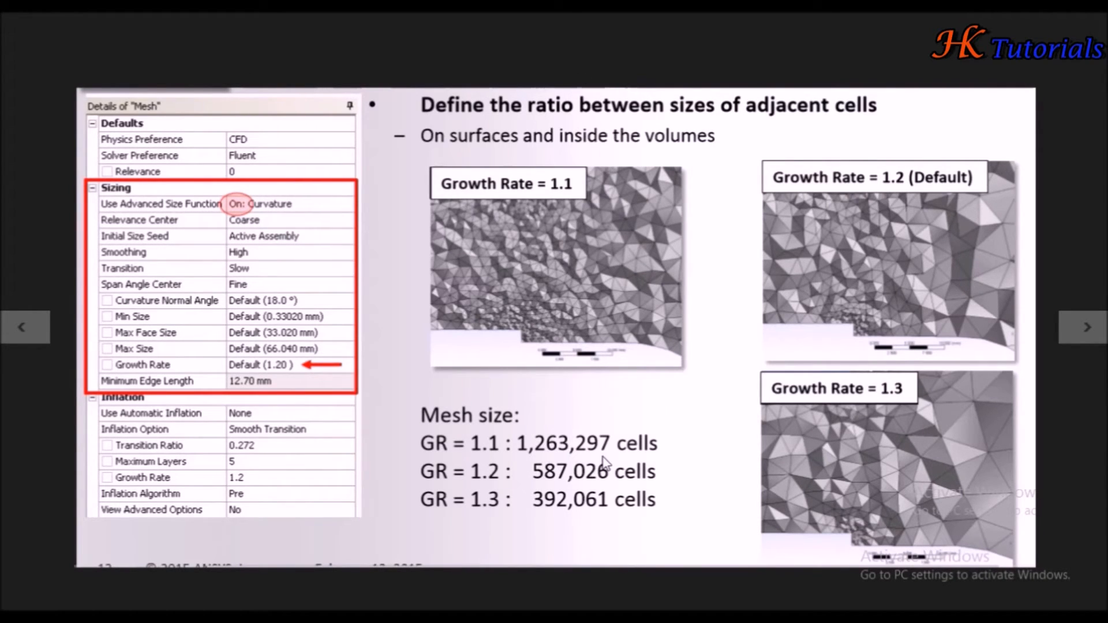
{"action": "mouse_move", "coordinate": [554, 336]}
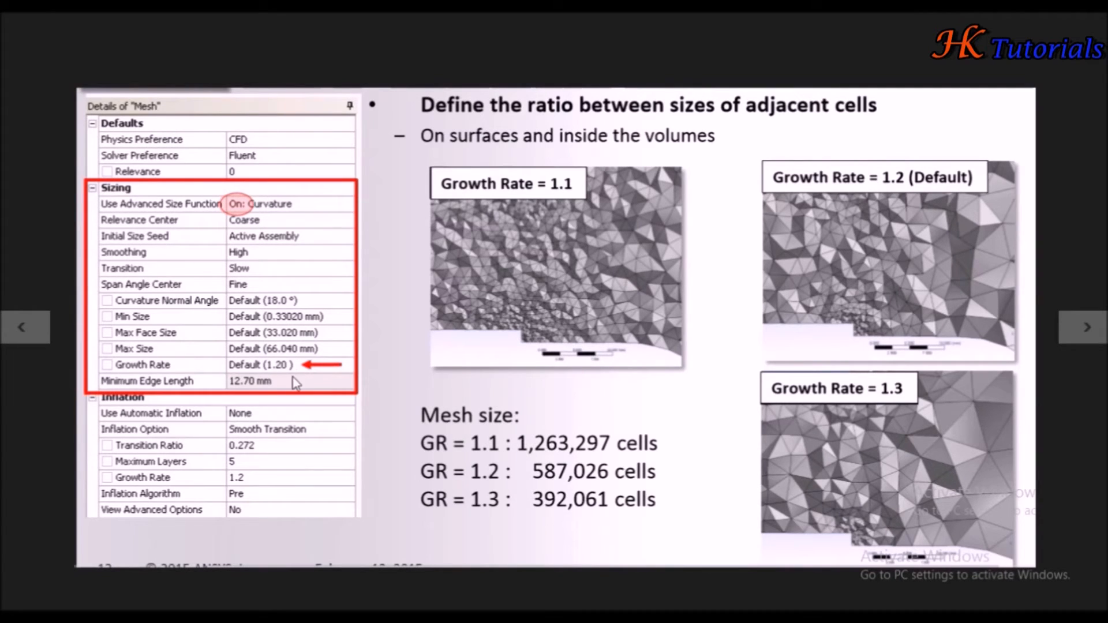
{"action": "mouse_move", "coordinate": [547, 278]}
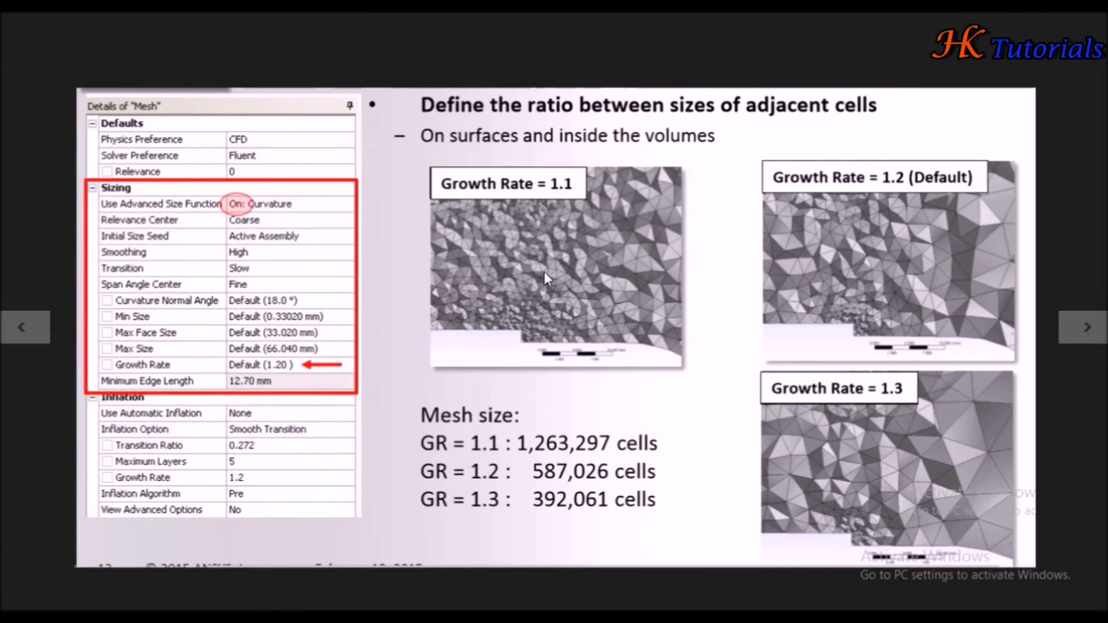
{"action": "mouse_move", "coordinate": [551, 288]}
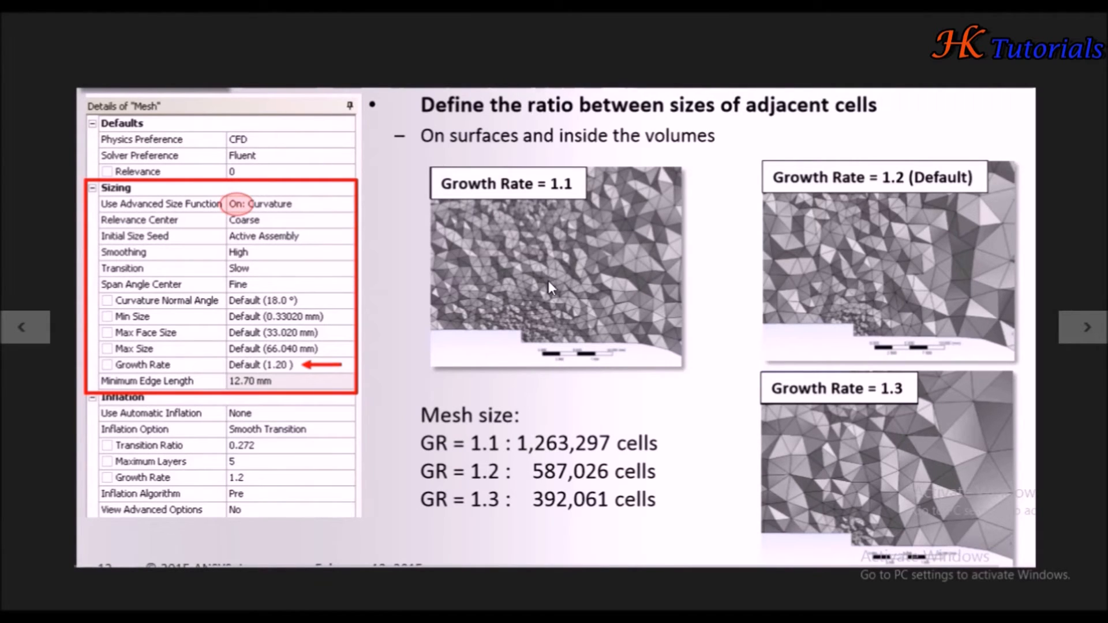
{"action": "mouse_move", "coordinate": [552, 306]}
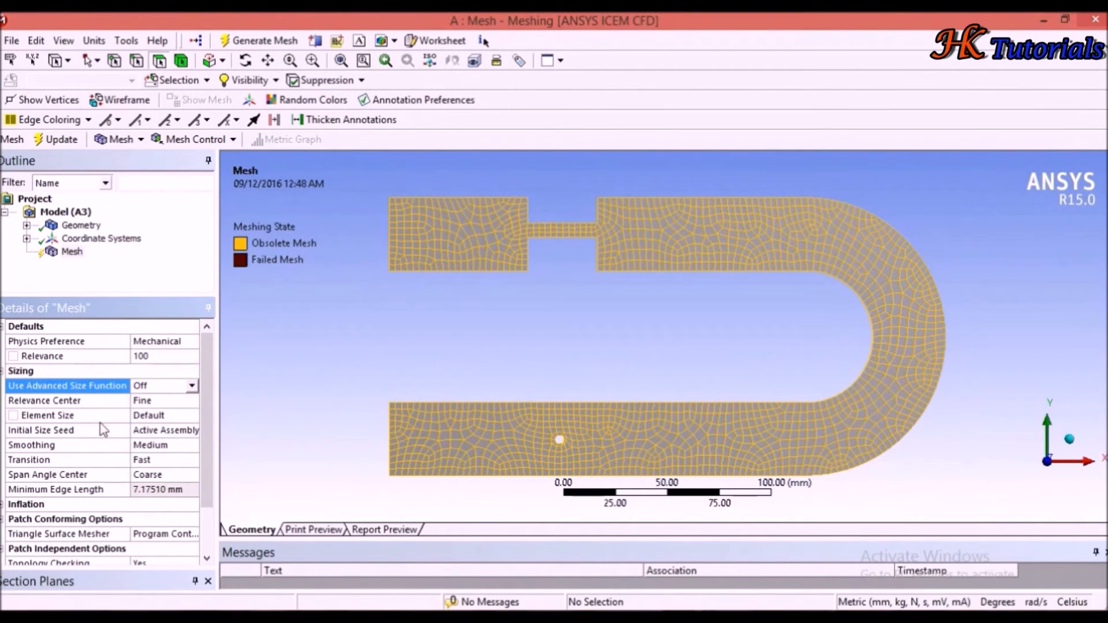
Check Element Size, then list the Transition choices Fast and Slow, keeping Fast
{"action": "left_click", "coordinate": [67, 415]}
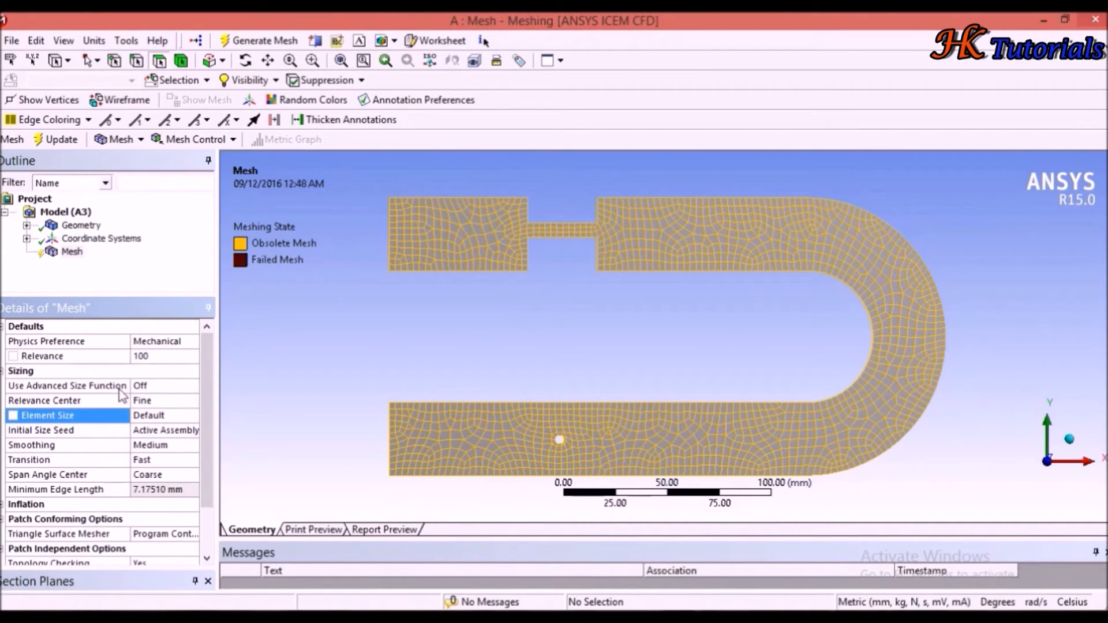
{"action": "mouse_move", "coordinate": [133, 428]}
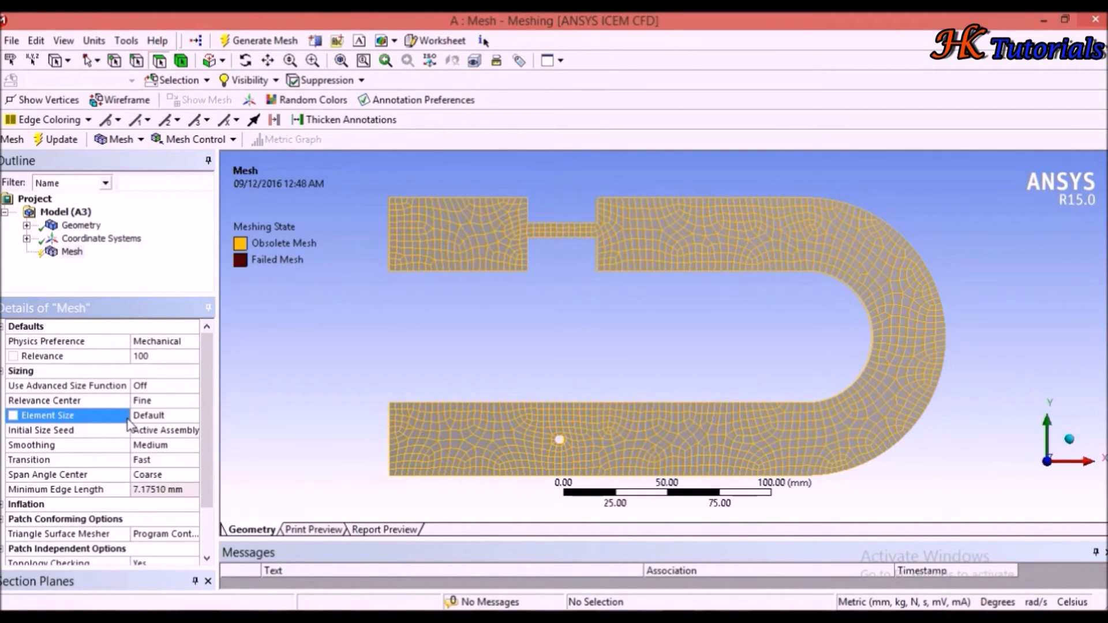
{"action": "mouse_move", "coordinate": [237, 472]}
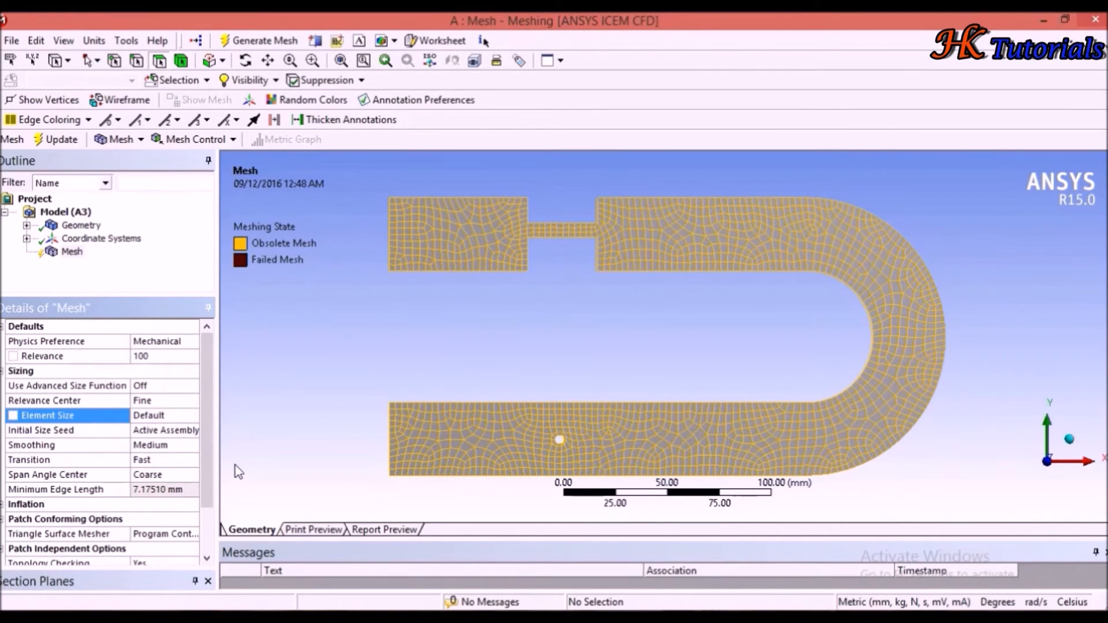
{"action": "mouse_move", "coordinate": [71, 443]}
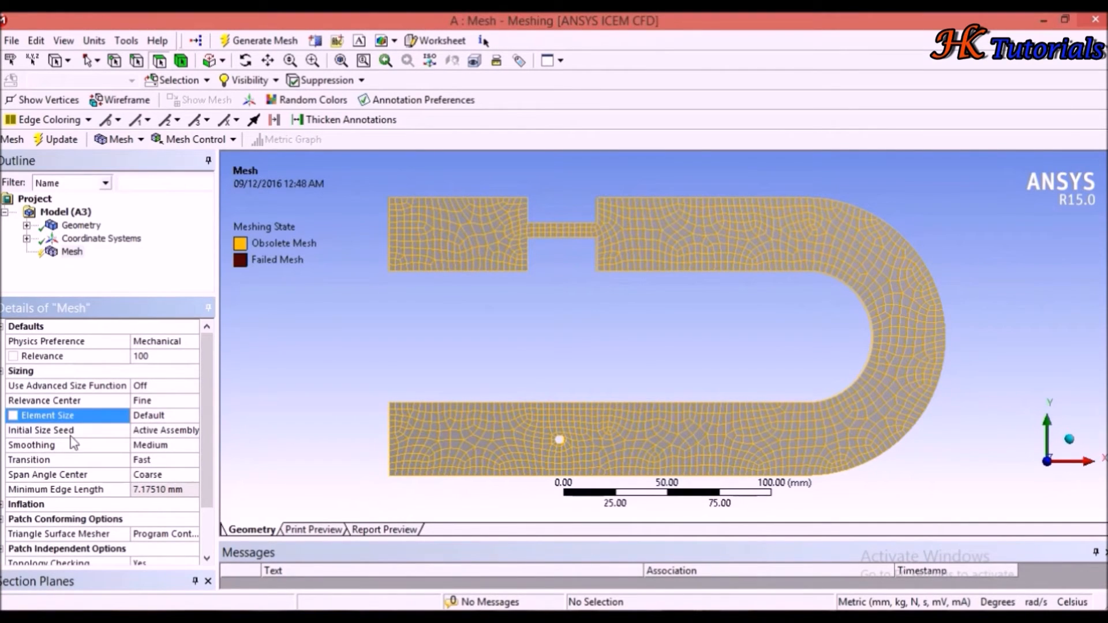
{"action": "left_click", "coordinate": [67, 460]}
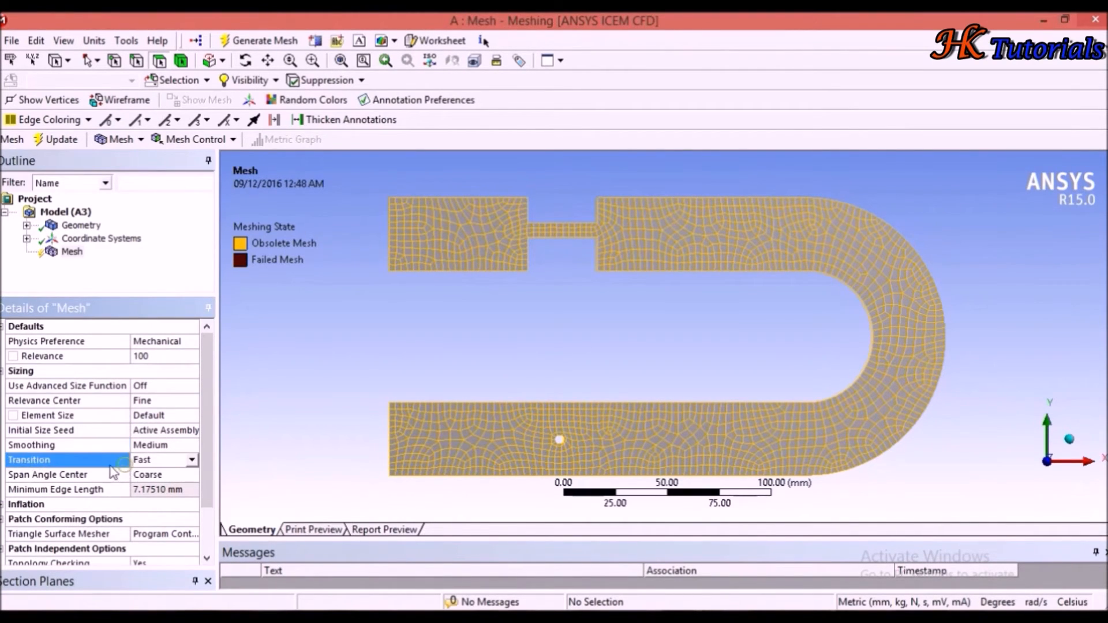
{"action": "left_click", "coordinate": [191, 460]}
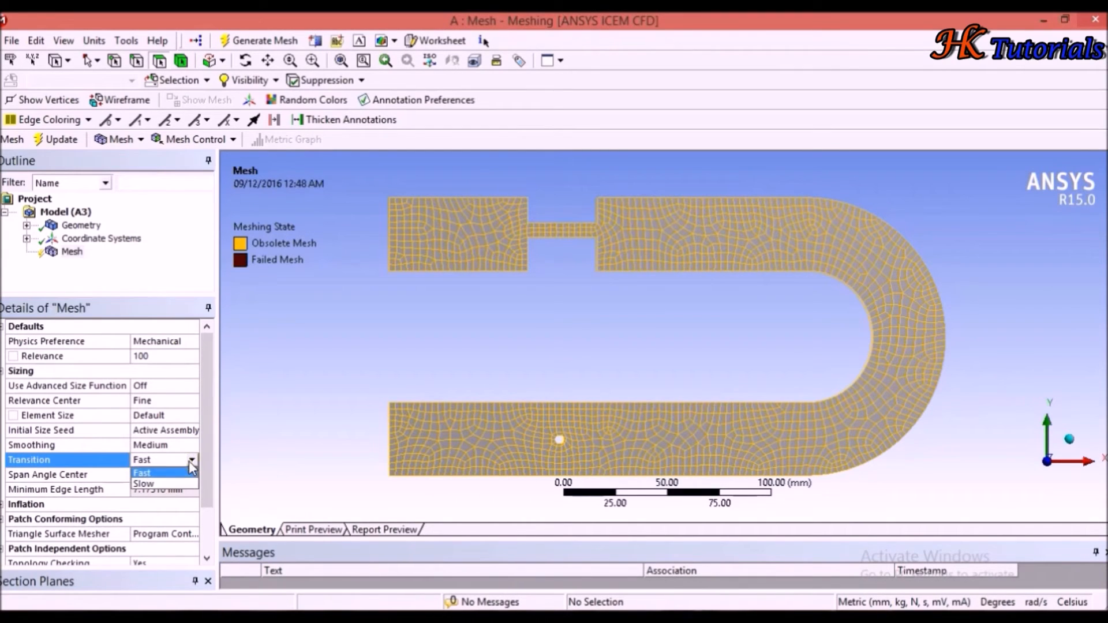
{"action": "left_click", "coordinate": [147, 475]}
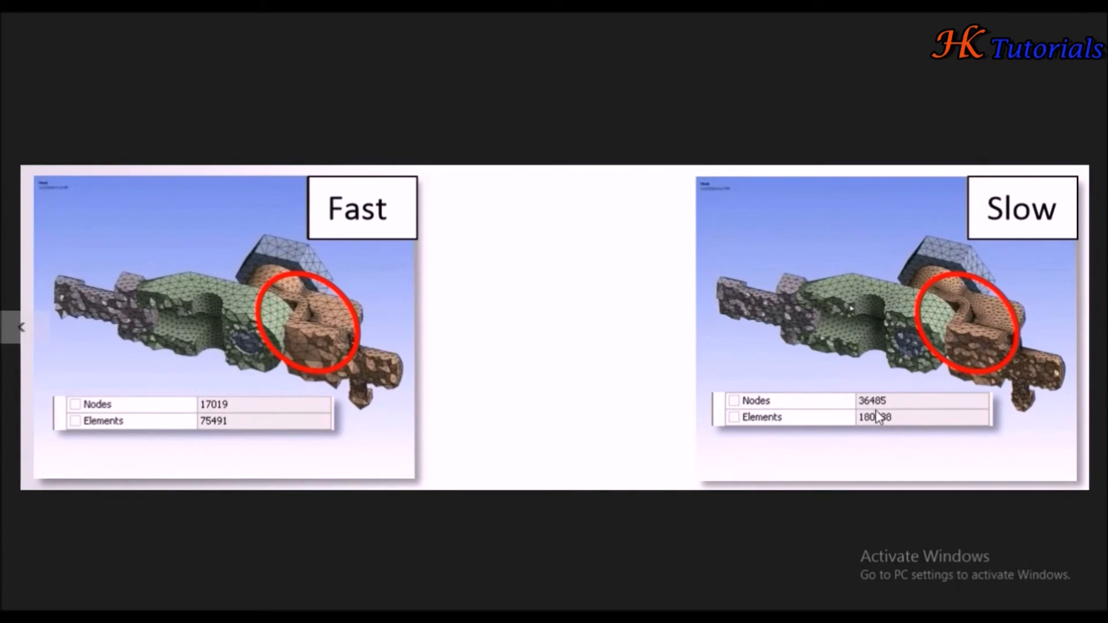
{"action": "mouse_move", "coordinate": [654, 290]}
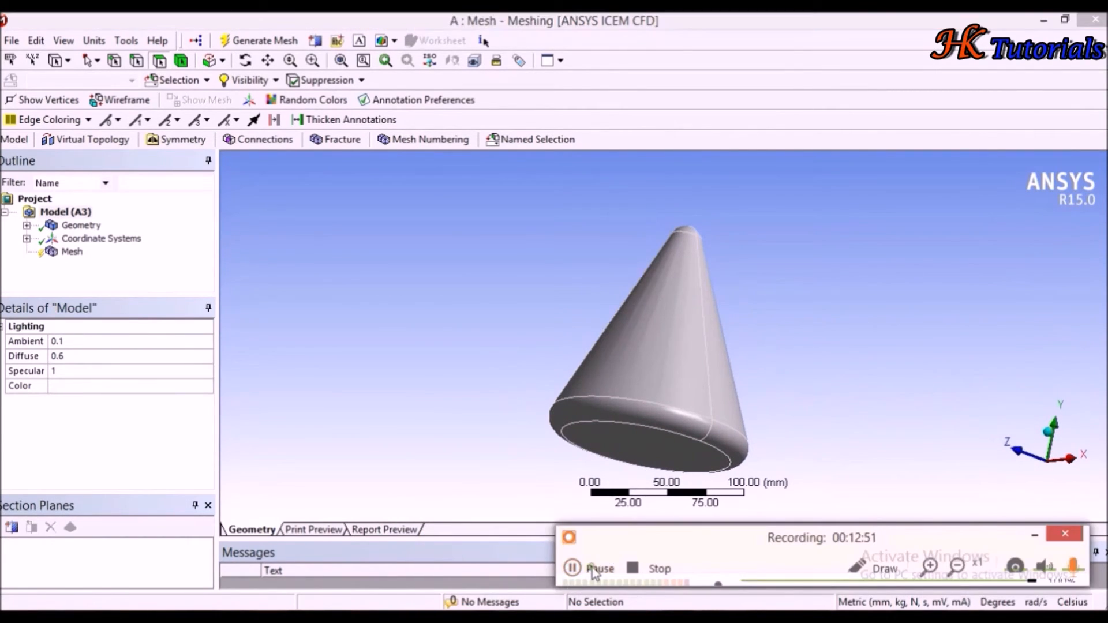
Select the cone's Mesh, set Relevance to 100, and review the curvature sizing details
{"action": "left_click", "coordinate": [71, 251]}
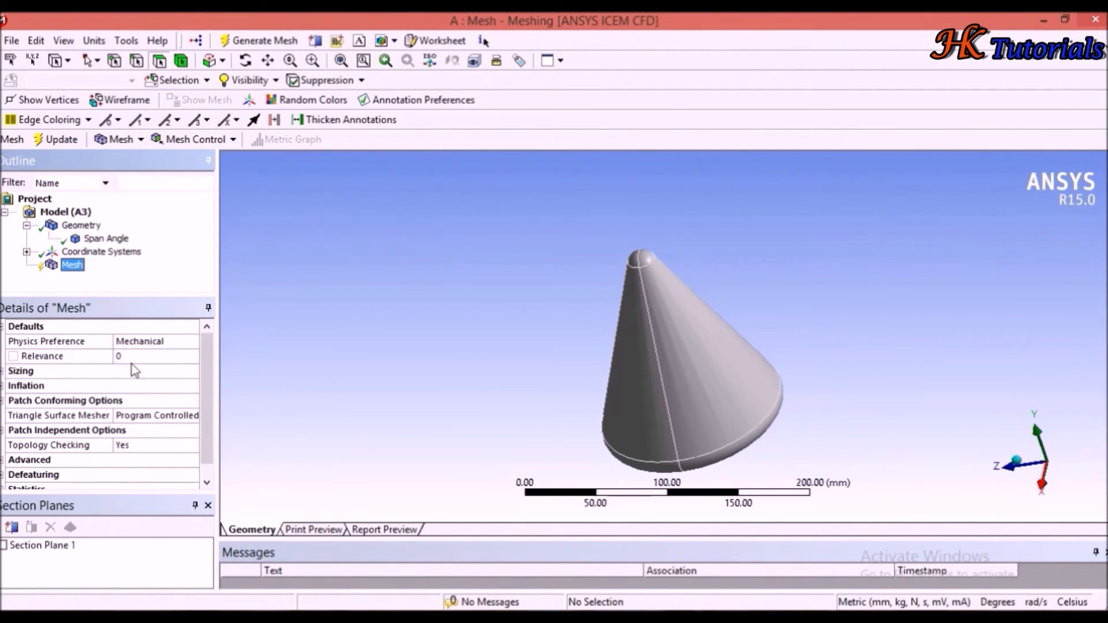
{"action": "left_click", "coordinate": [170, 356]}
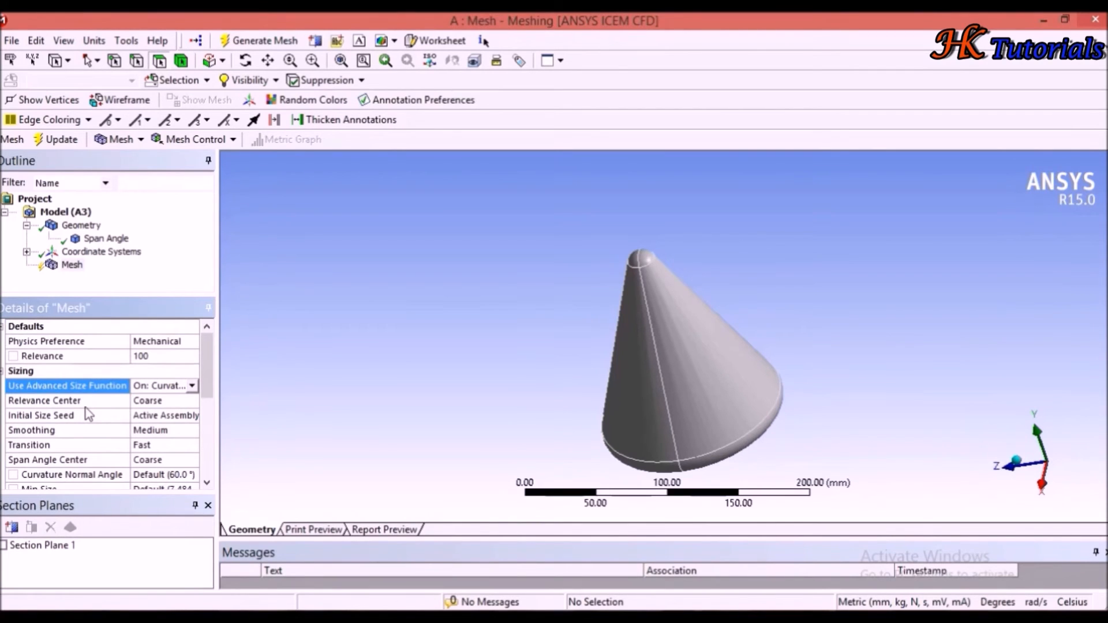
{"action": "scroll", "scroll_direction": "down", "scroll_amount": 3}
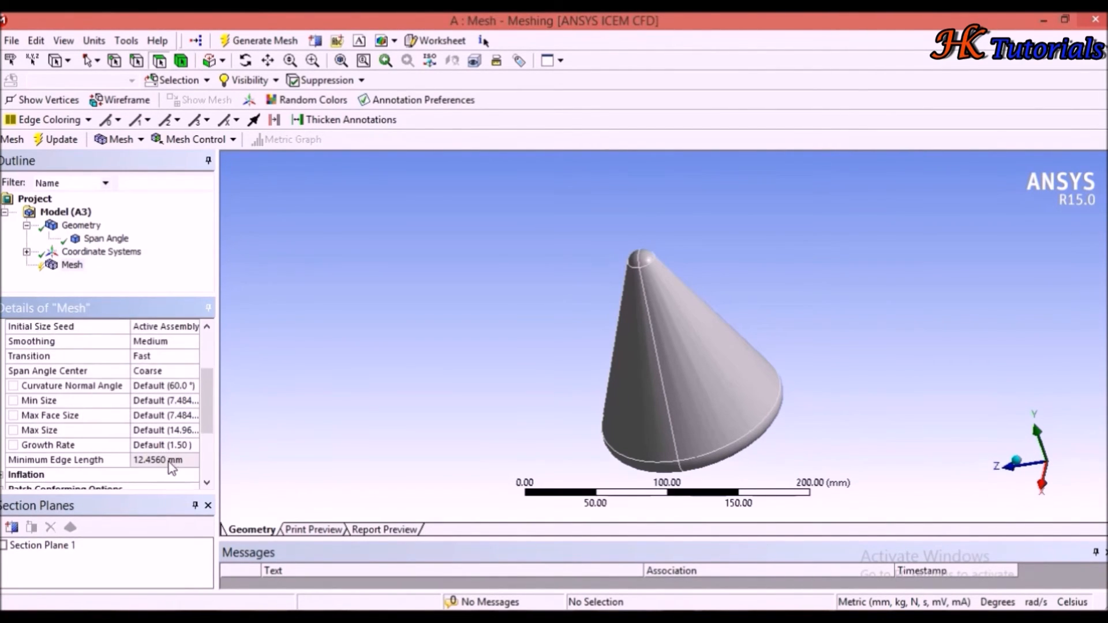
{"action": "left_click", "coordinate": [64, 430]}
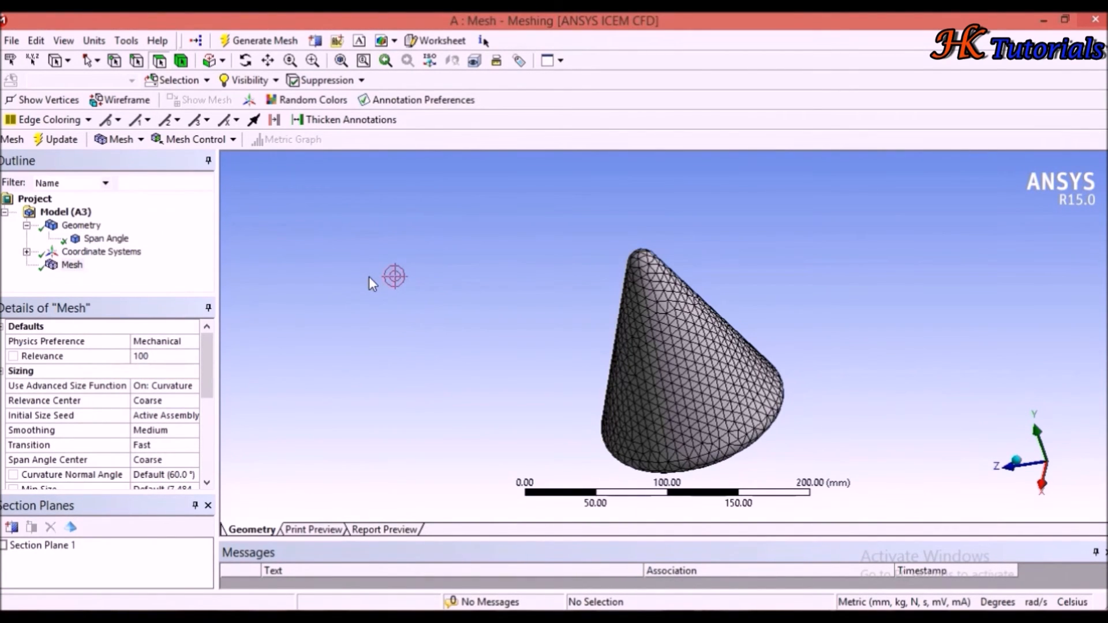
{"action": "mouse_move", "coordinate": [313, 320]}
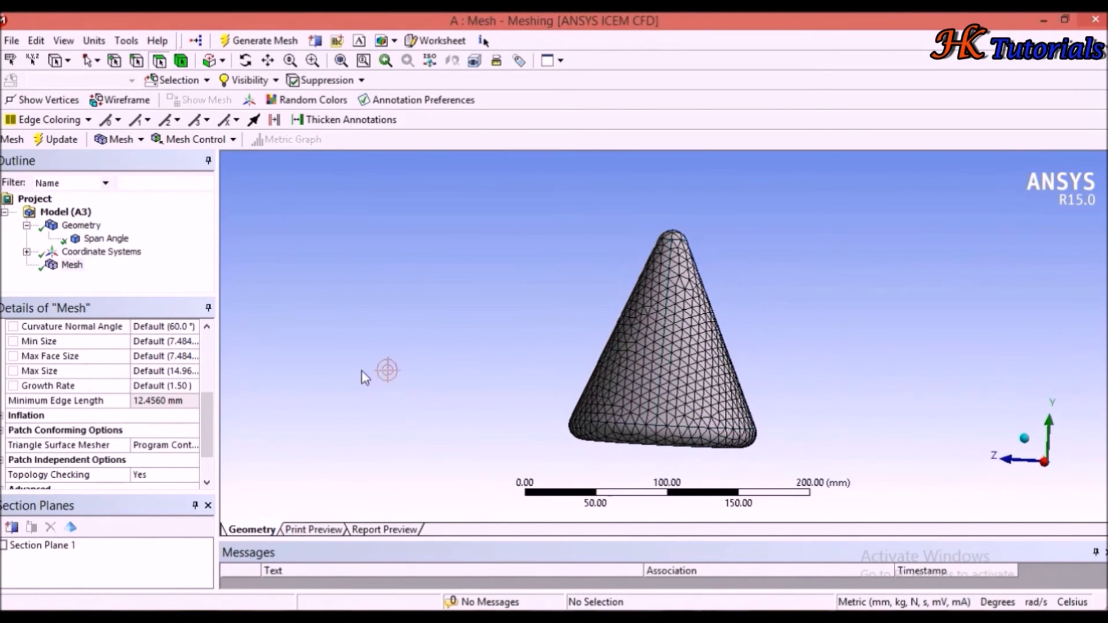
{"action": "mouse_move", "coordinate": [44, 560]}
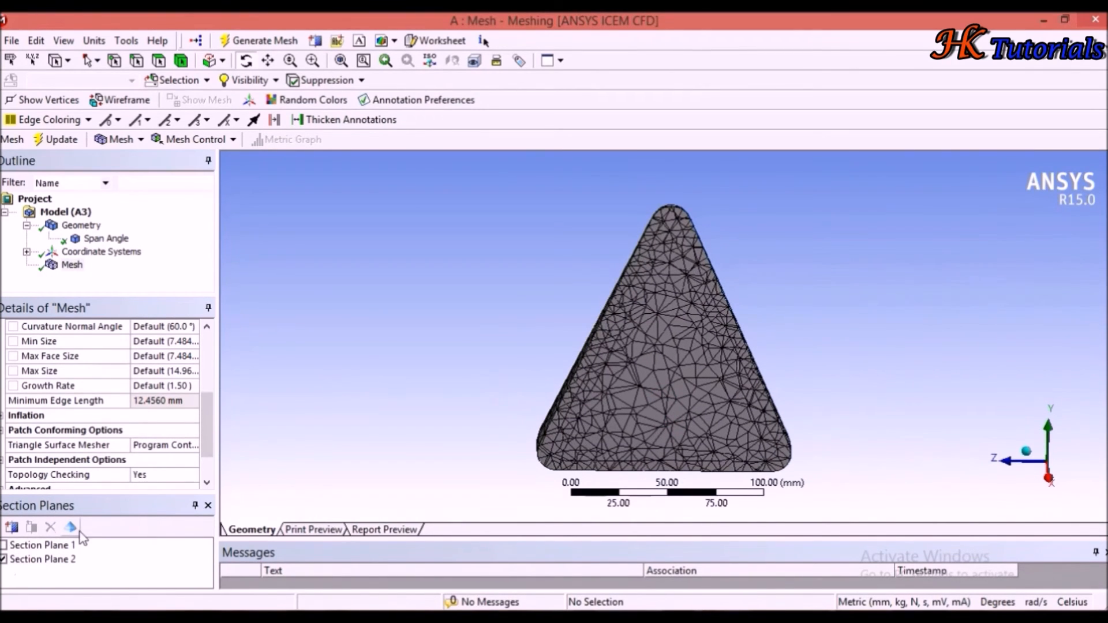
Show whole elements along the section cut to expose the cone's interior tetrahedra
{"action": "left_click", "coordinate": [70, 527]}
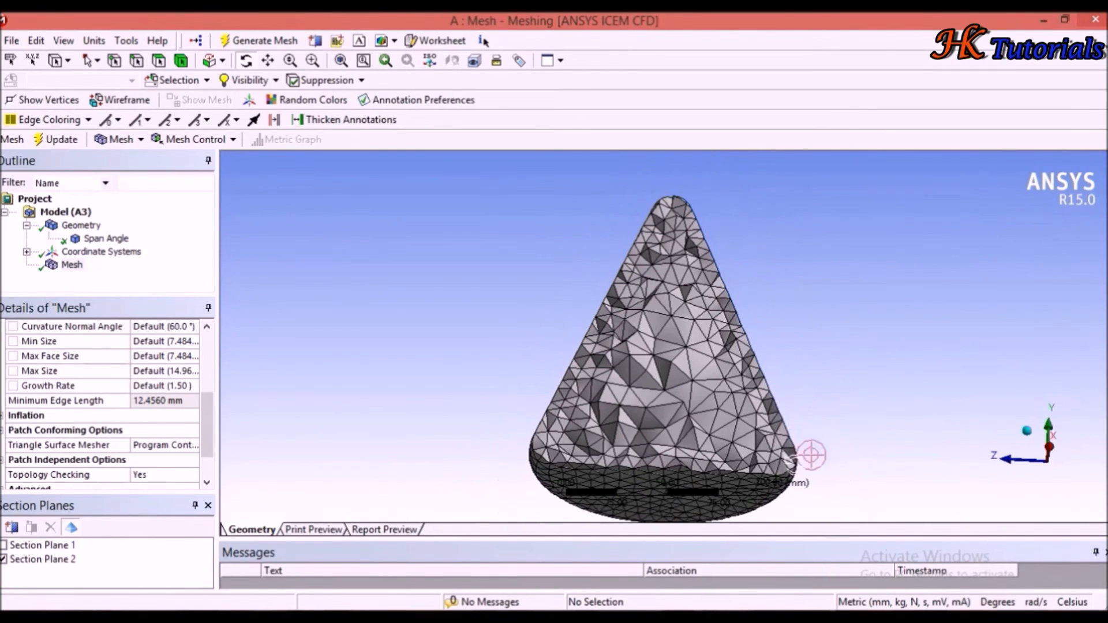
{"action": "mouse_move", "coordinate": [573, 435]}
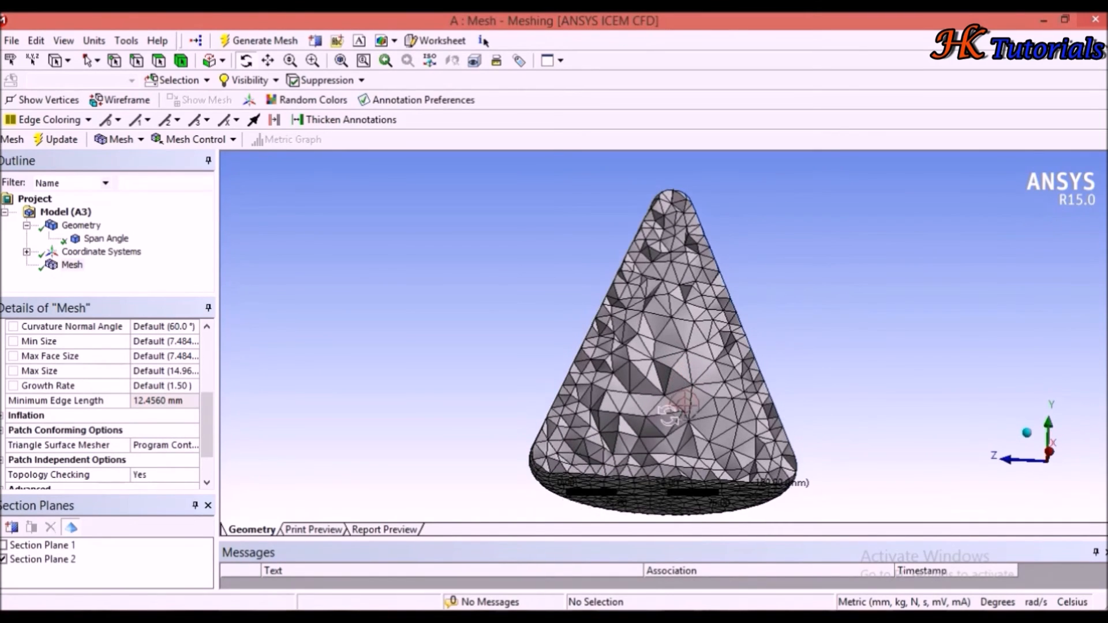
{"action": "scroll", "scroll_direction": "down", "scroll_amount": 3}
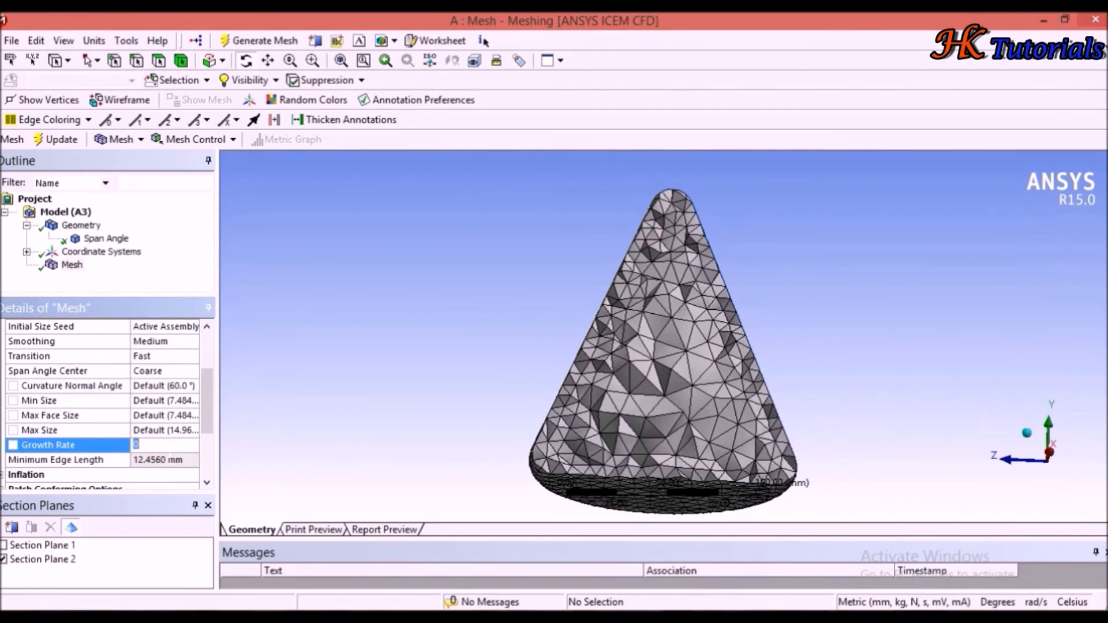
Try growth rates 1.05 and 1.0, then set Growth Rate to 2 and regenerate the mesh
{"action": "type", "text": "1.05"}
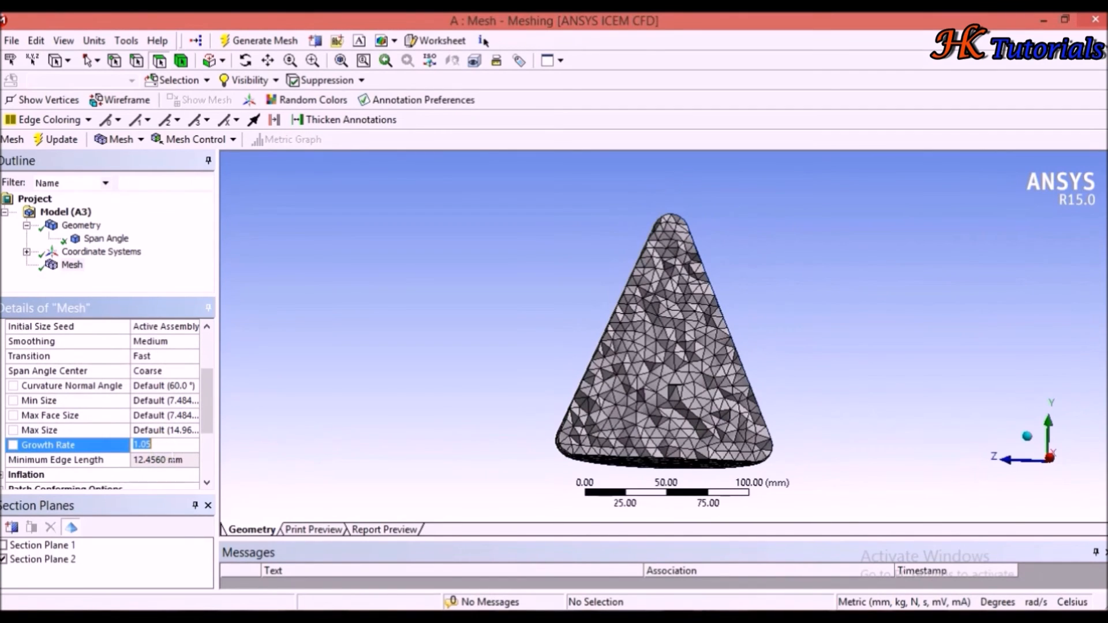
{"action": "type", "text": "1.0"}
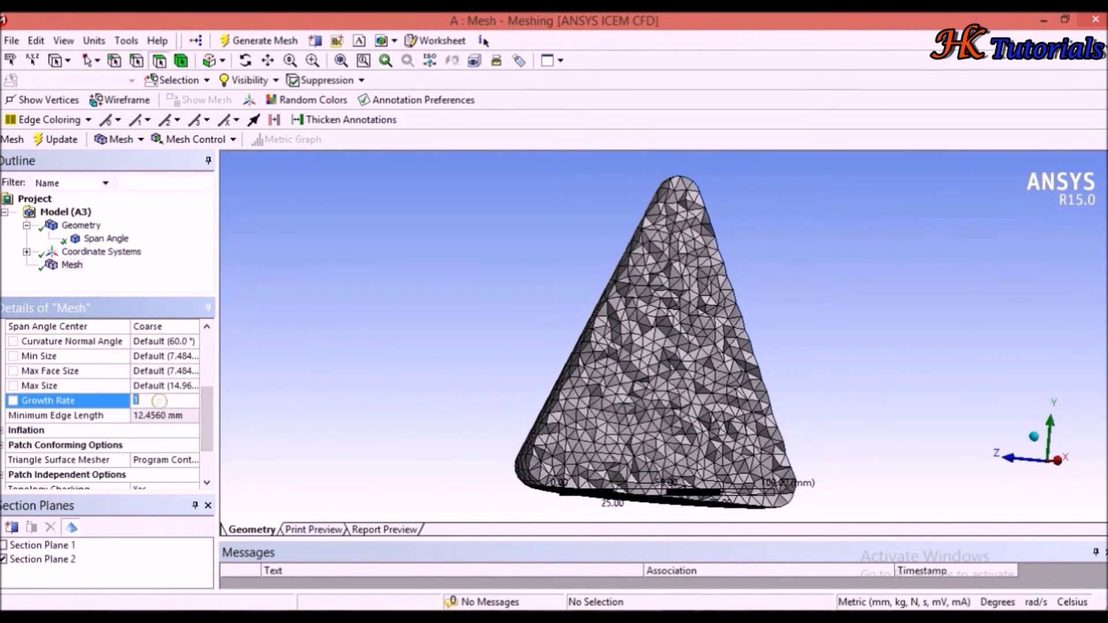
{"action": "type", "text": "2"}
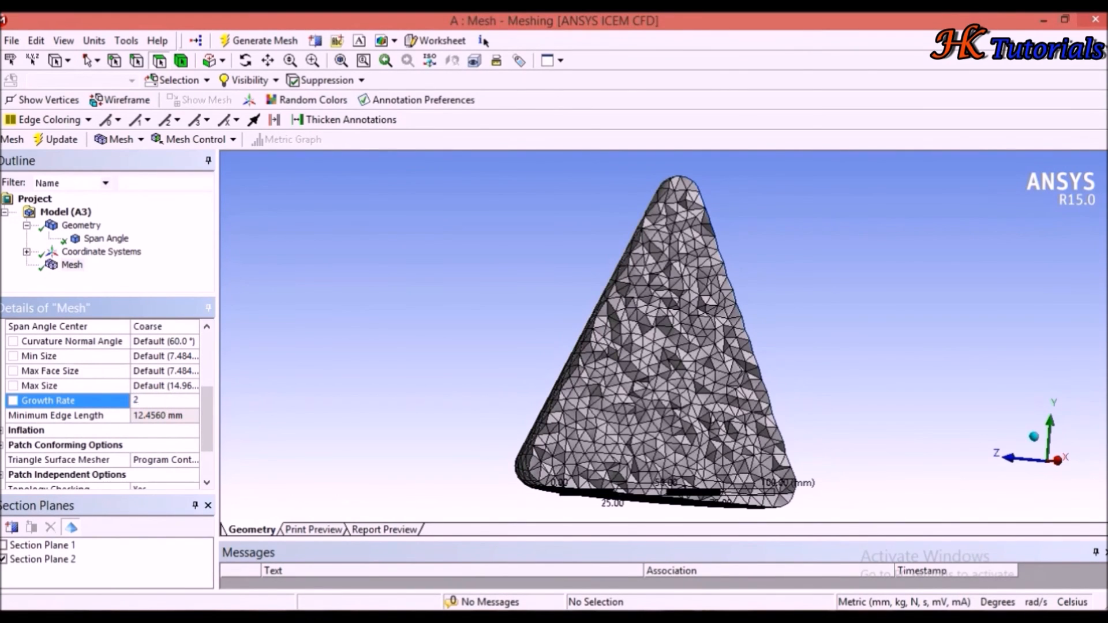
{"action": "left_click", "coordinate": [258, 41]}
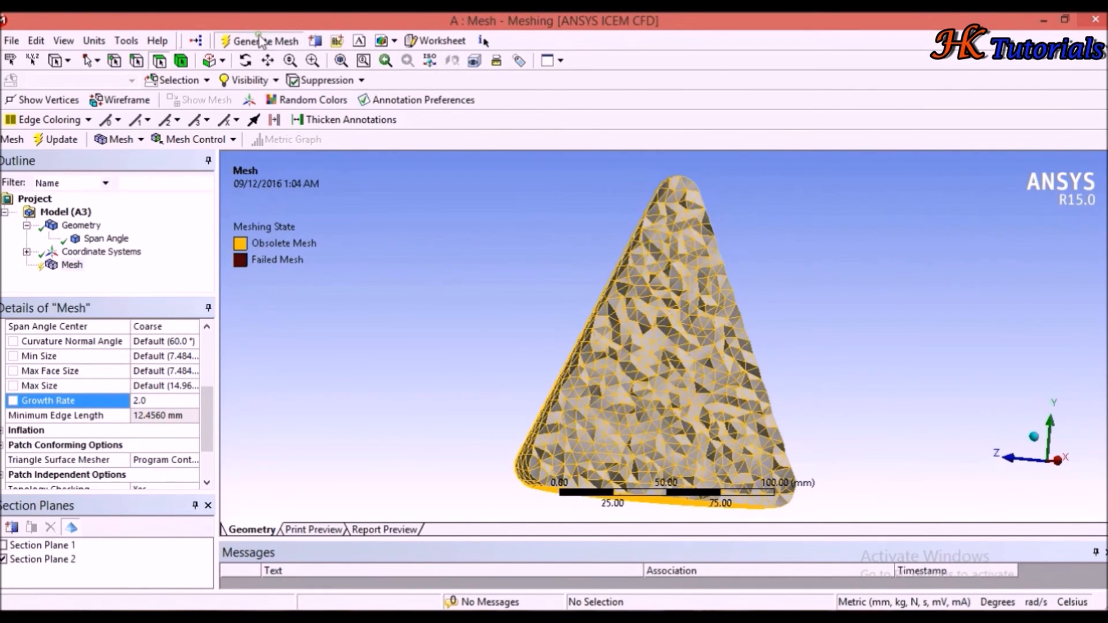
{"action": "left_click", "coordinate": [265, 40]}
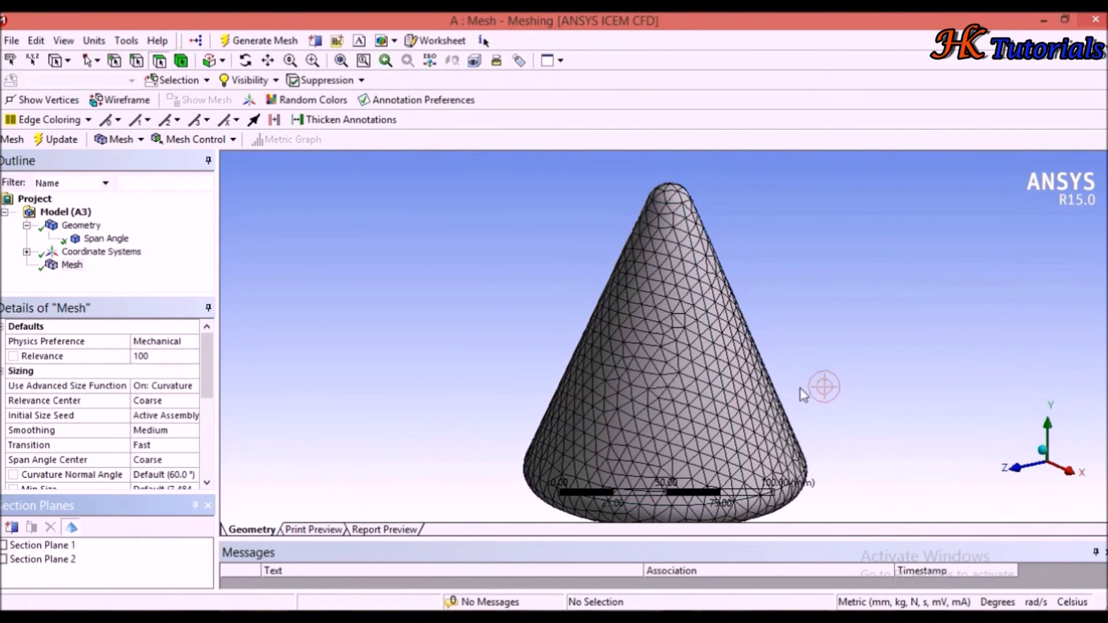
Zoom into the cone's rounded tip, turn off Use Advanced Size Function, and regenerate the mesh
{"action": "left_click_drag", "start_coordinate": [802, 394], "coordinate": [721, 299]}
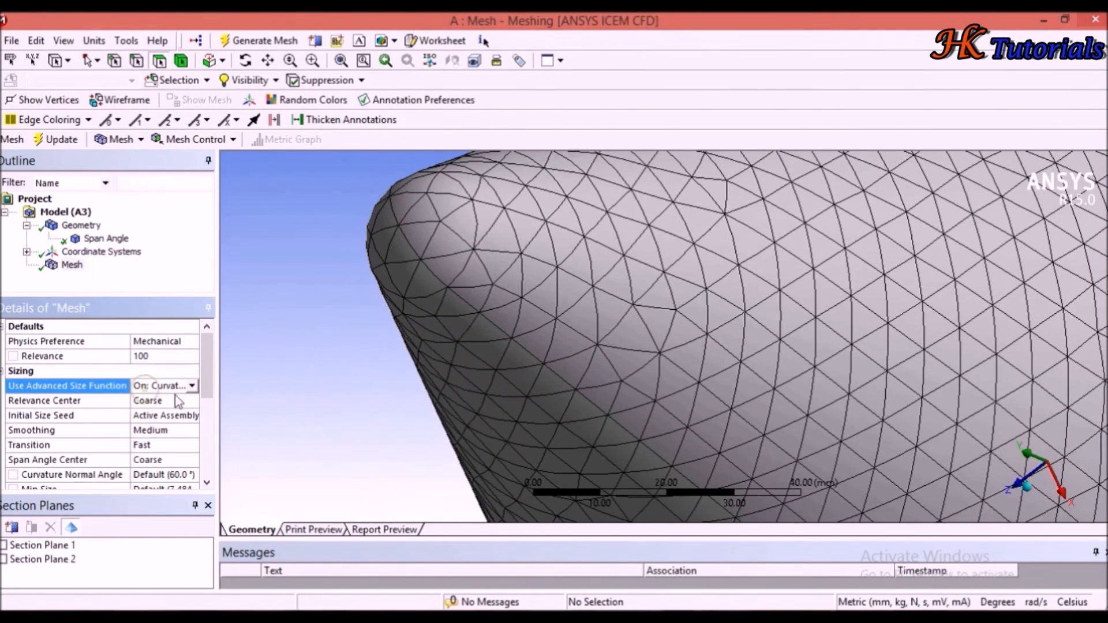
{"action": "left_click", "coordinate": [163, 385]}
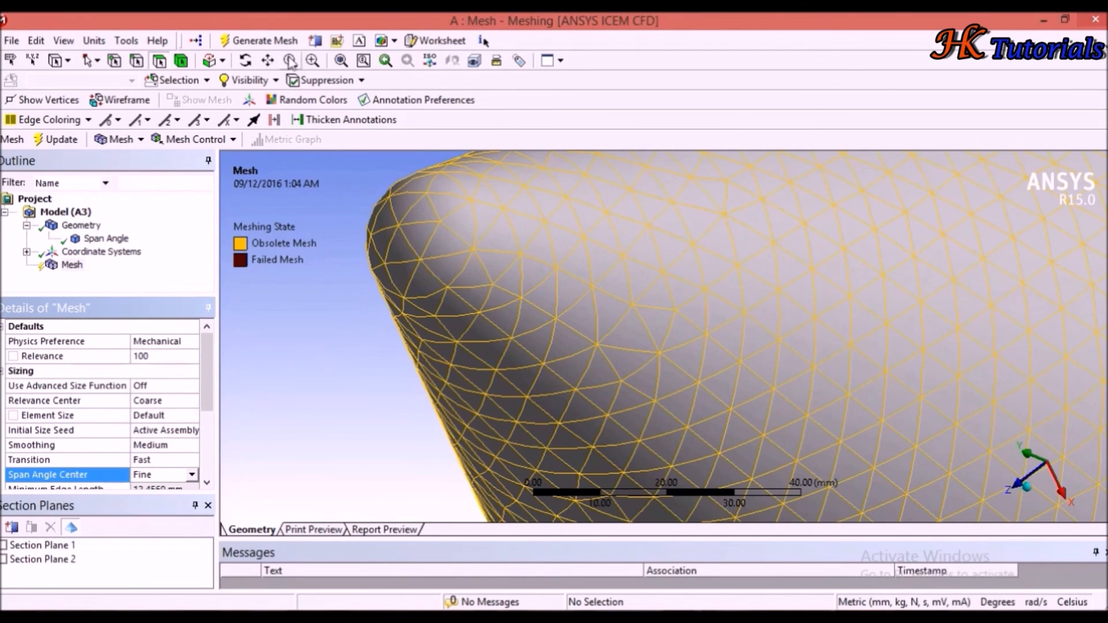
{"action": "left_click", "coordinate": [259, 40]}
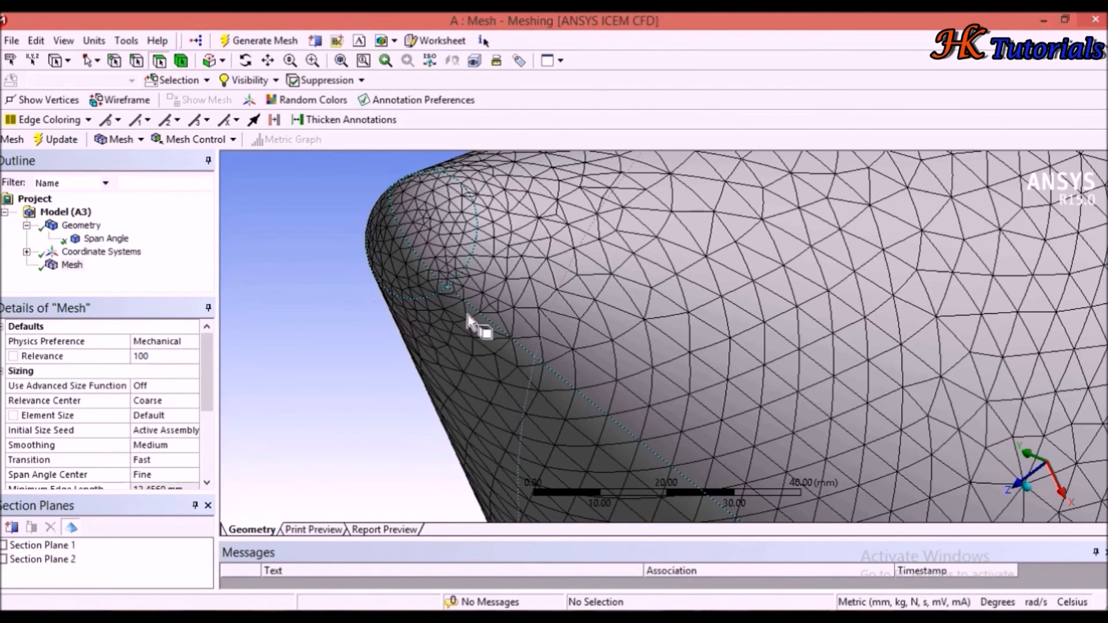
{"action": "mouse_move", "coordinate": [406, 293]}
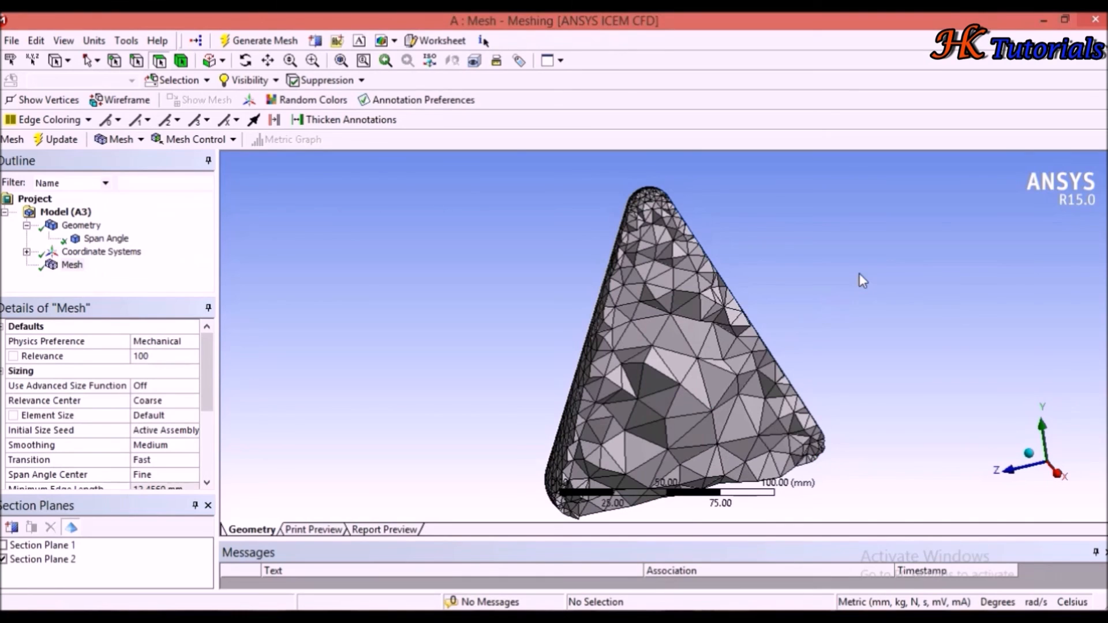
{"action": "mouse_move", "coordinate": [878, 268]}
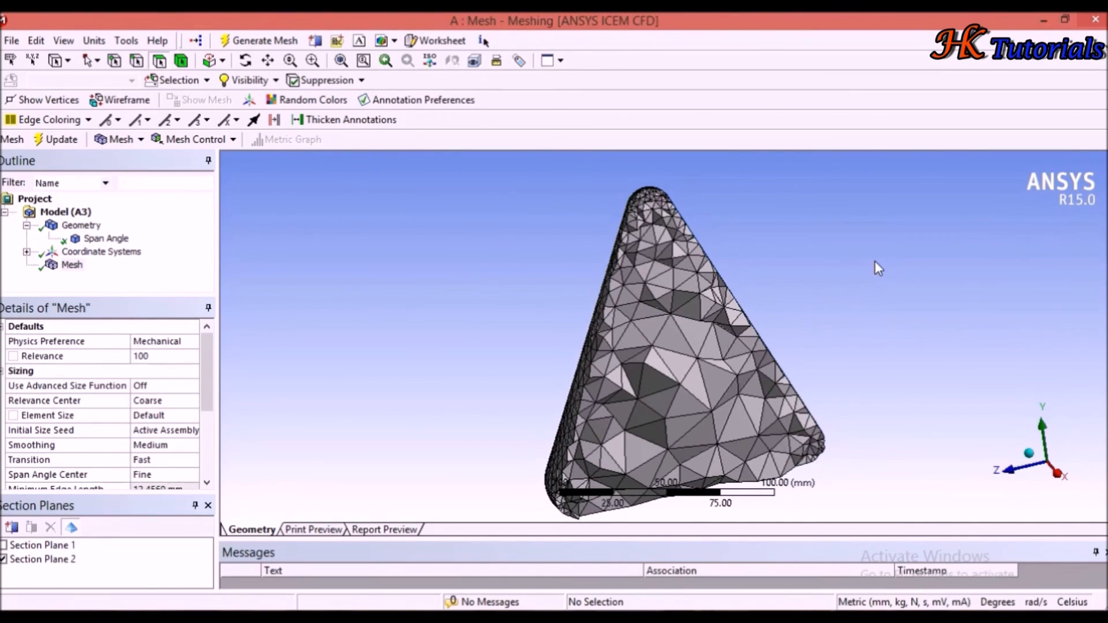
{"action": "mouse_move", "coordinate": [887, 286]}
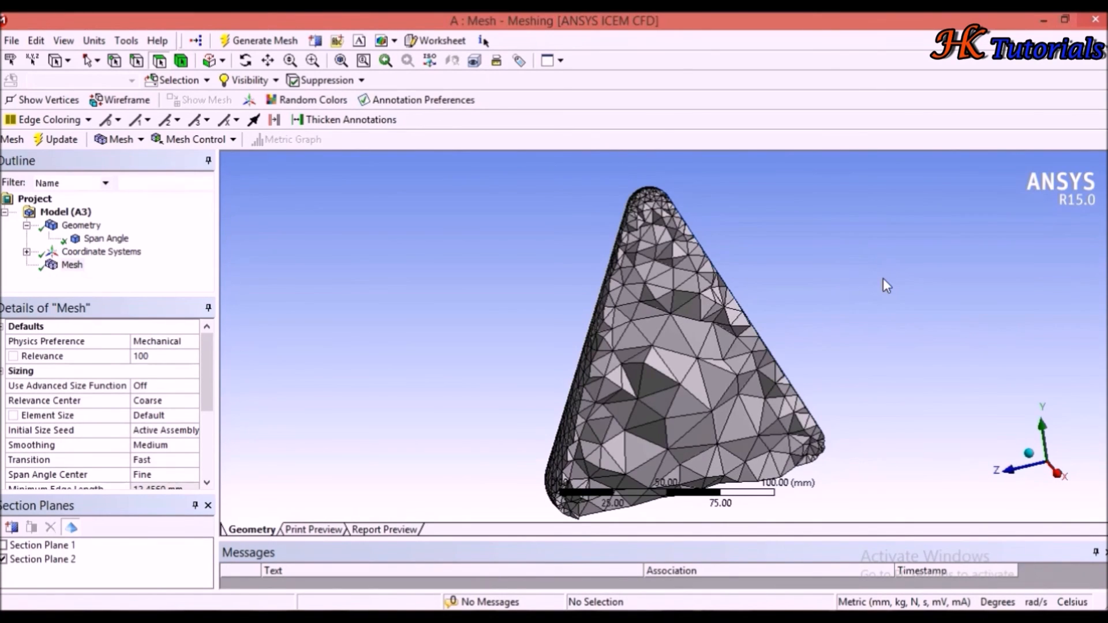